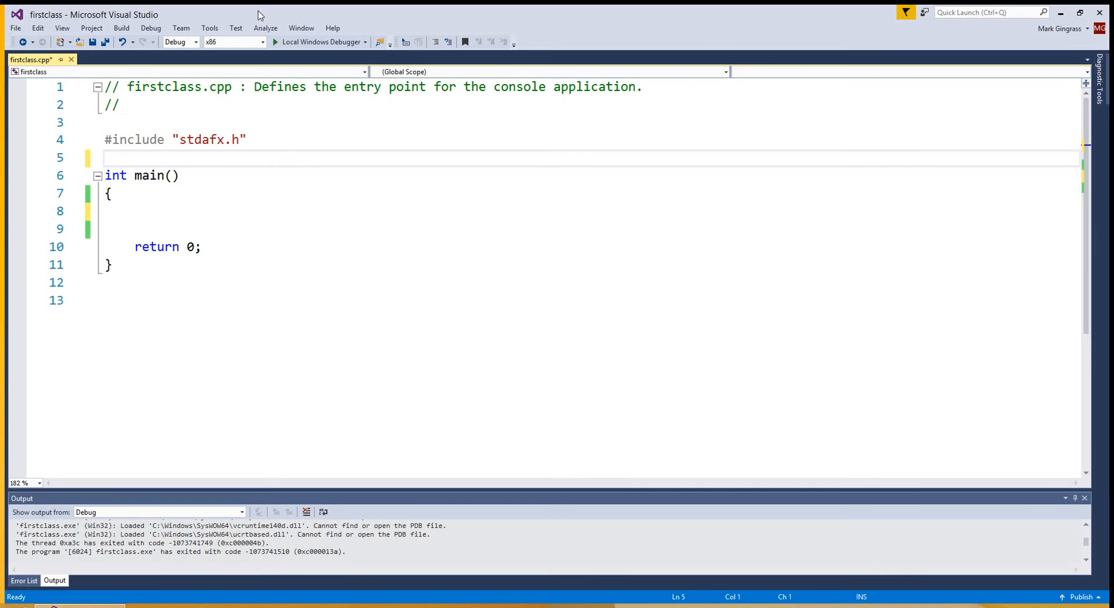
# In main, declare int pause and read it with std::cin >> pause;
pyautogui.click(106, 158)
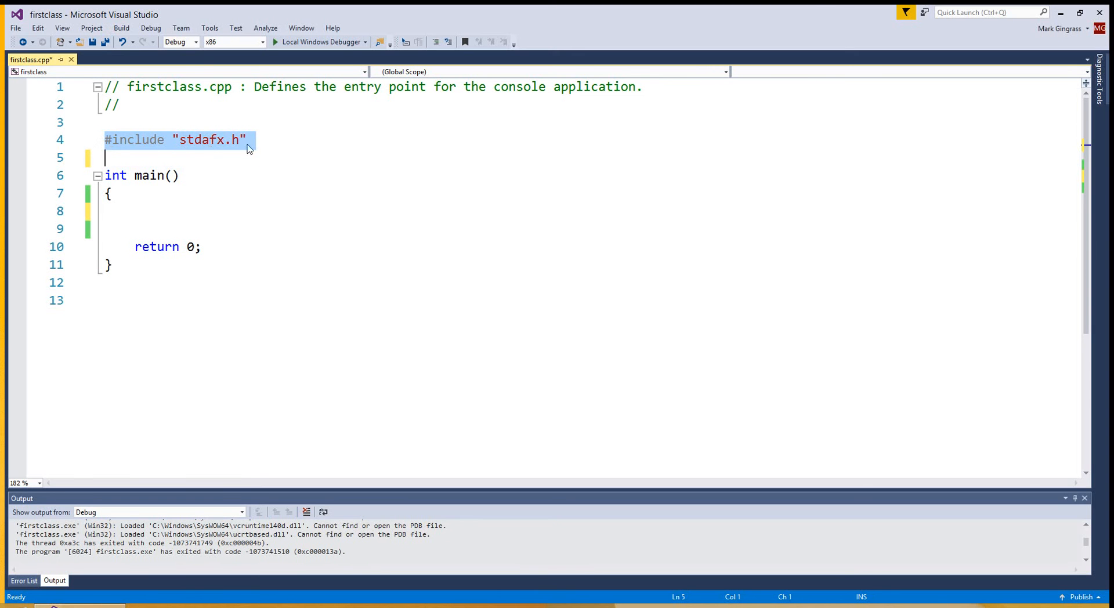
pyautogui.click(246, 139)
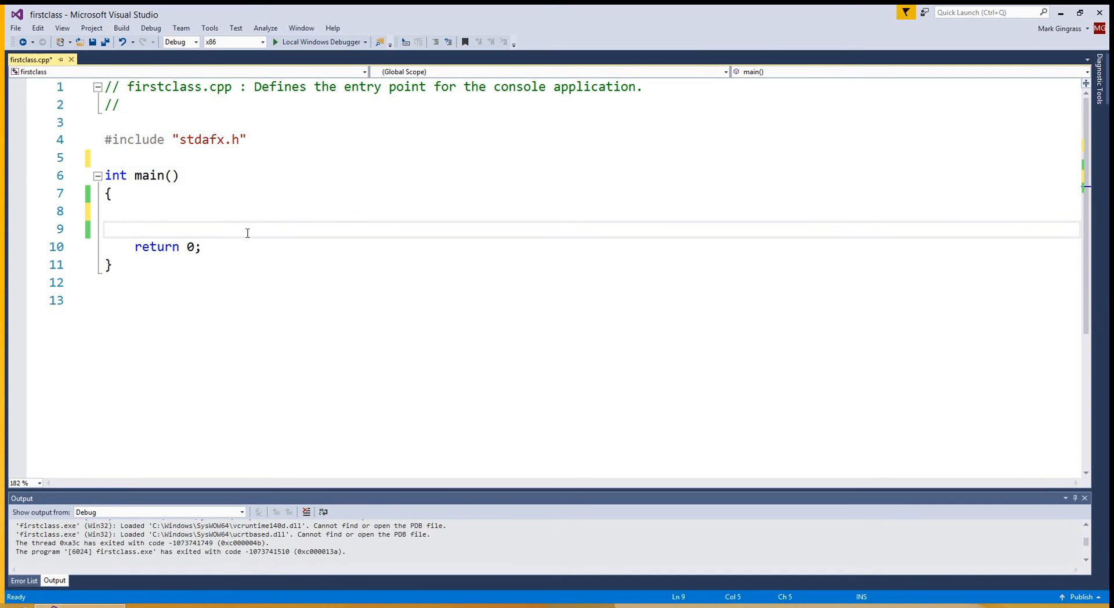
pyautogui.write('int pause')
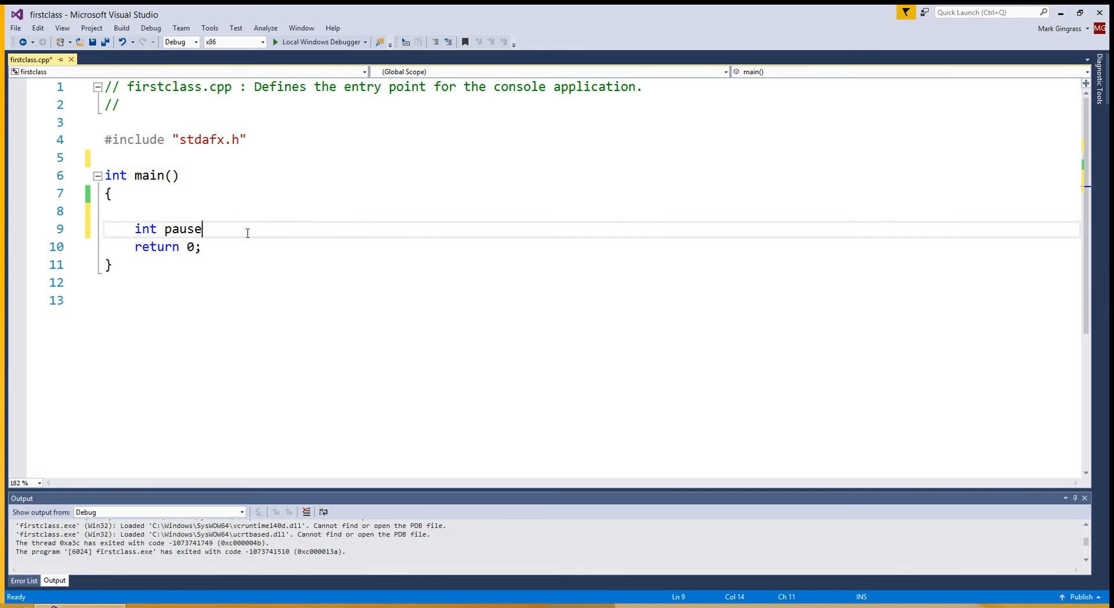
pyautogui.write('; std::')
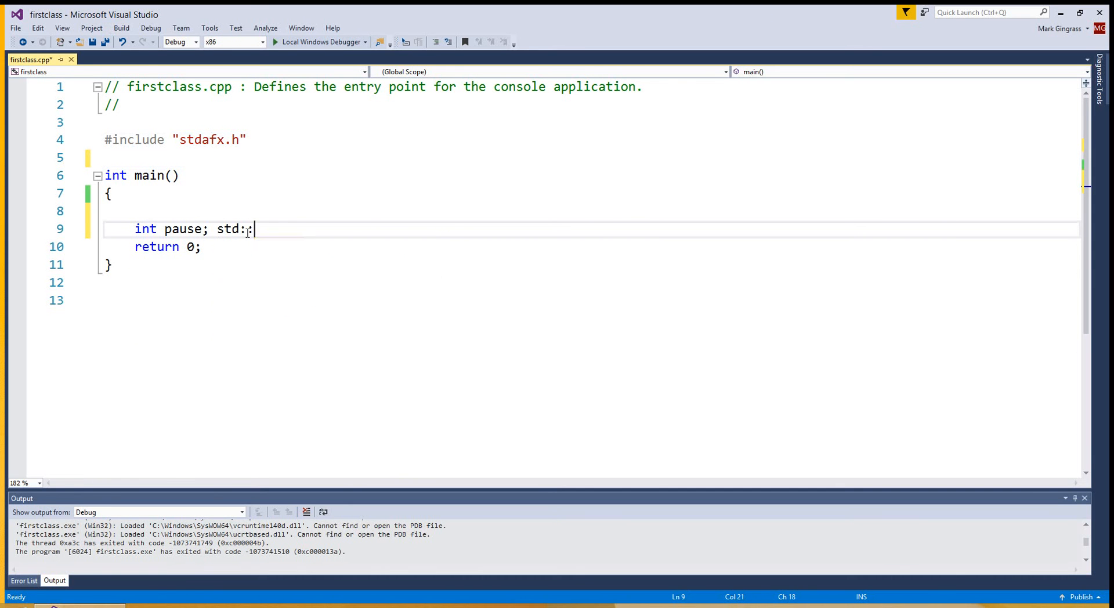
pyautogui.write('cin >> paus')
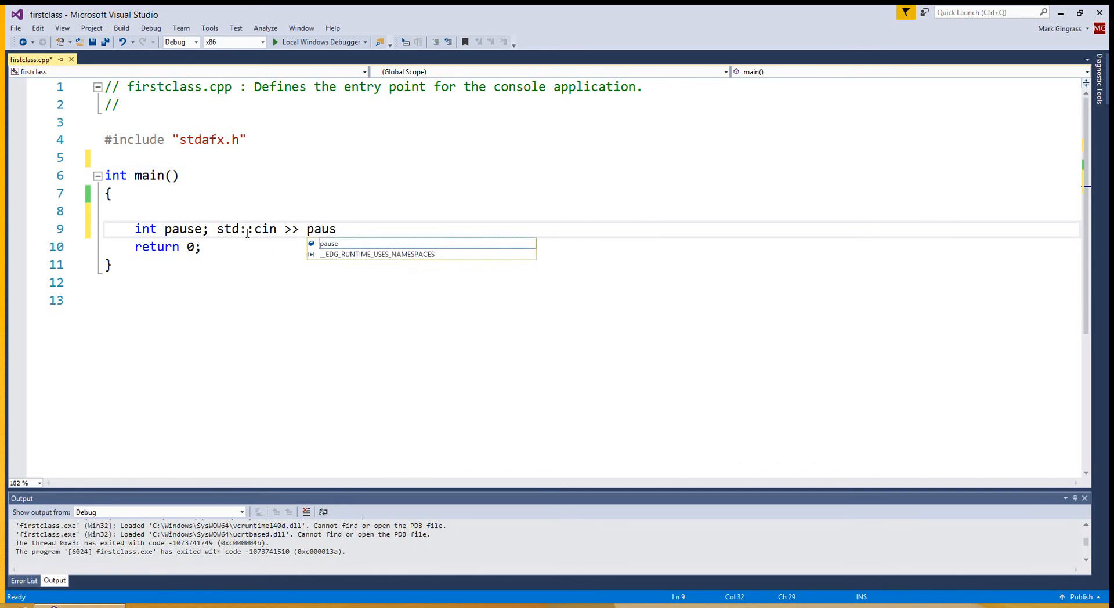
pyautogui.write('e;')
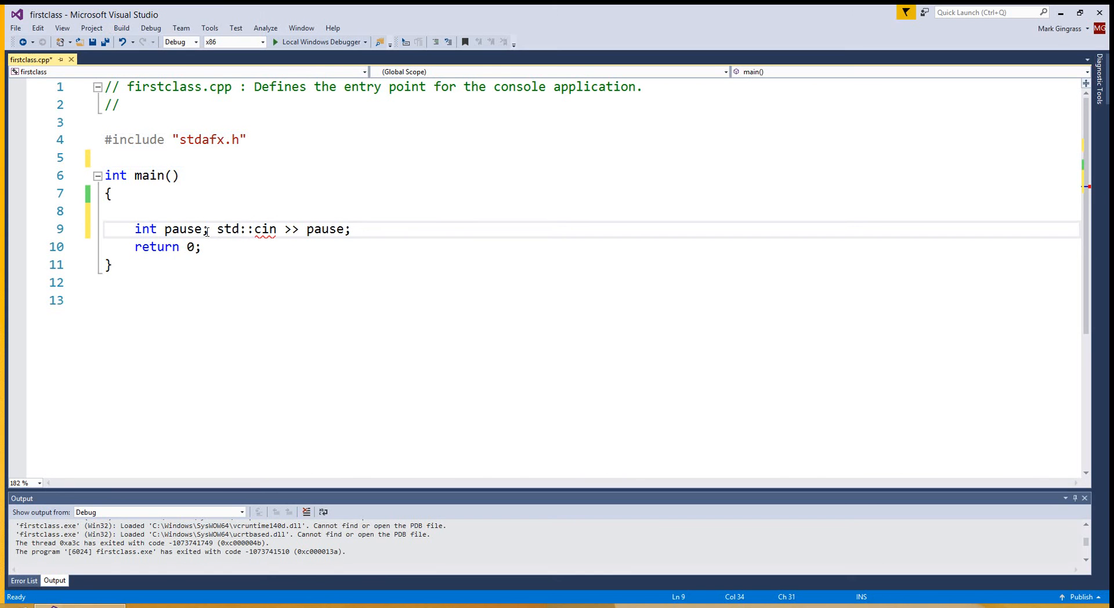
# Add #include <iostream> on the line below the stdafx.h include
pyautogui.doubleClick(183, 229)
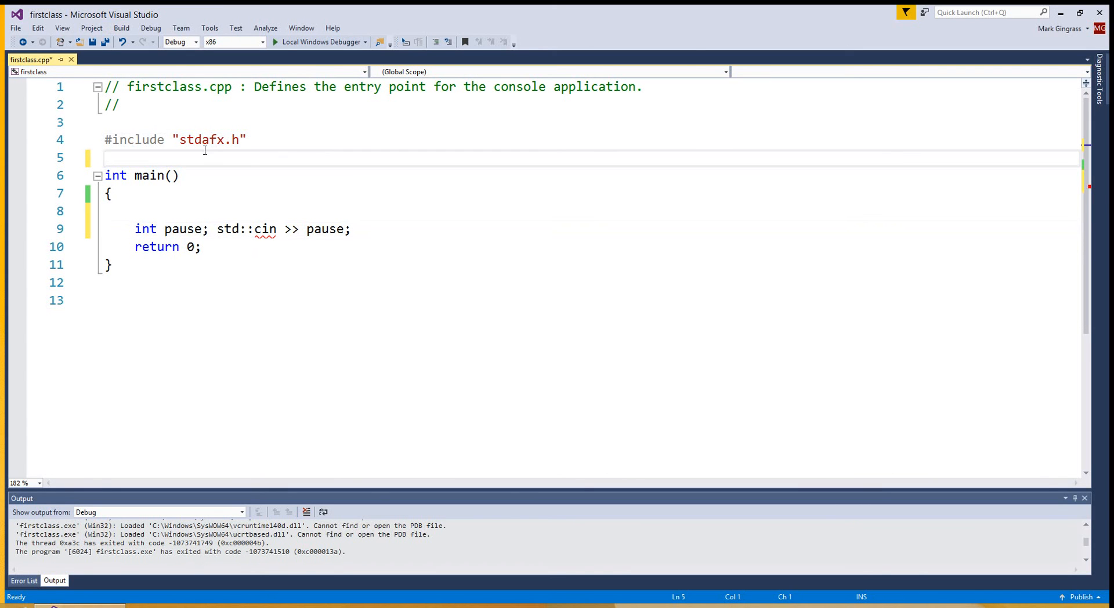
pyautogui.write('#in')
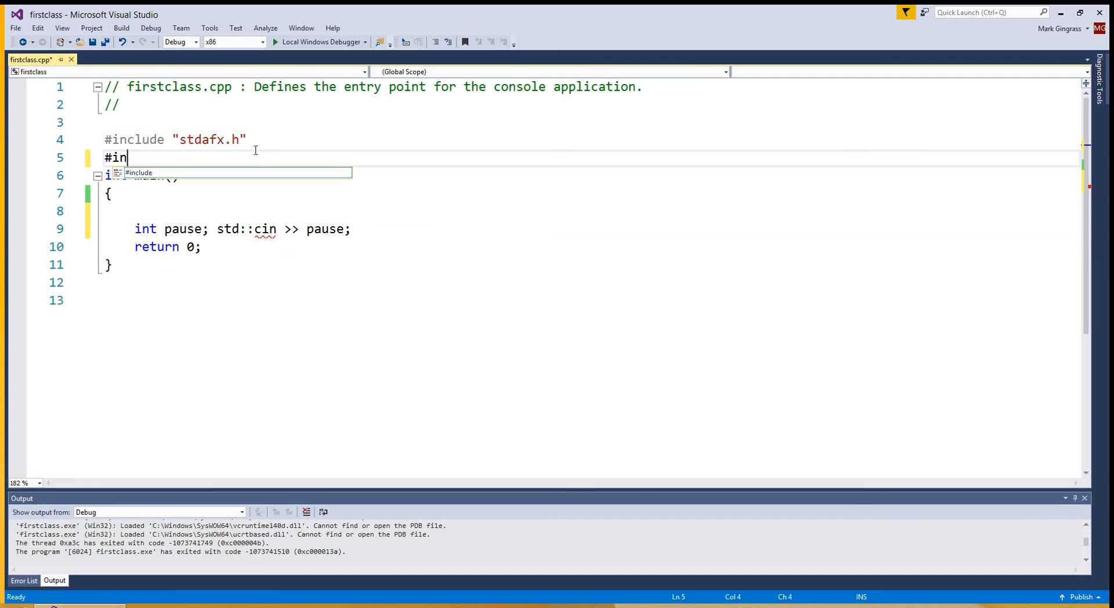
pyautogui.write('clude <iostream>')
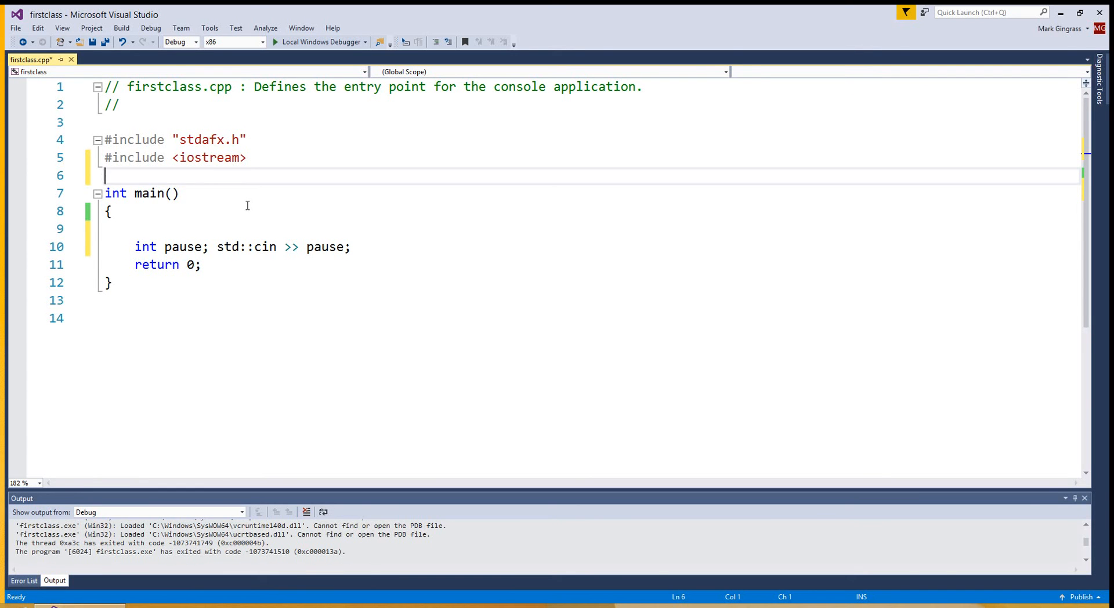
# Declare an empty class Point with braces between the includes and main
pyautogui.press('enter')
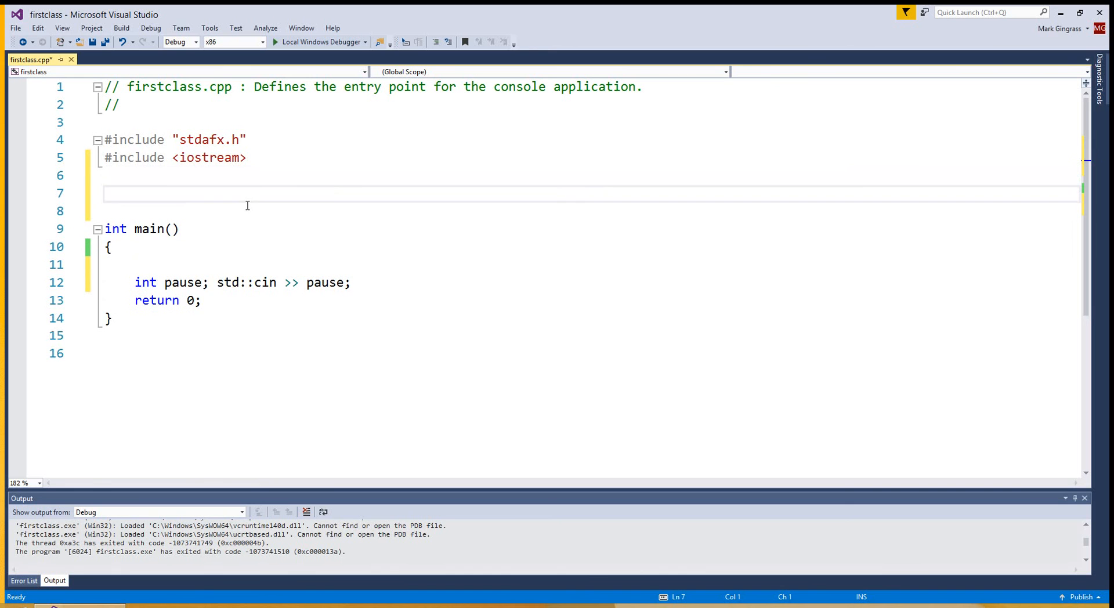
pyautogui.write('class P')
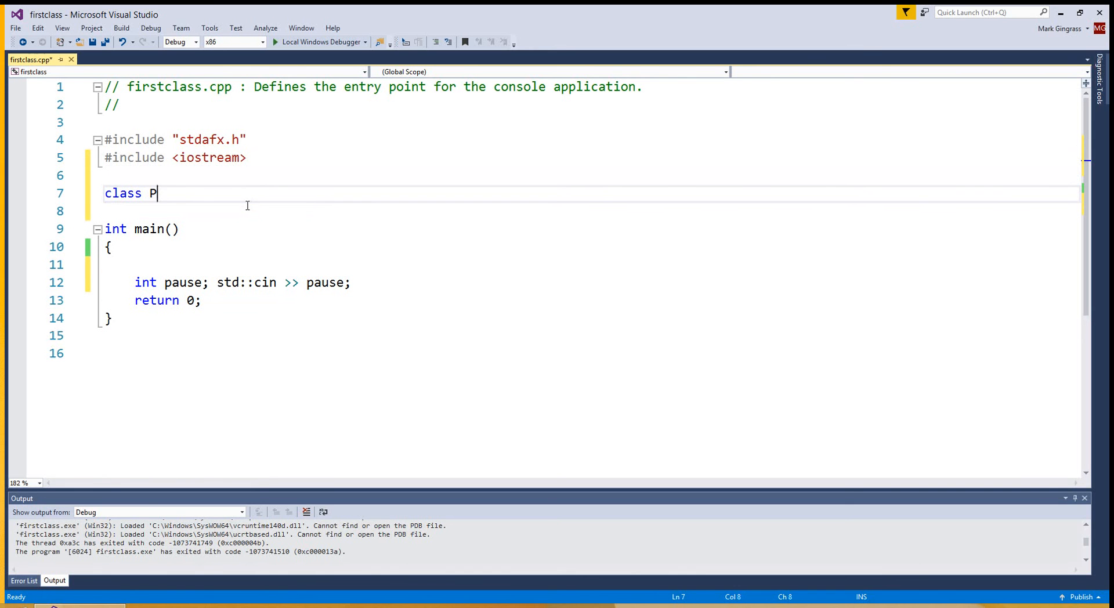
pyautogui.write('oint')
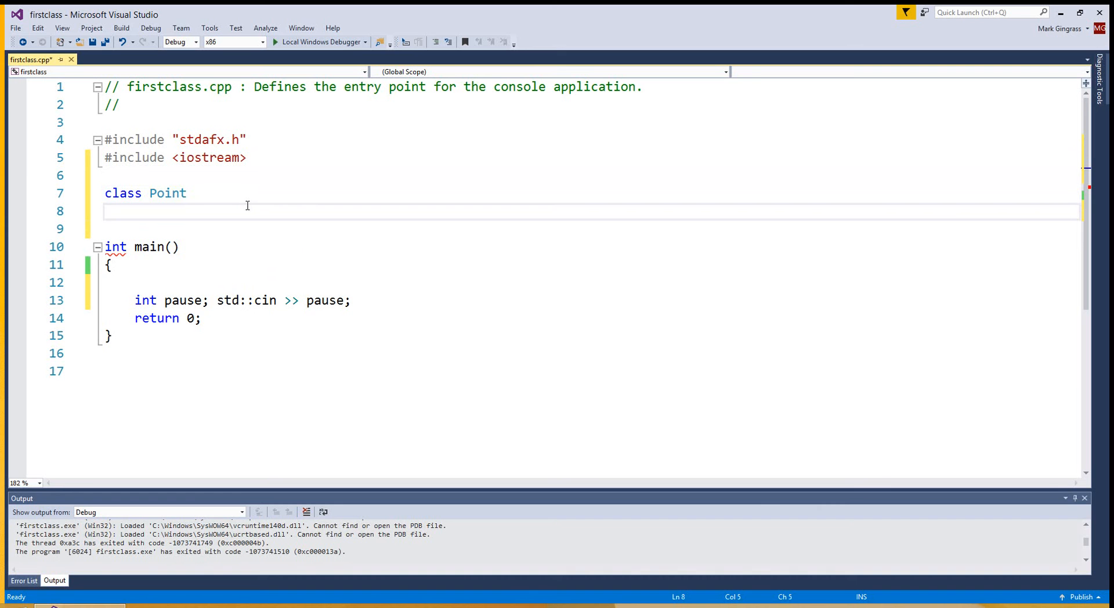
pyautogui.write('{')
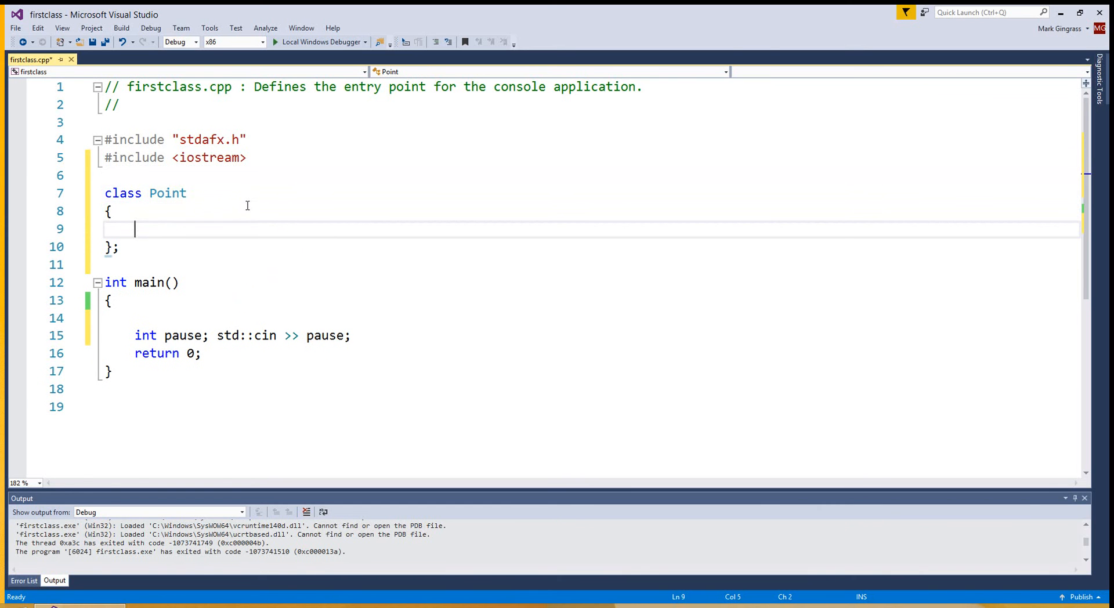
pyautogui.moveTo(167, 192)
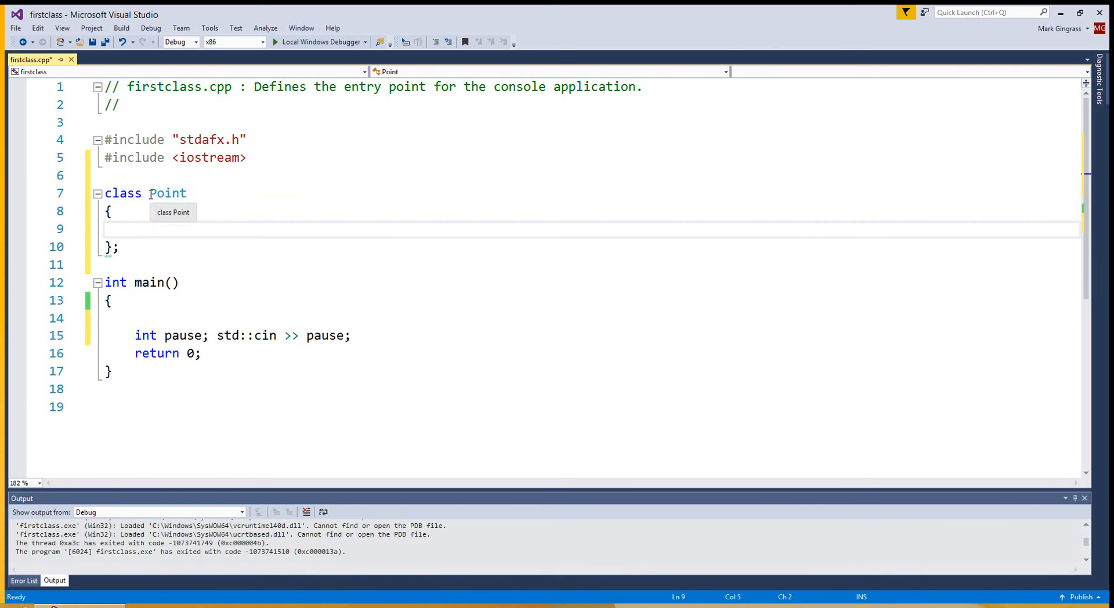
pyautogui.doubleClick(169, 193)
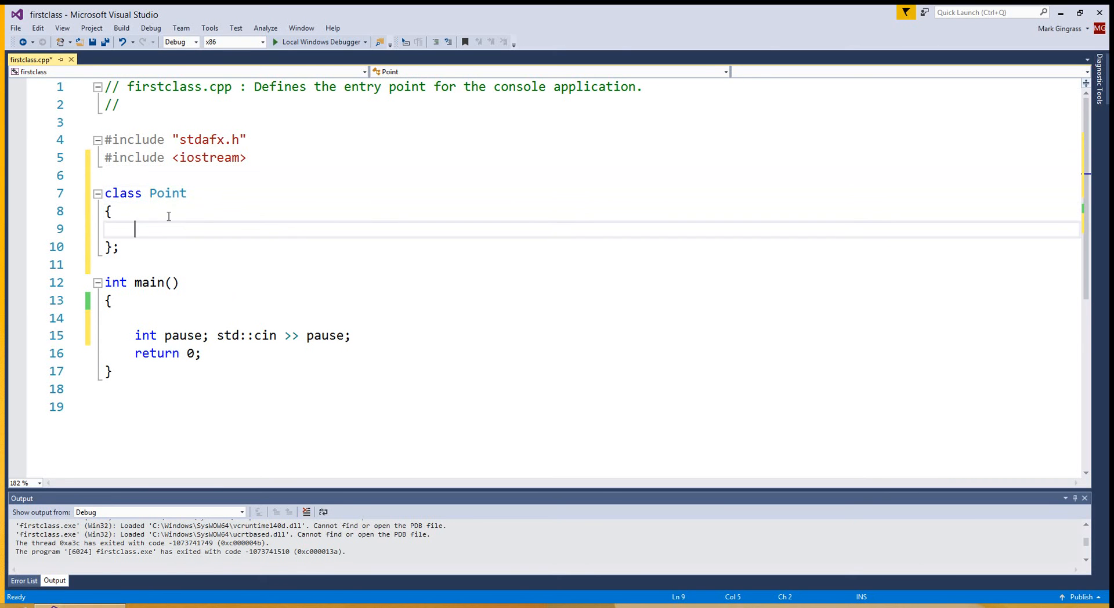
pyautogui.moveTo(384, 218)
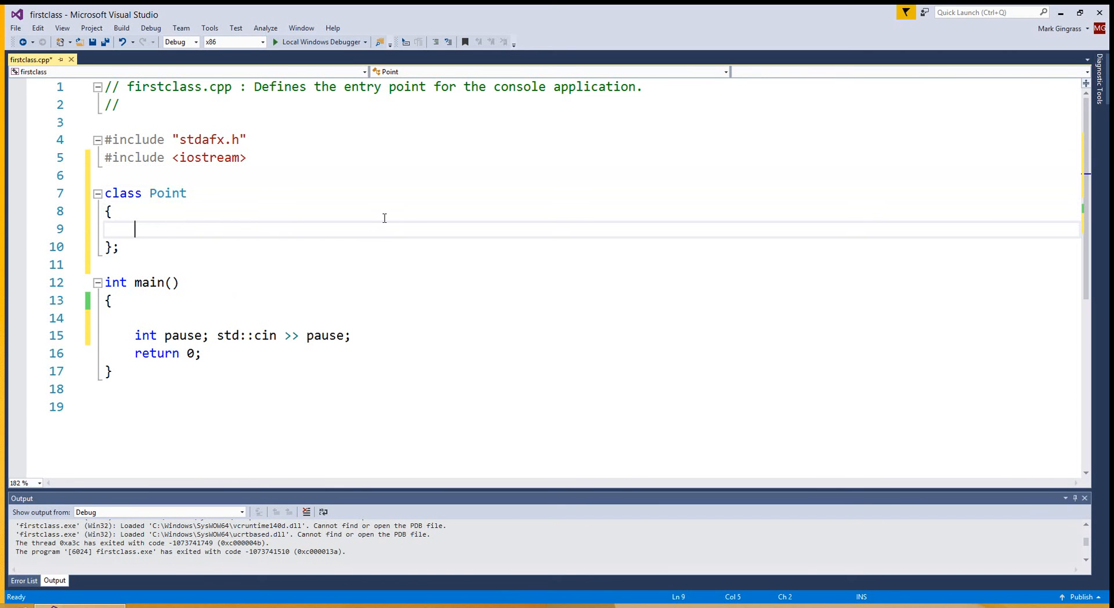
# Add public: and private: sections inside class Point with a blank line between them
pyautogui.write('p')
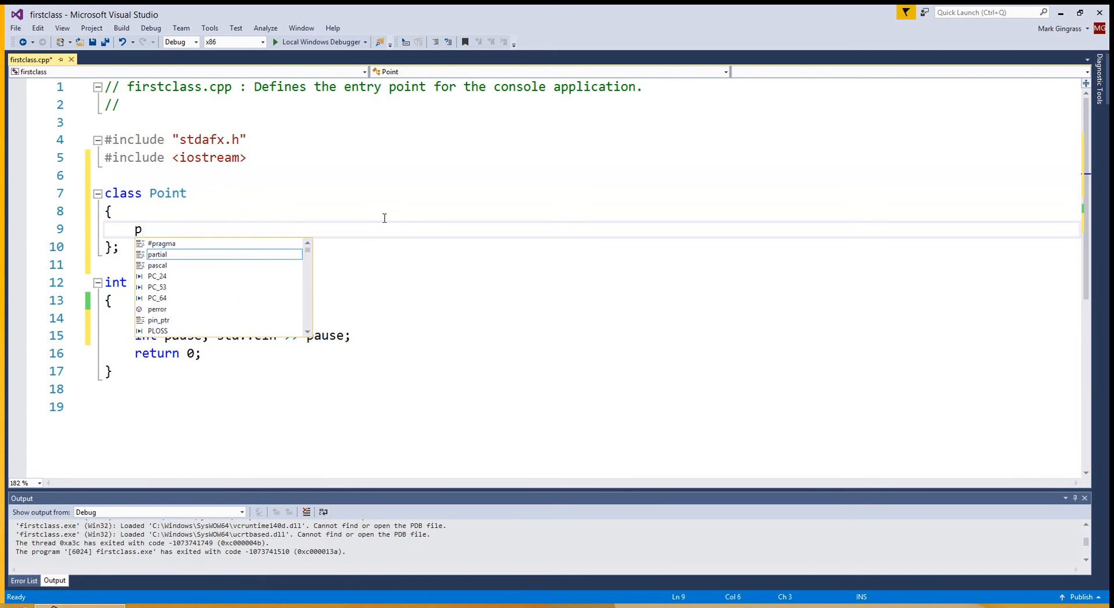
pyautogui.write('ublic:')
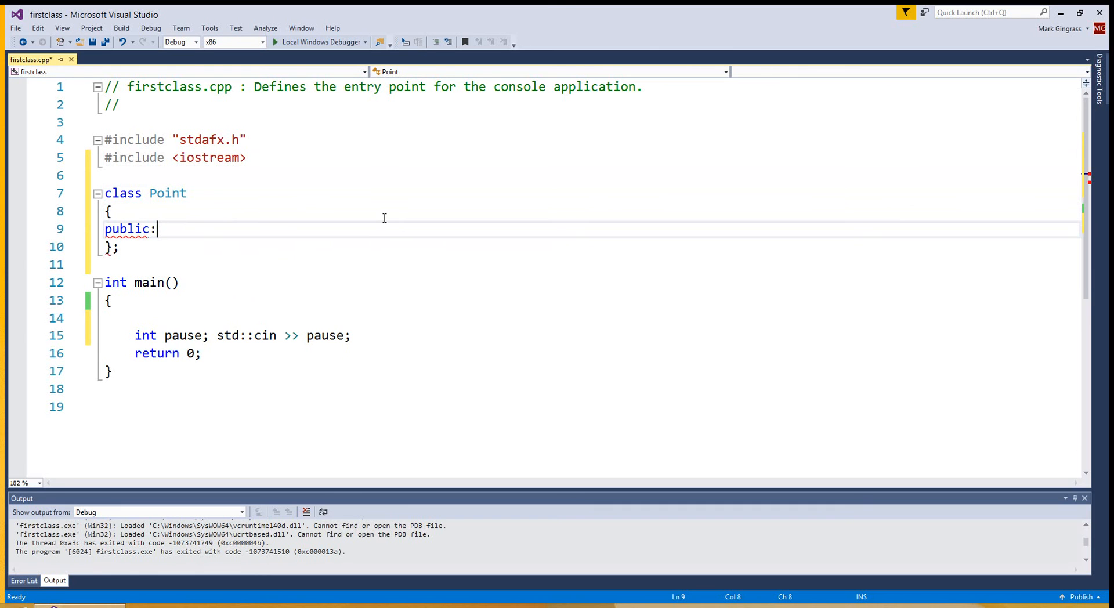
pyautogui.write('private:')
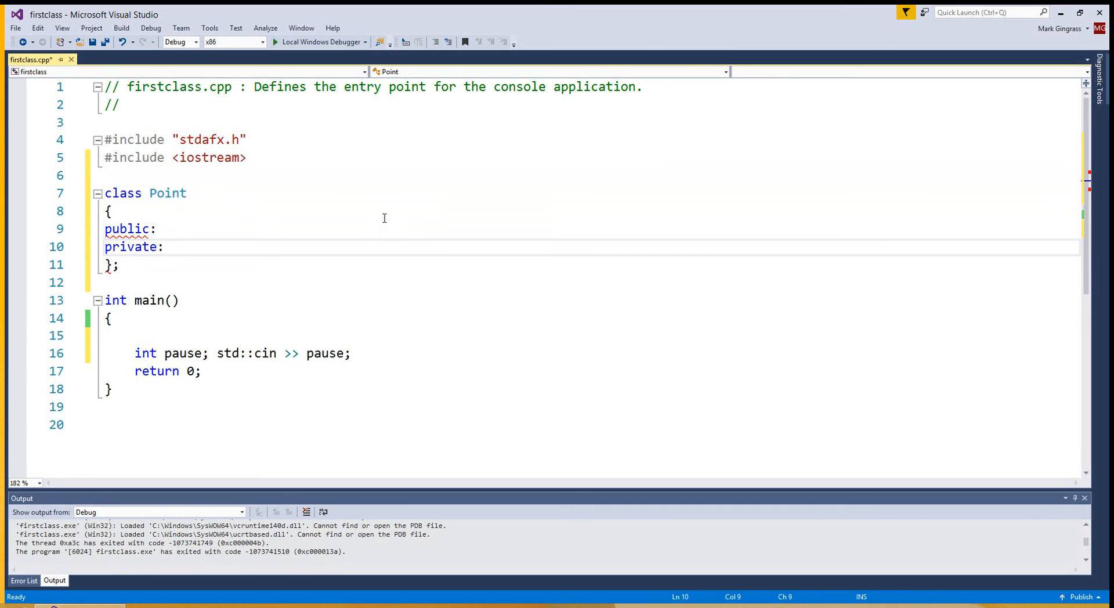
pyautogui.press('enter')
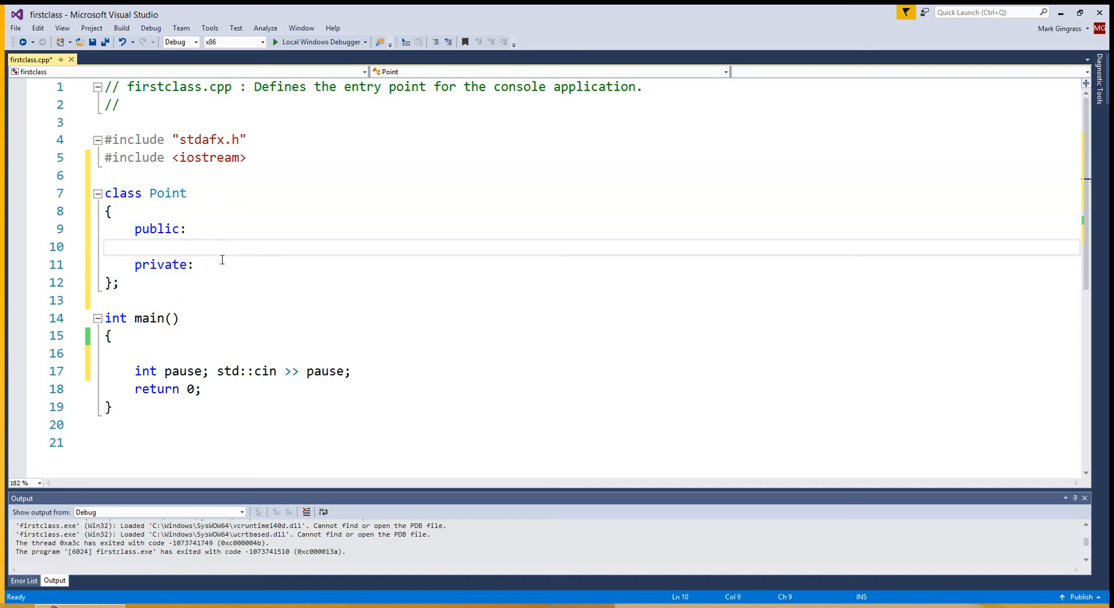
pyautogui.moveTo(138, 229)
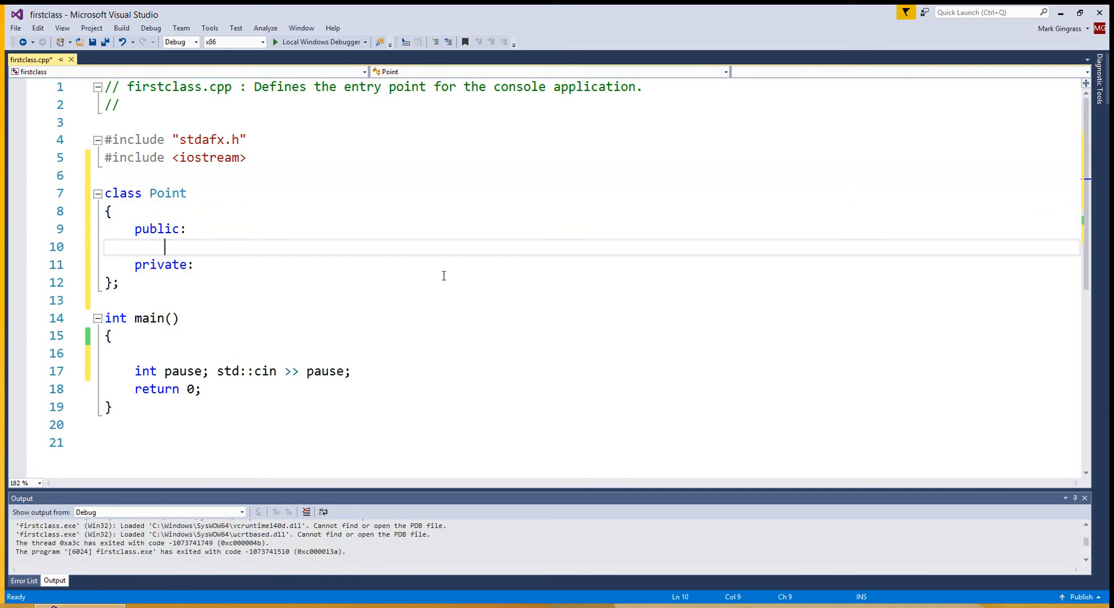
pyautogui.moveTo(143, 332)
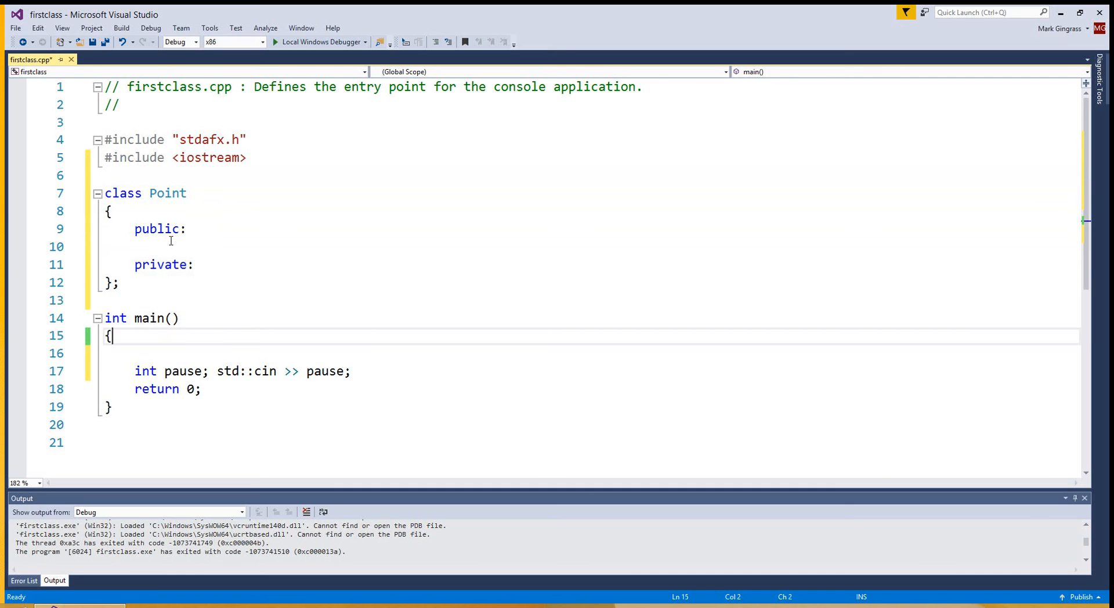
pyautogui.moveTo(180, 264)
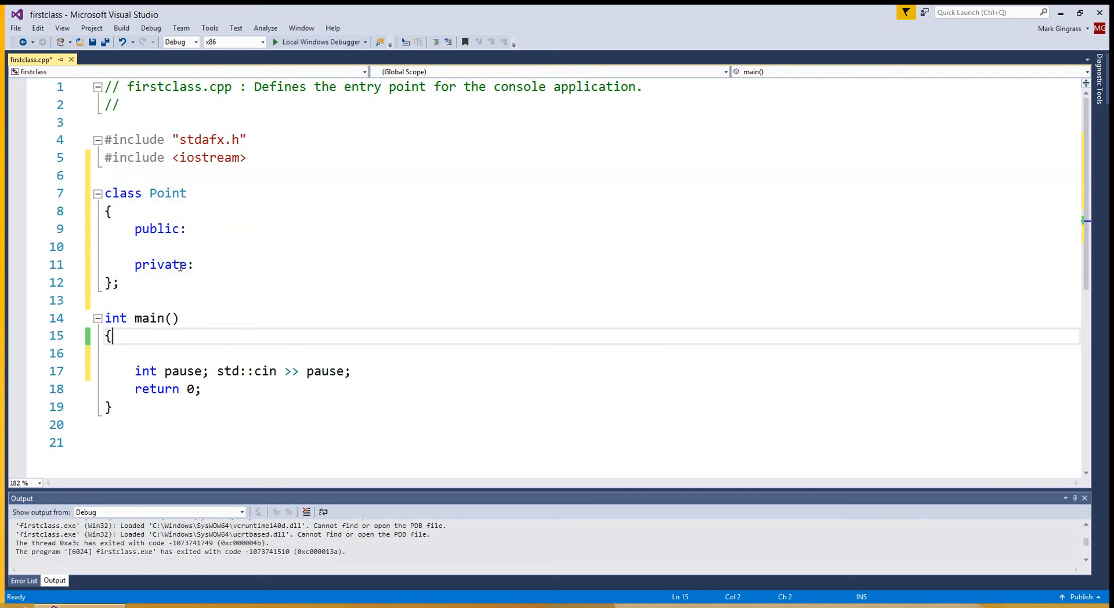
pyautogui.moveTo(224, 268)
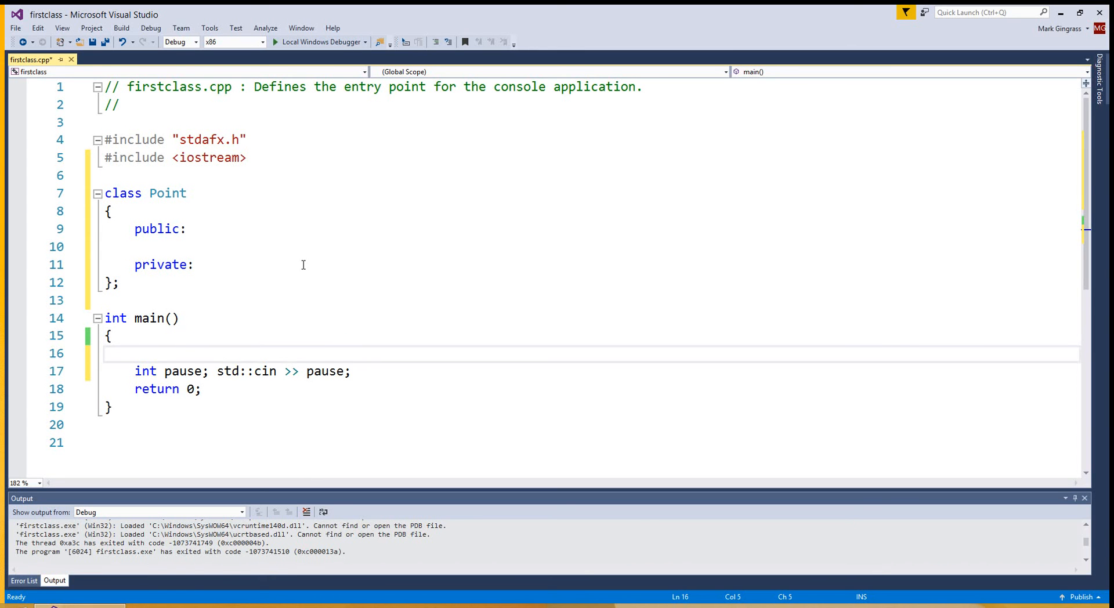
pyautogui.click(135, 353)
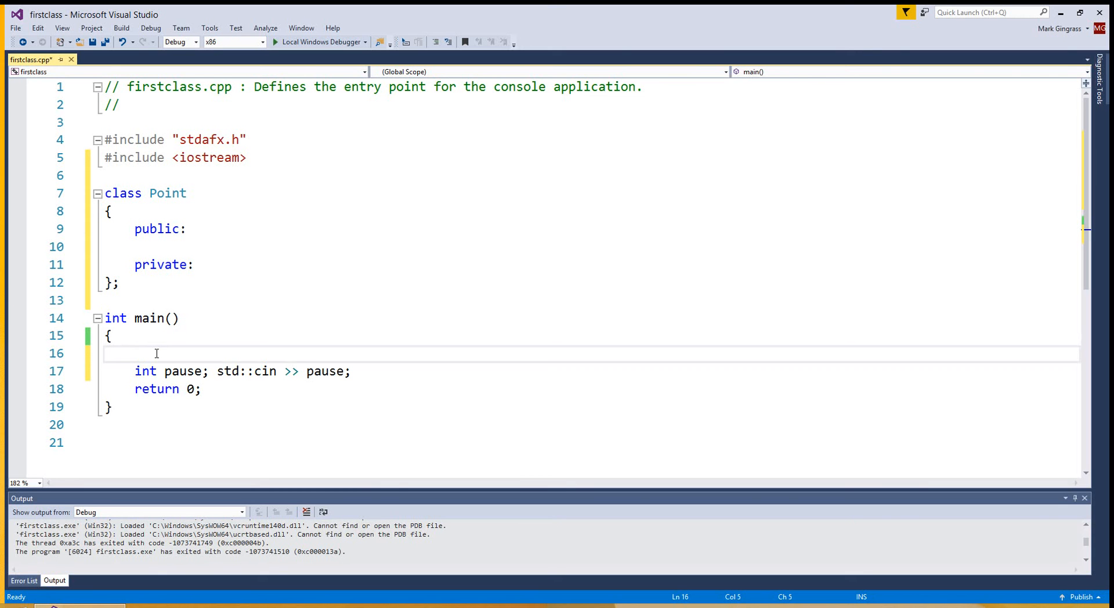
pyautogui.moveTo(123, 299)
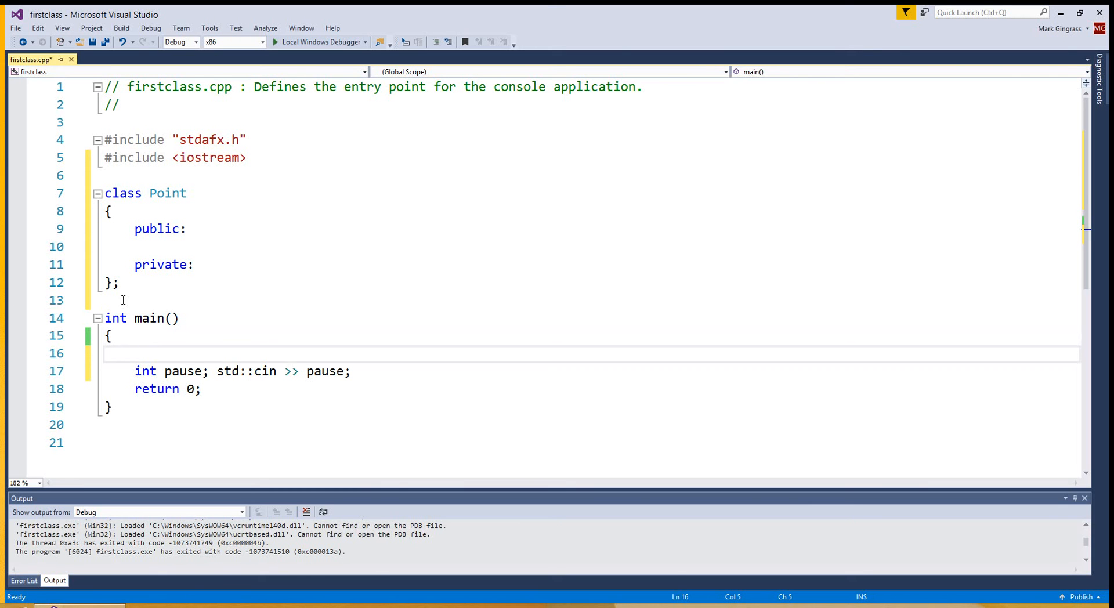
pyautogui.moveTo(104, 194); pyautogui.dragTo(118, 283)
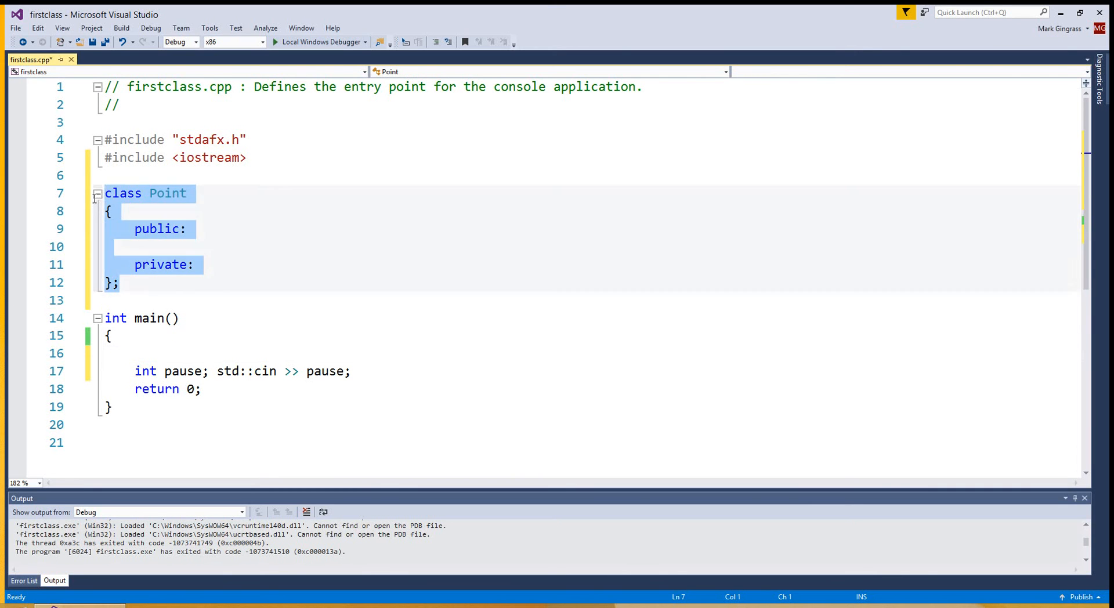
pyautogui.click(187, 229)
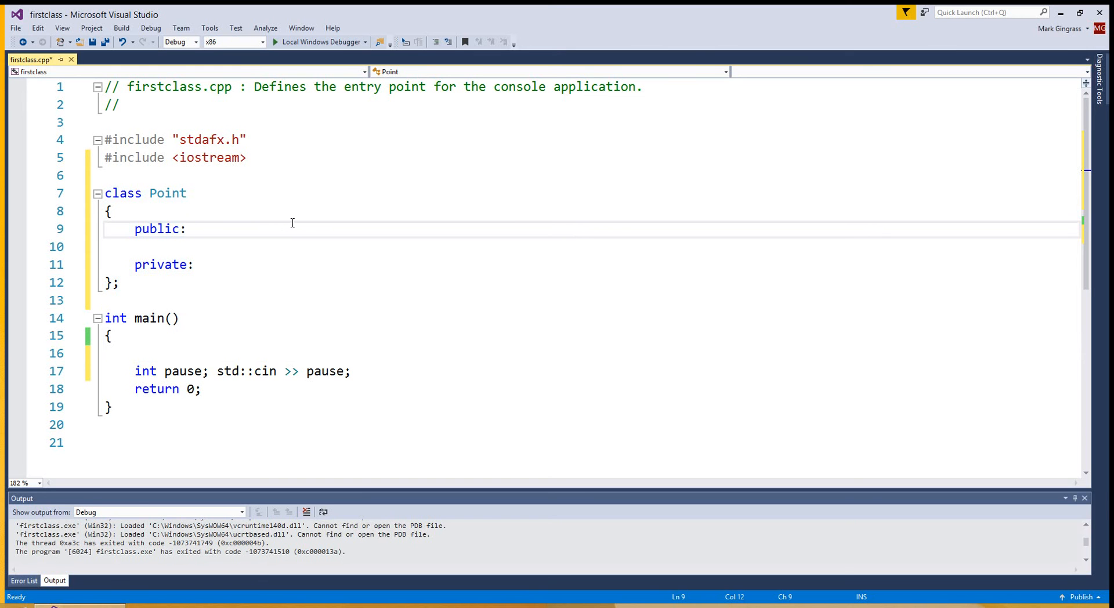
pyautogui.moveTo(148, 206)
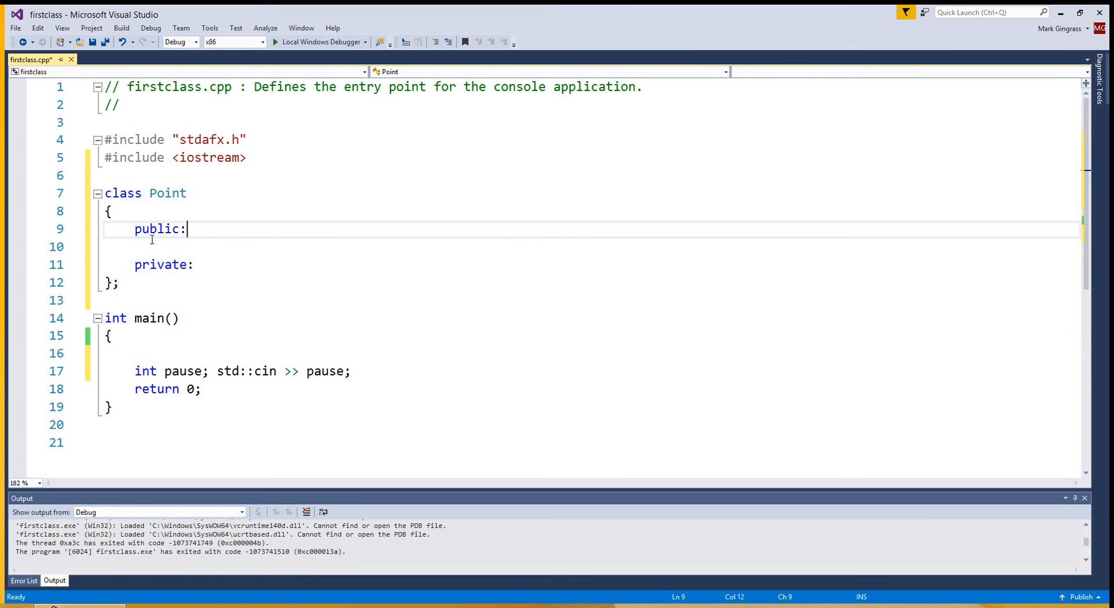
pyautogui.moveTo(169, 360)
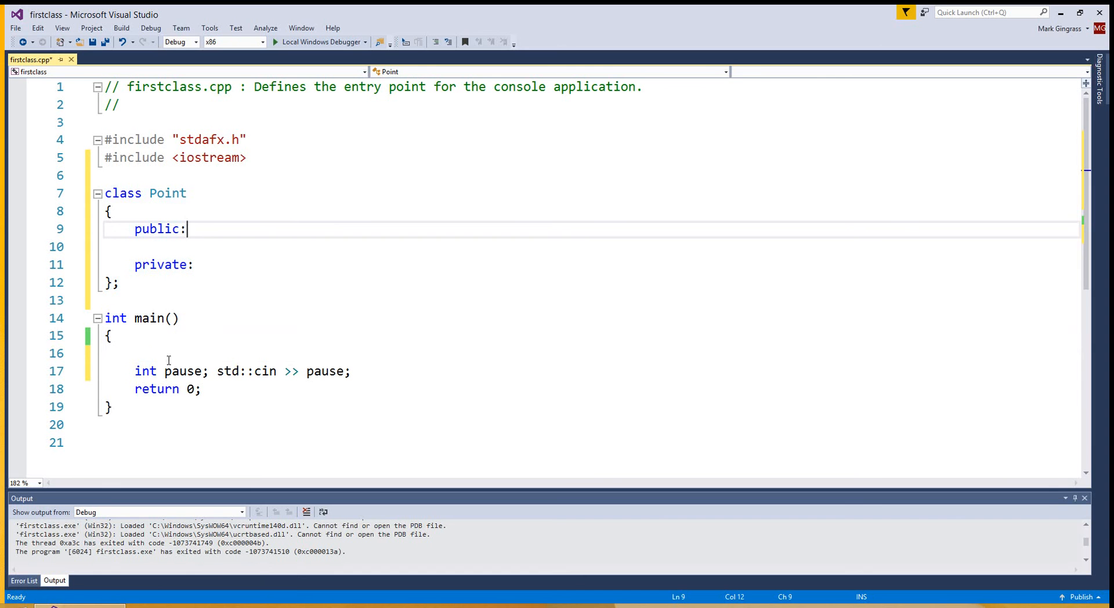
pyautogui.moveTo(186, 229); pyautogui.dragTo(103, 175)
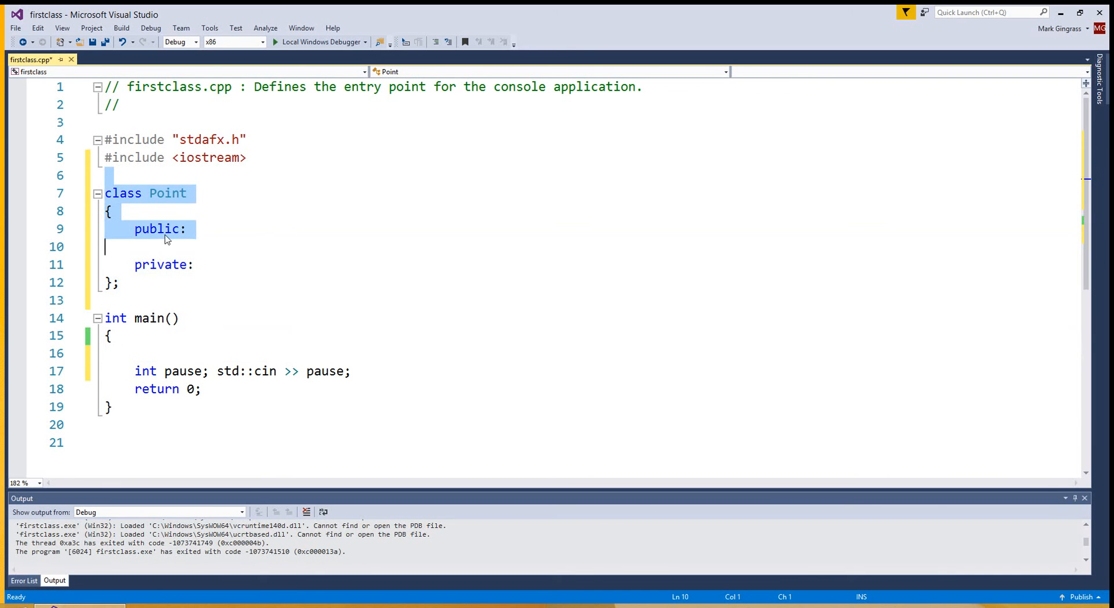
pyautogui.click(187, 229)
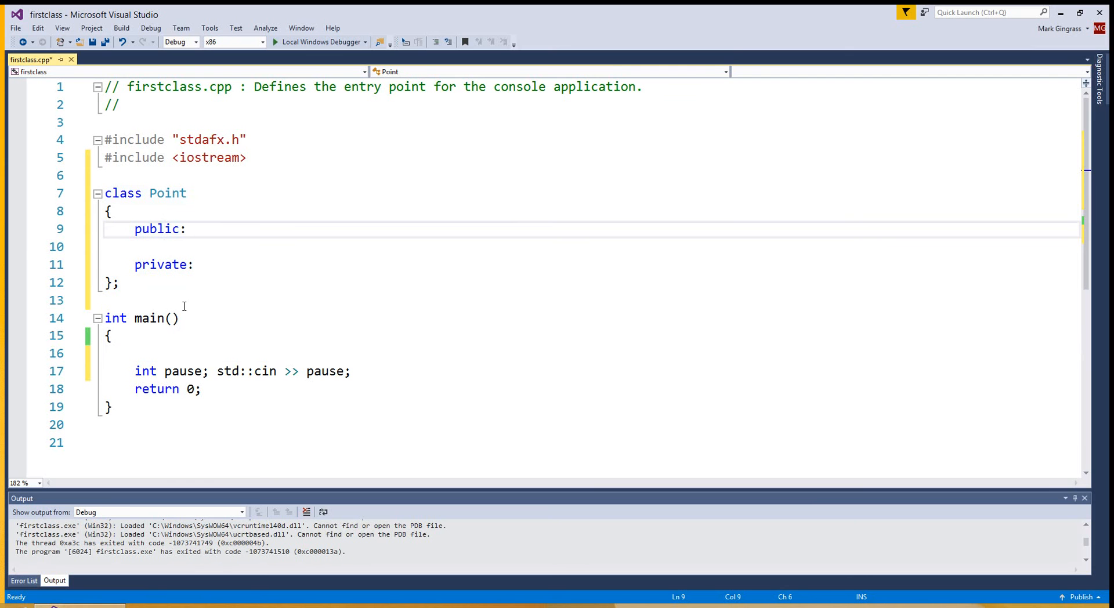
pyautogui.moveTo(283, 300)
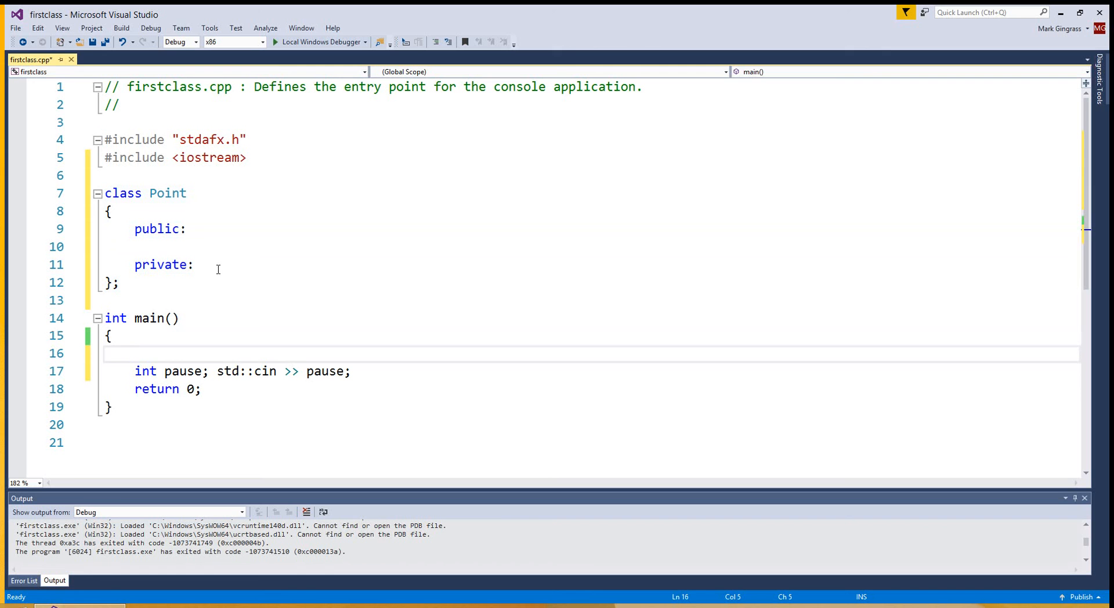
pyautogui.click(213, 264)
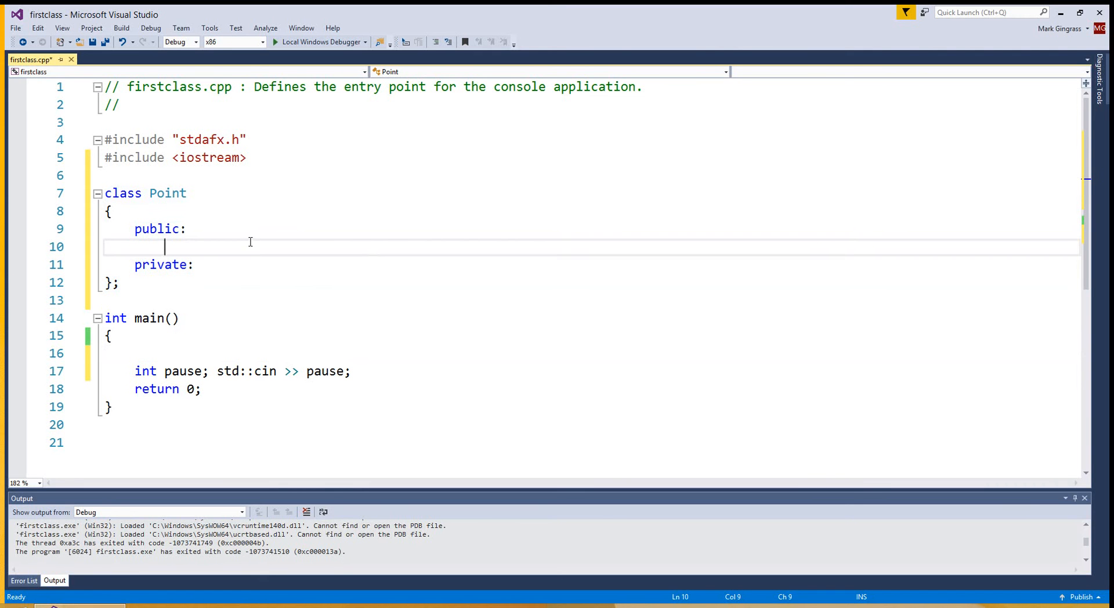
pyautogui.moveTo(363, 260)
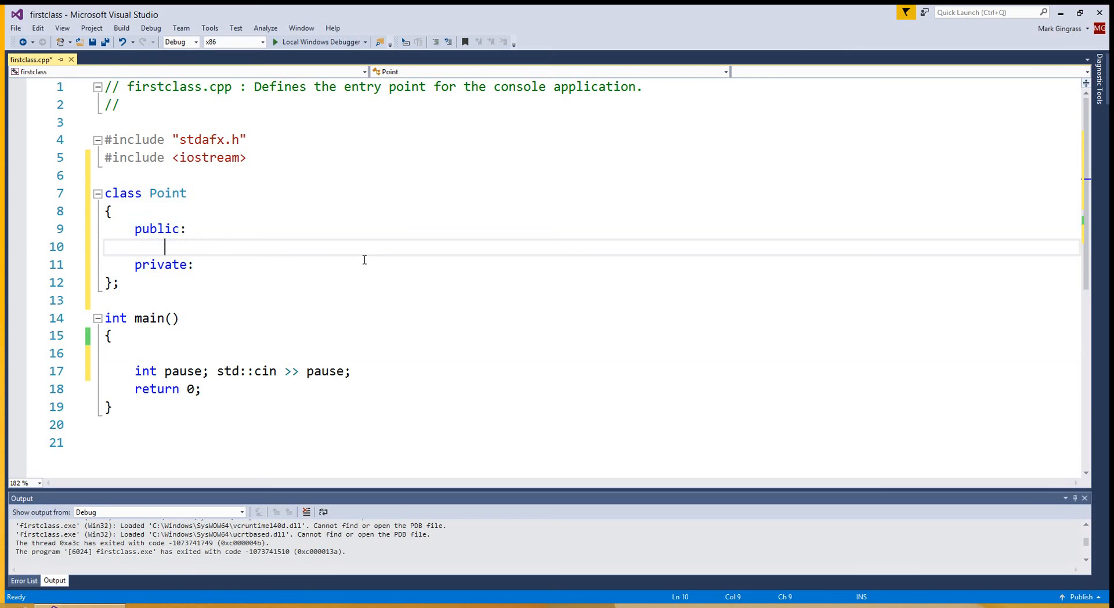
pyautogui.moveTo(257, 277)
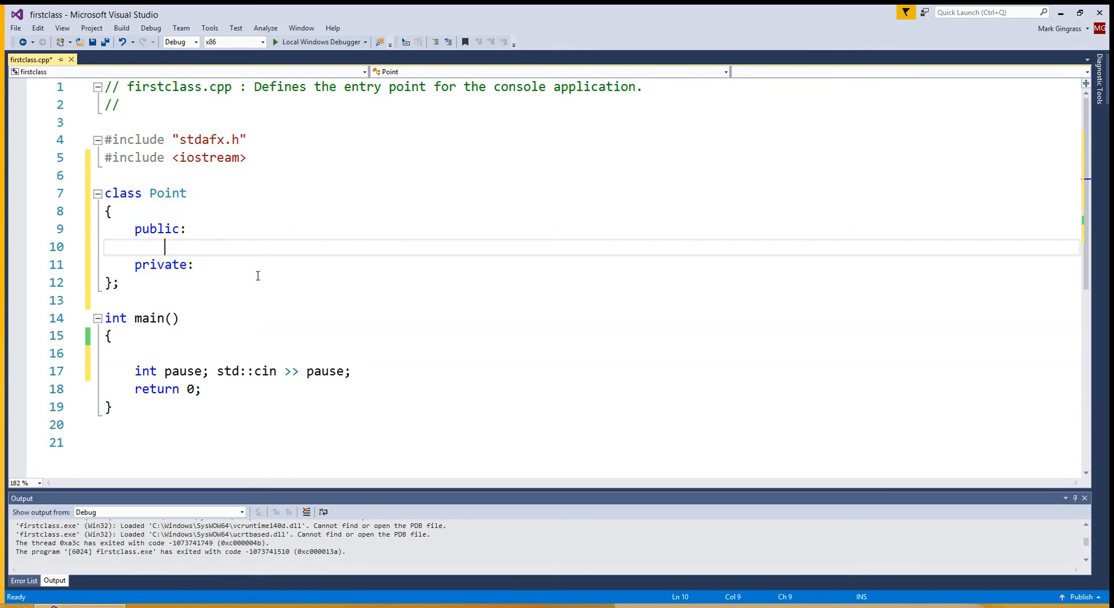
# Declare private members int x_coord, y_coord, z_coord; and start a new line below
pyautogui.click(194, 264)
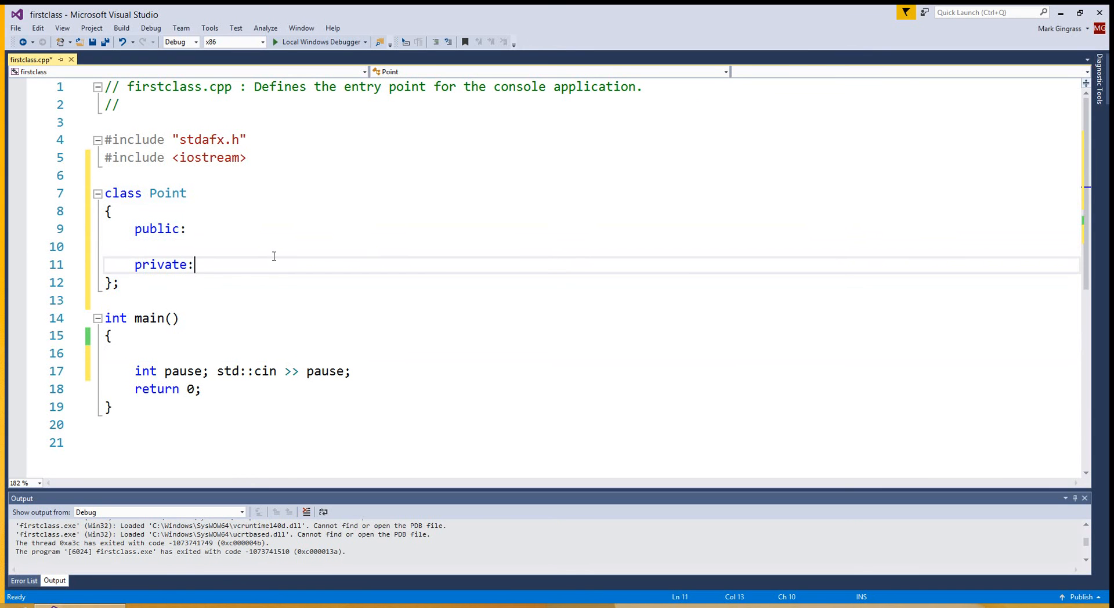
pyautogui.write('int x')
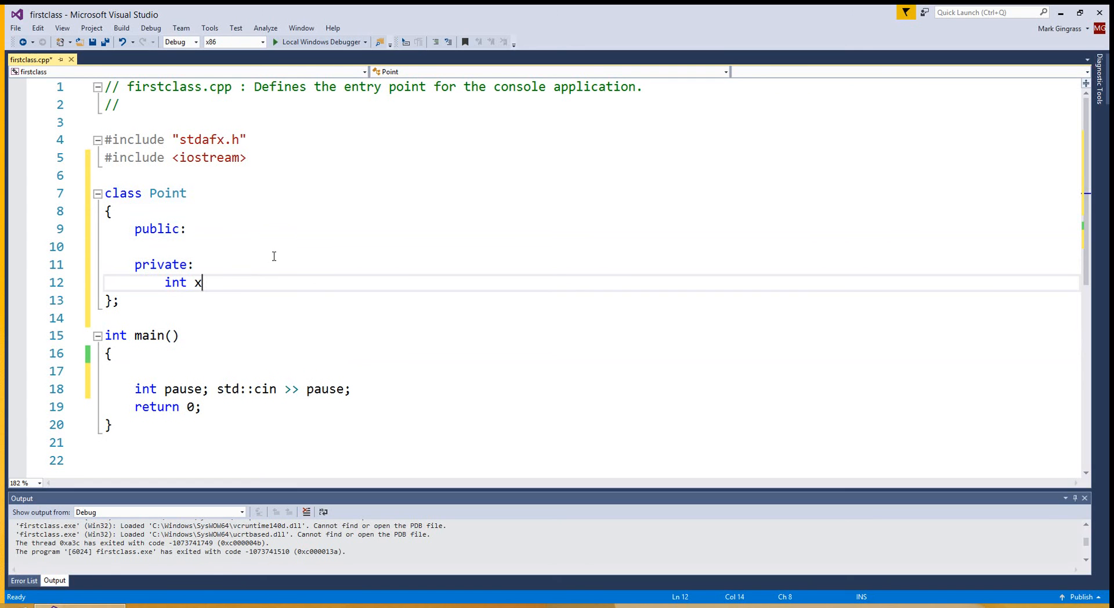
pyautogui.write('_coord')
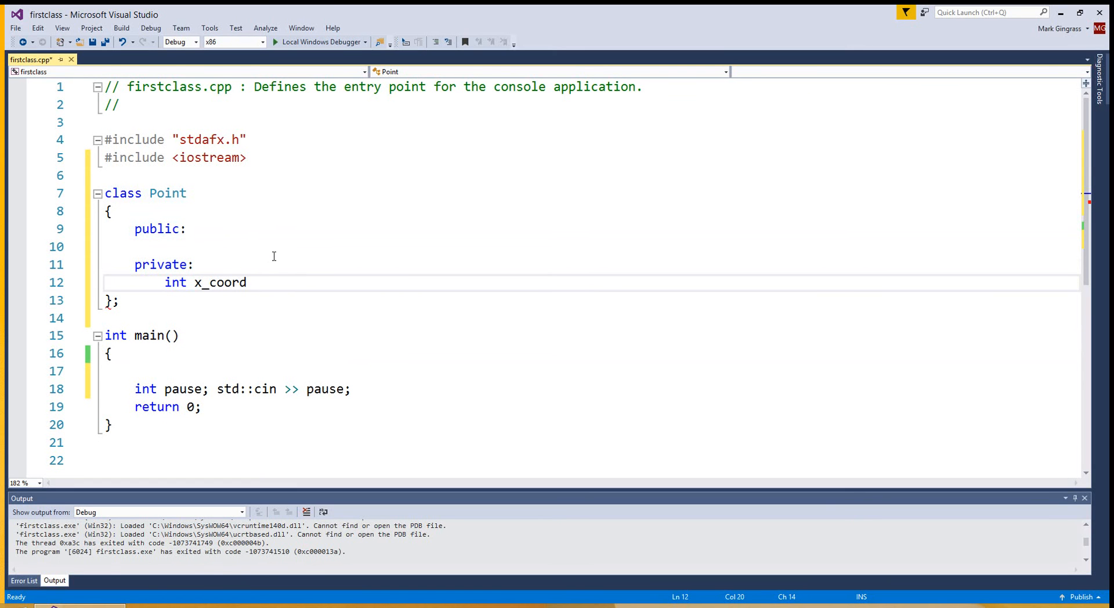
pyautogui.write(', y_coor')
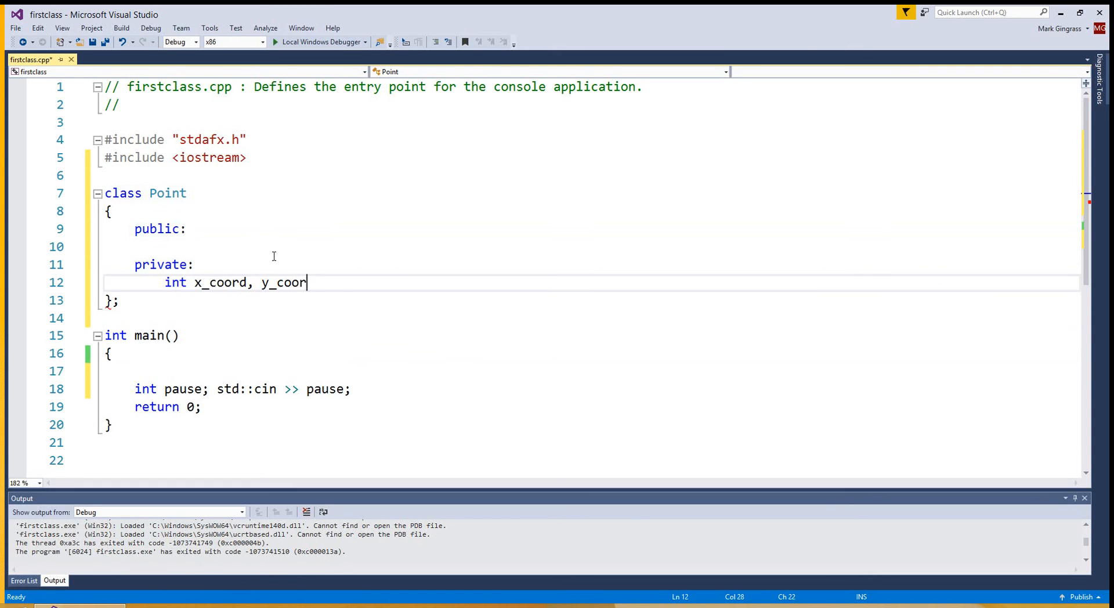
pyautogui.write('d, z_co')
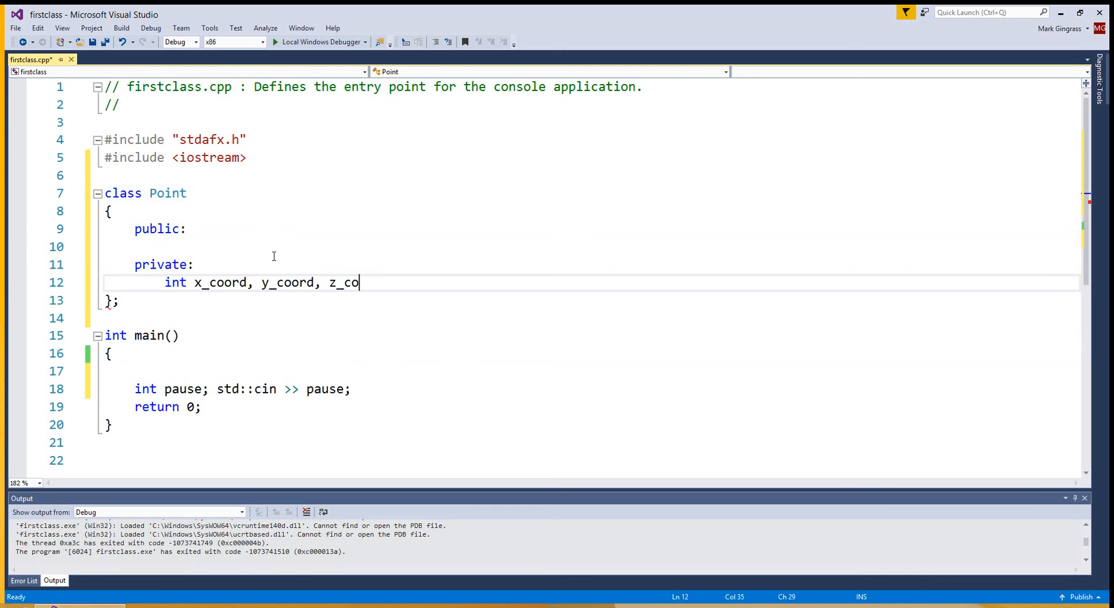
pyautogui.write('ord;')
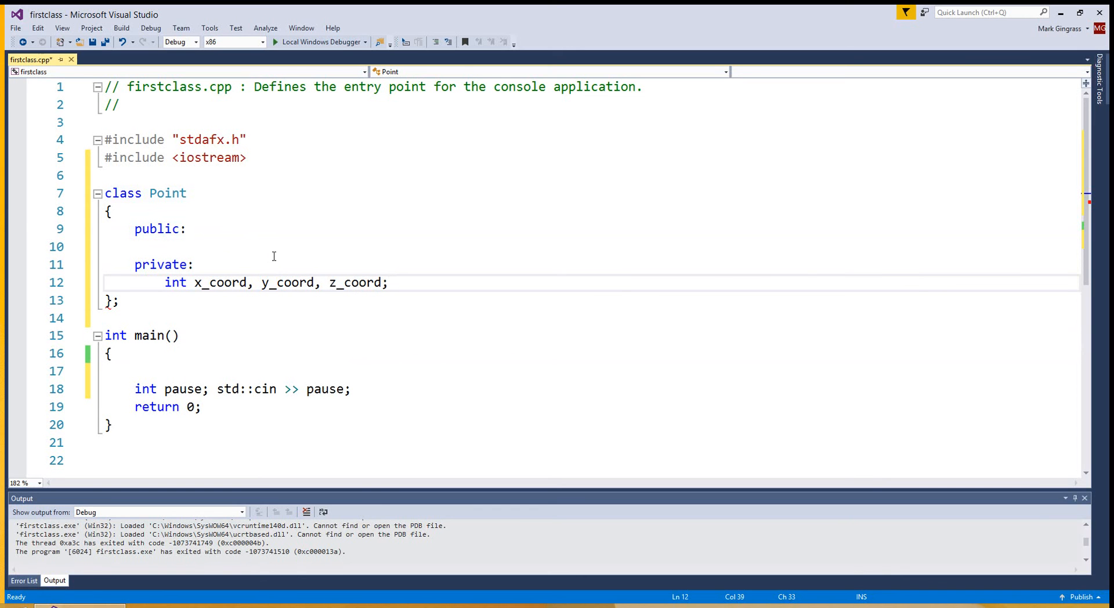
pyautogui.click(387, 282)
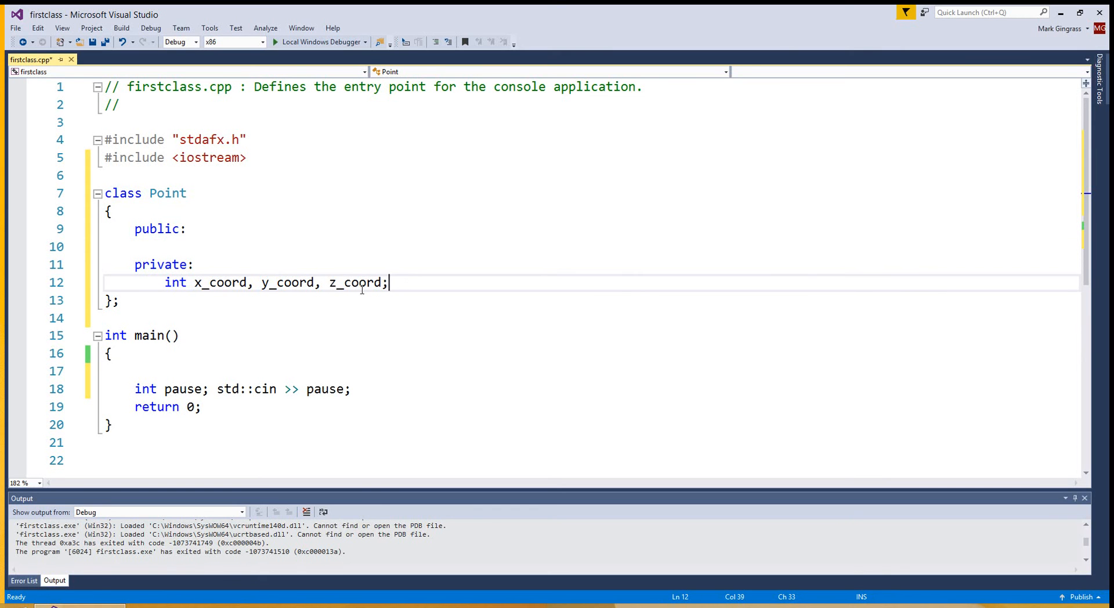
pyautogui.moveTo(410, 283)
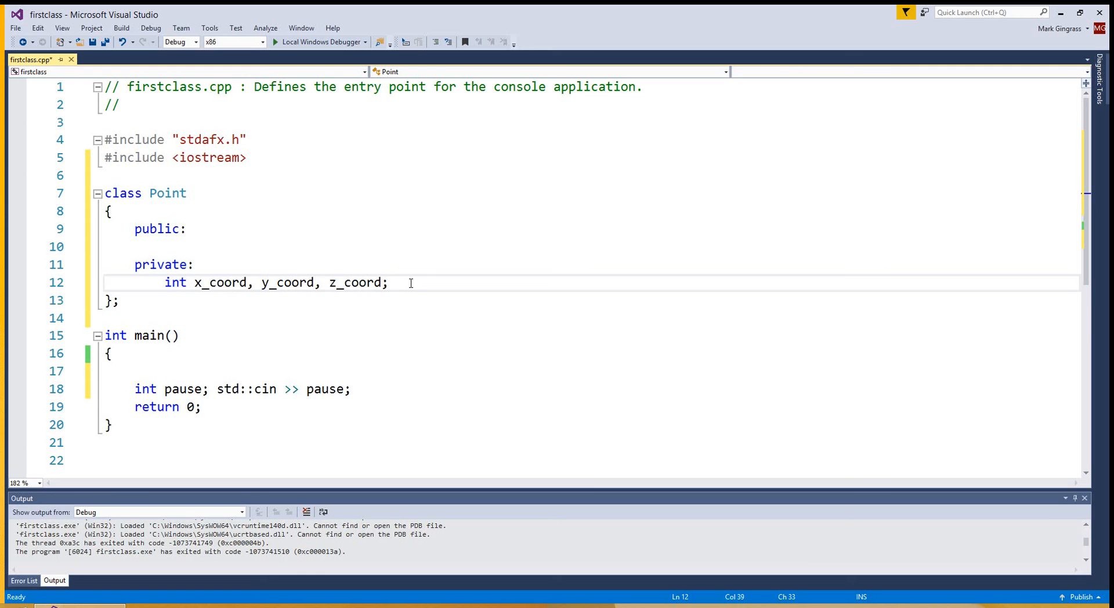
pyautogui.press('enter')
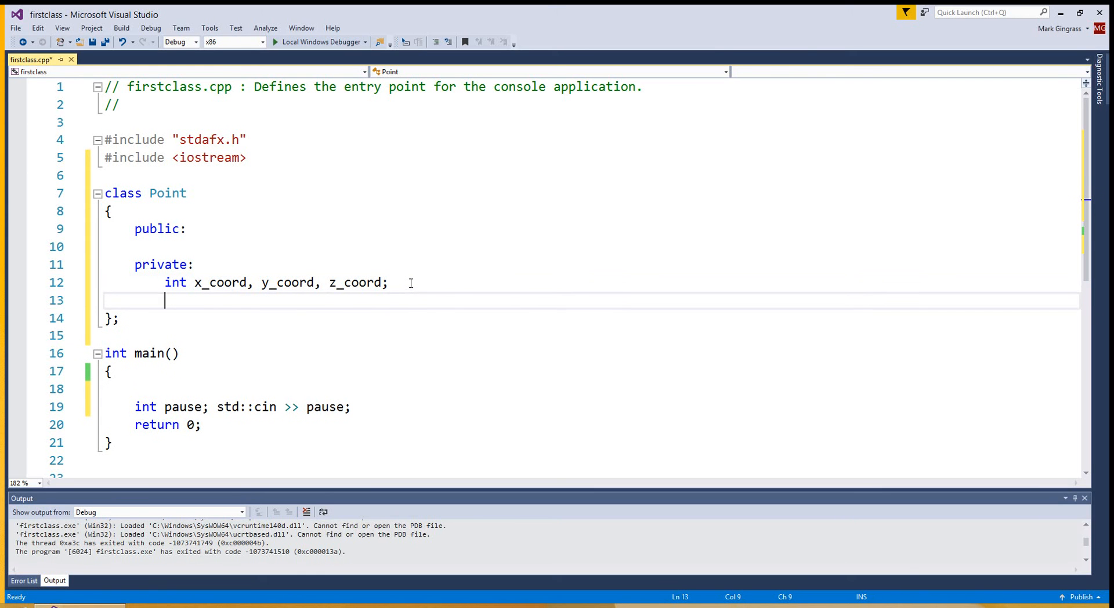
pyautogui.moveTo(344, 236)
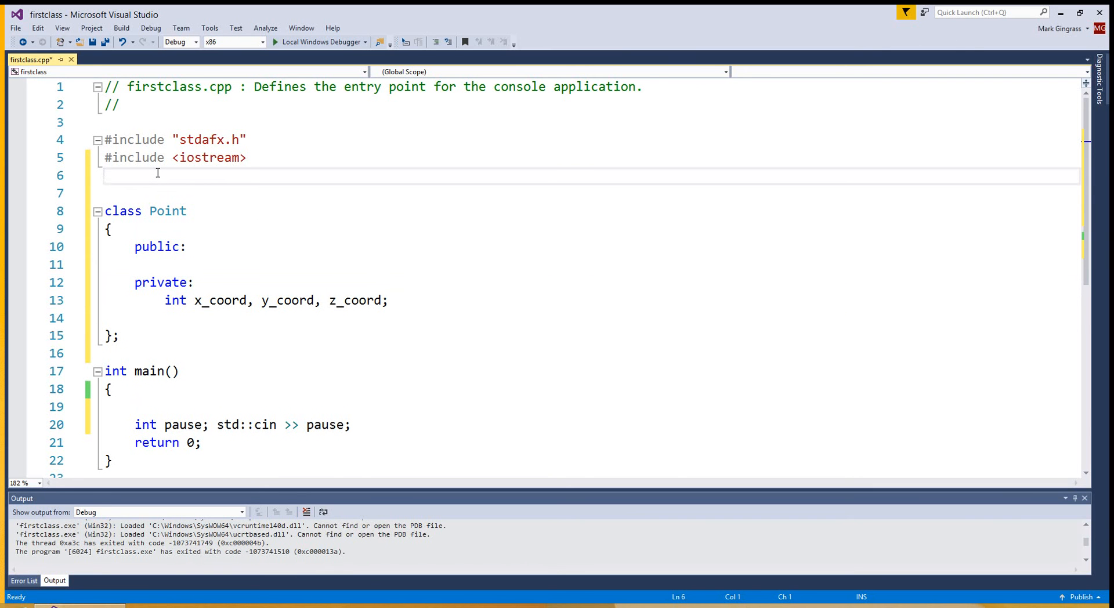
# Add #include <string> after iostream and a private std::string name; member
pyautogui.write('#in')
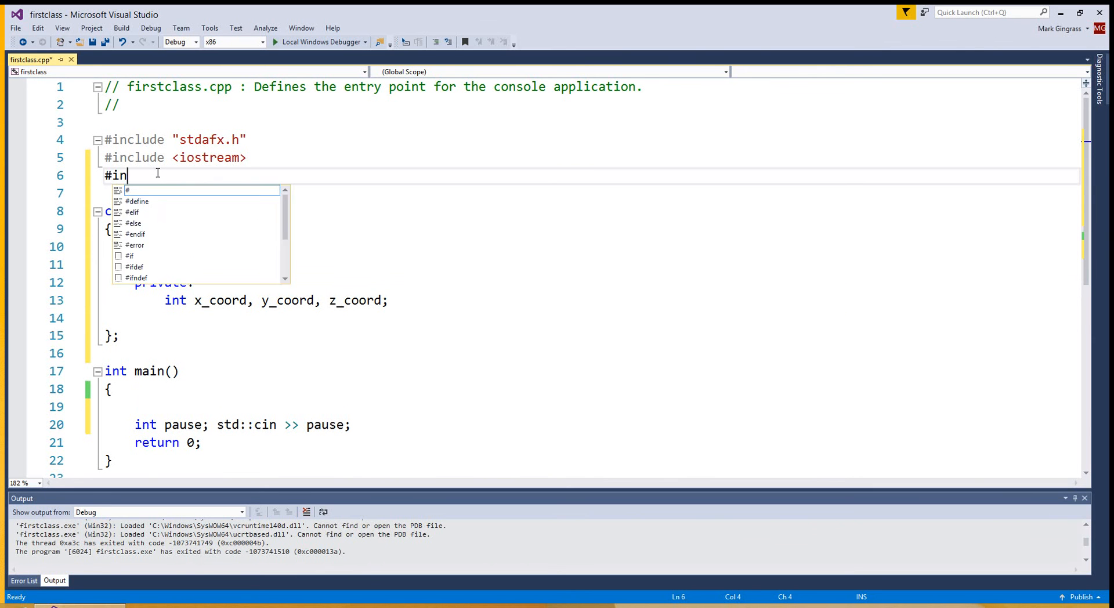
pyautogui.write('clude <string>')
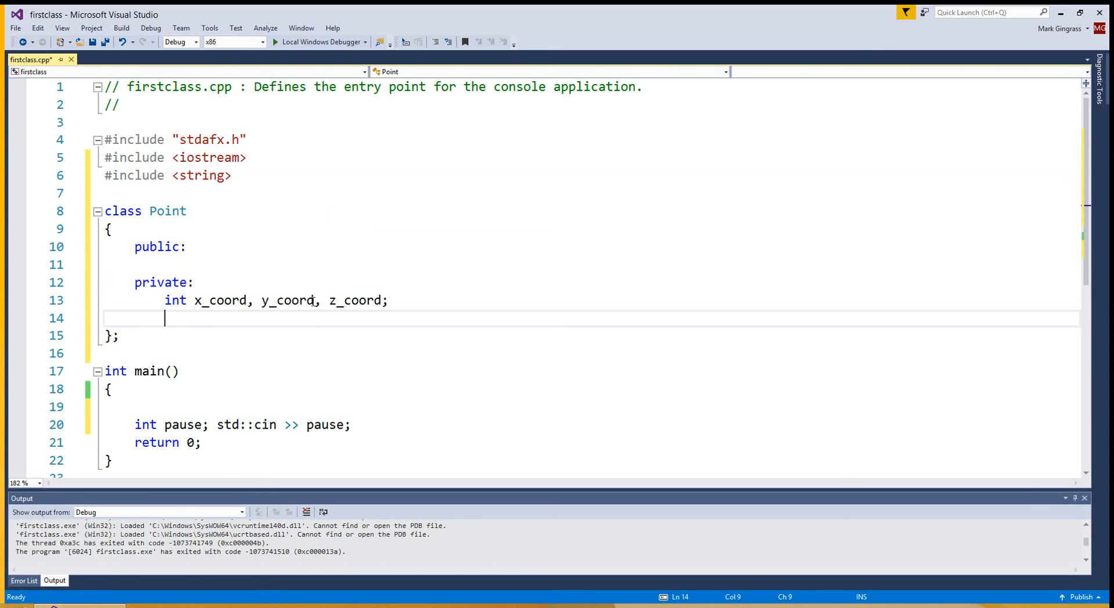
pyautogui.write('std::string')
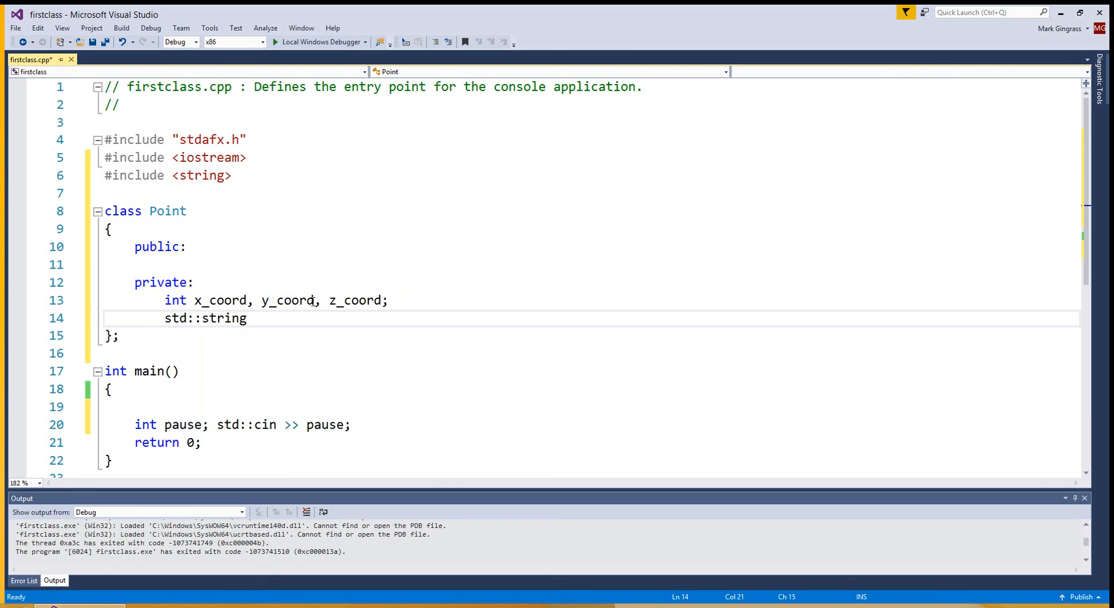
pyautogui.write('name;')
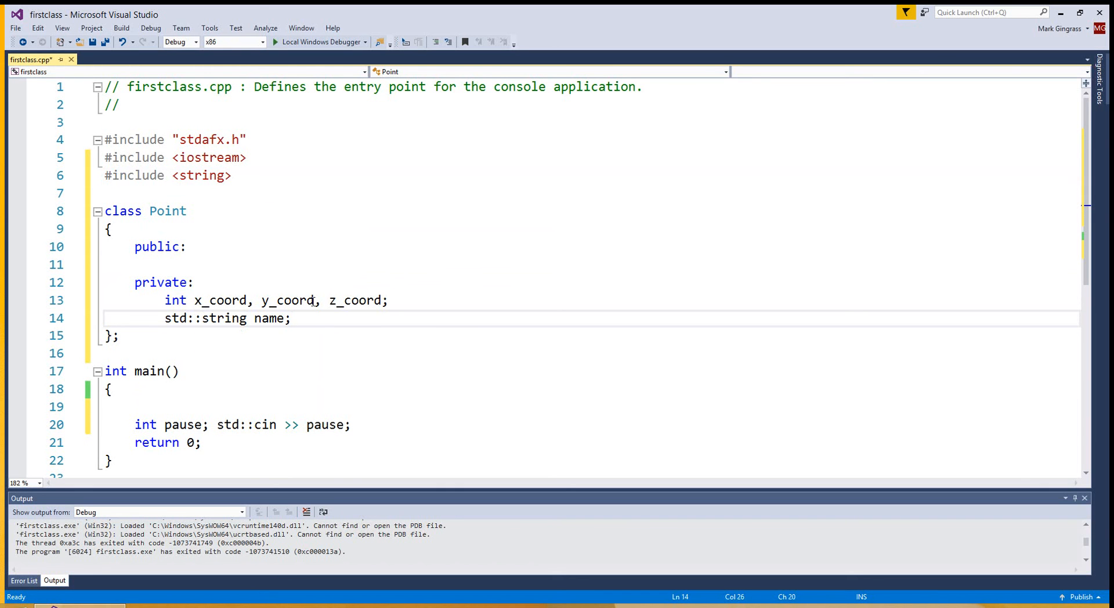
pyautogui.click(290, 318)
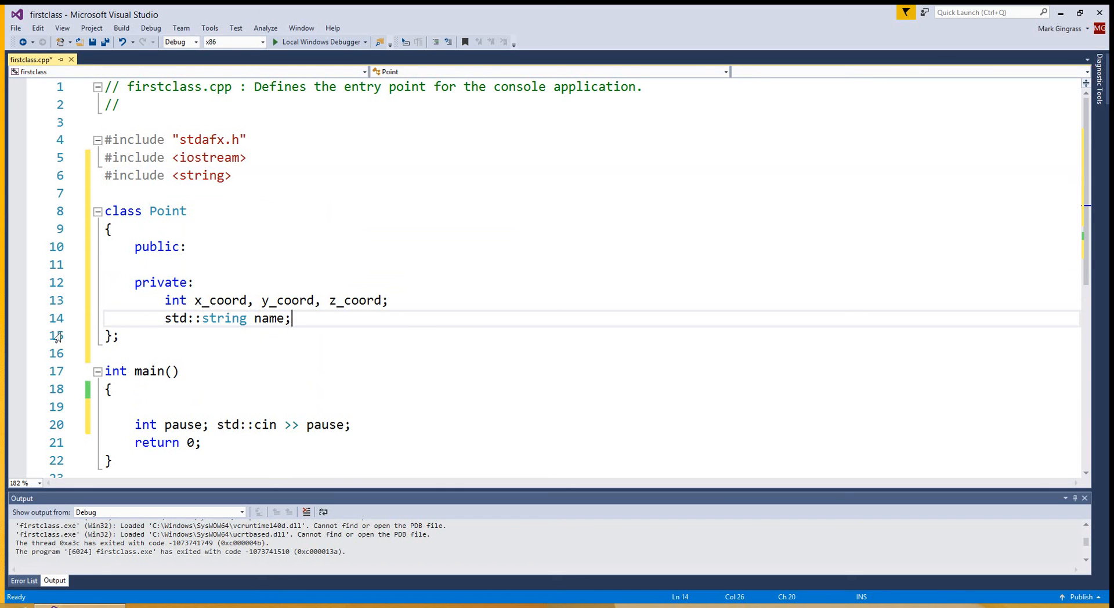
pyautogui.moveTo(208, 271)
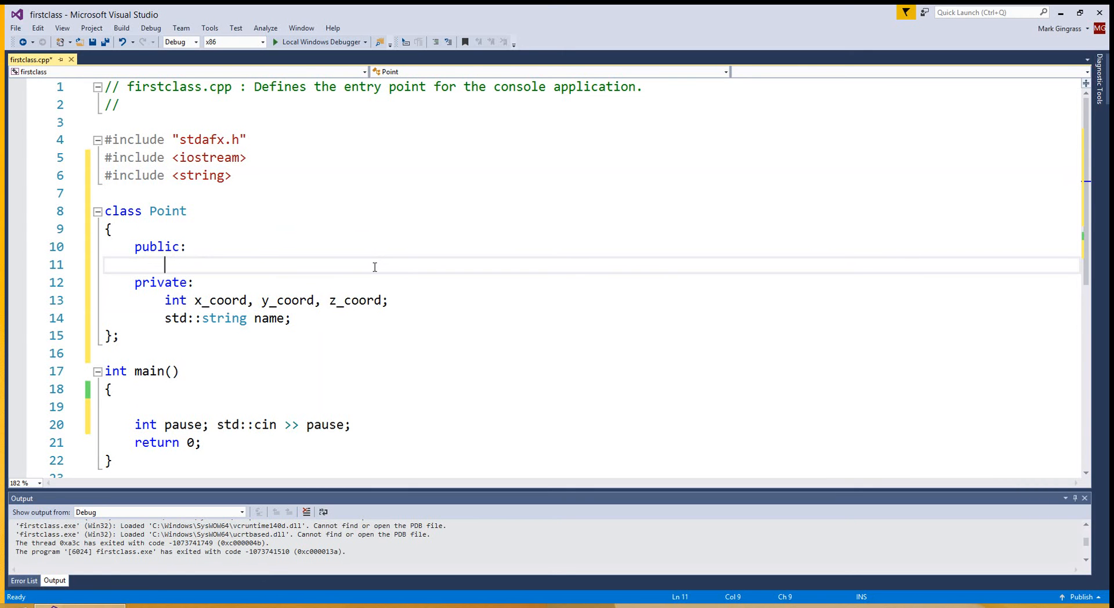
# Declare public void set_coord(int x, int y, int z) with an empty braced body
pyautogui.write('s')
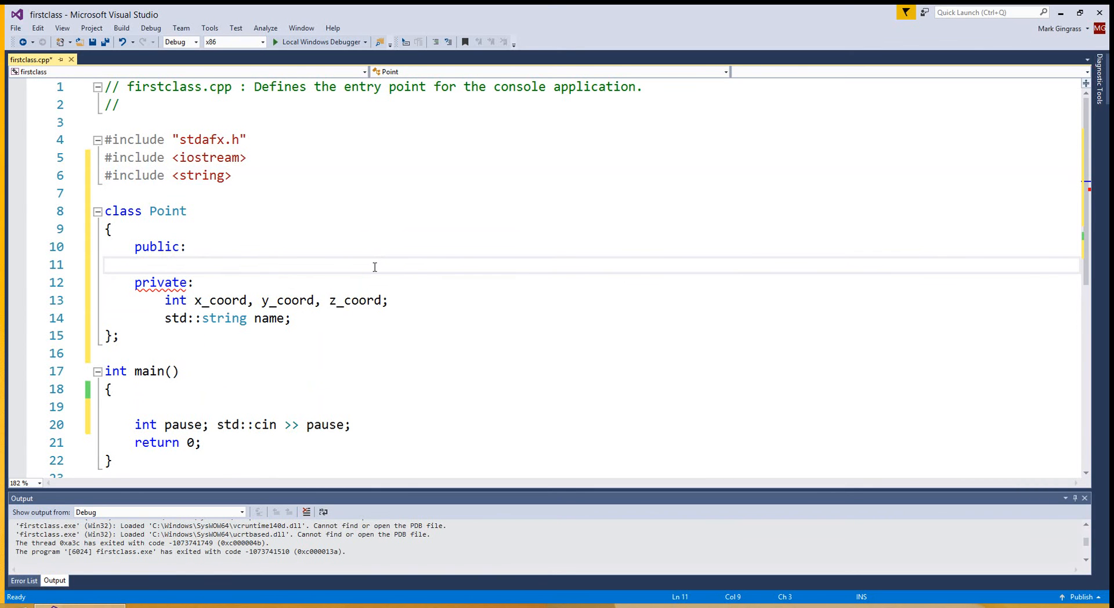
pyautogui.write('void')
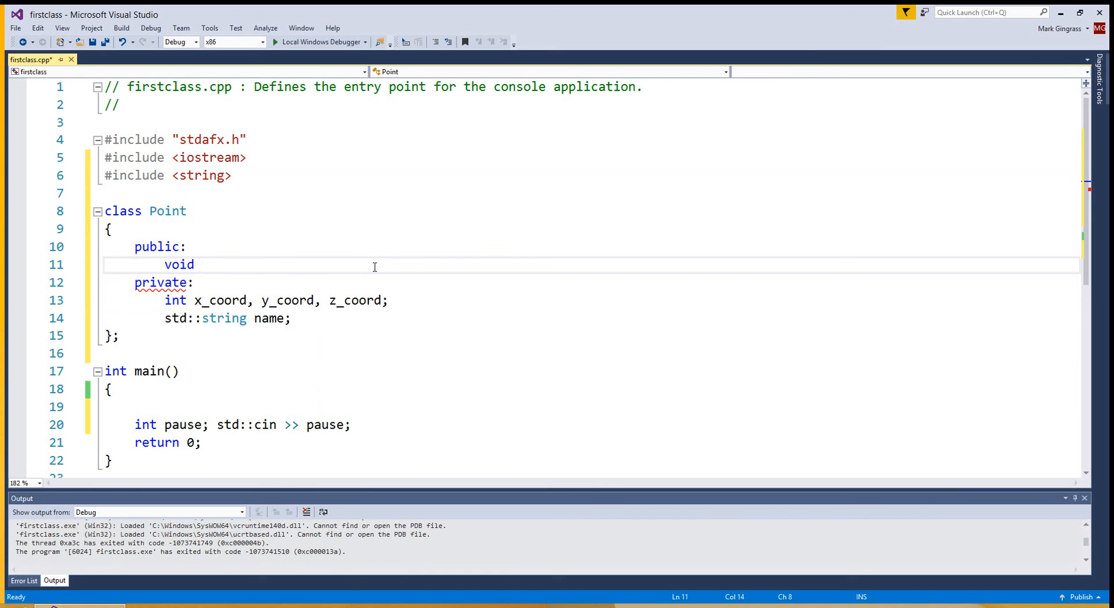
pyautogui.write('set_co')
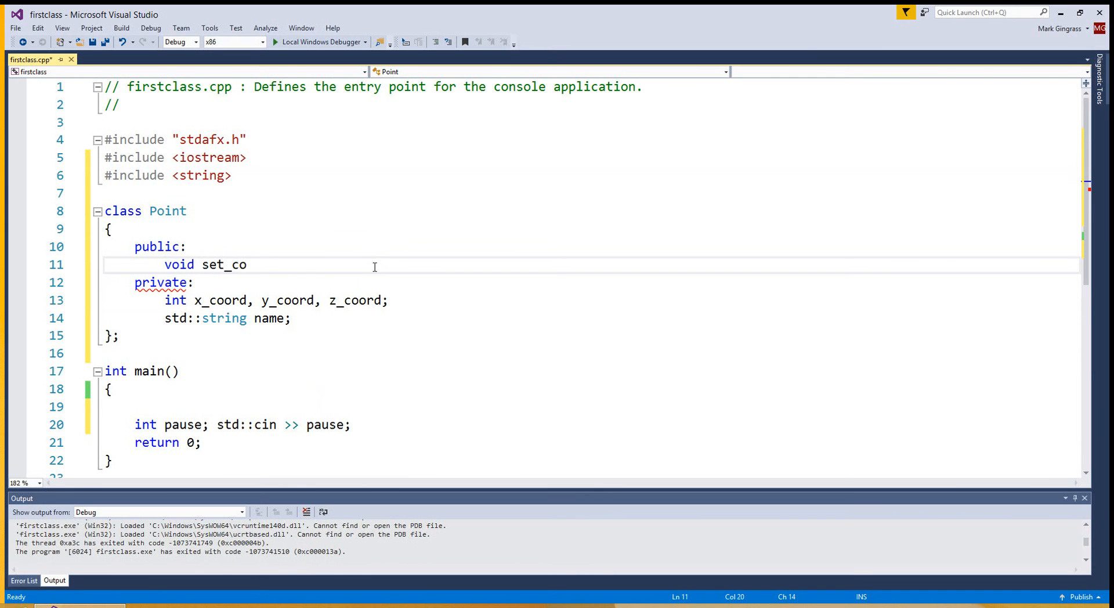
pyautogui.write('ord()')
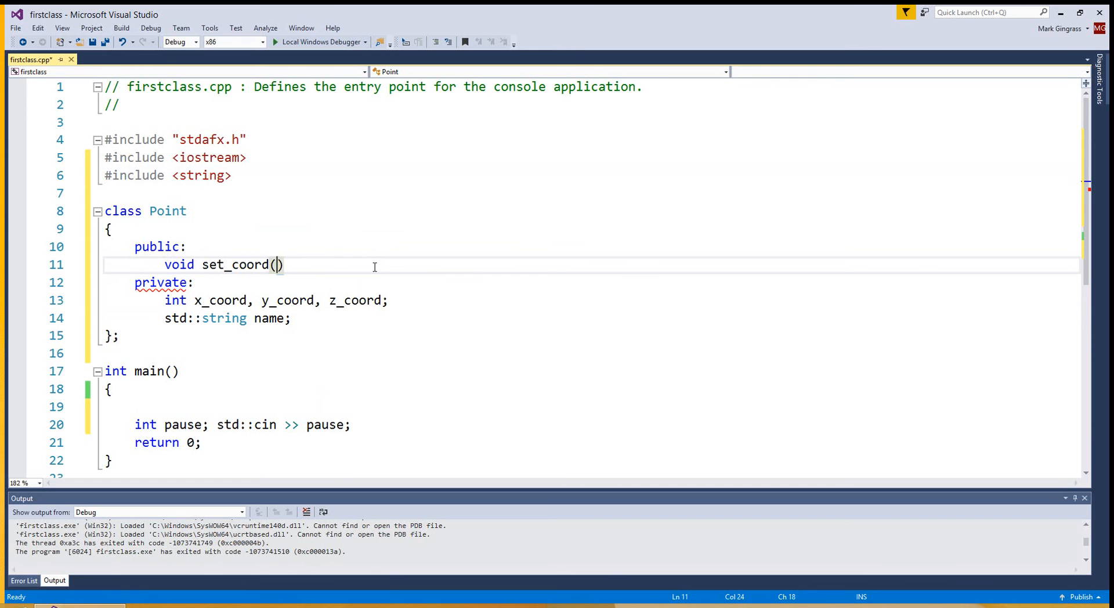
pyautogui.write('int x')
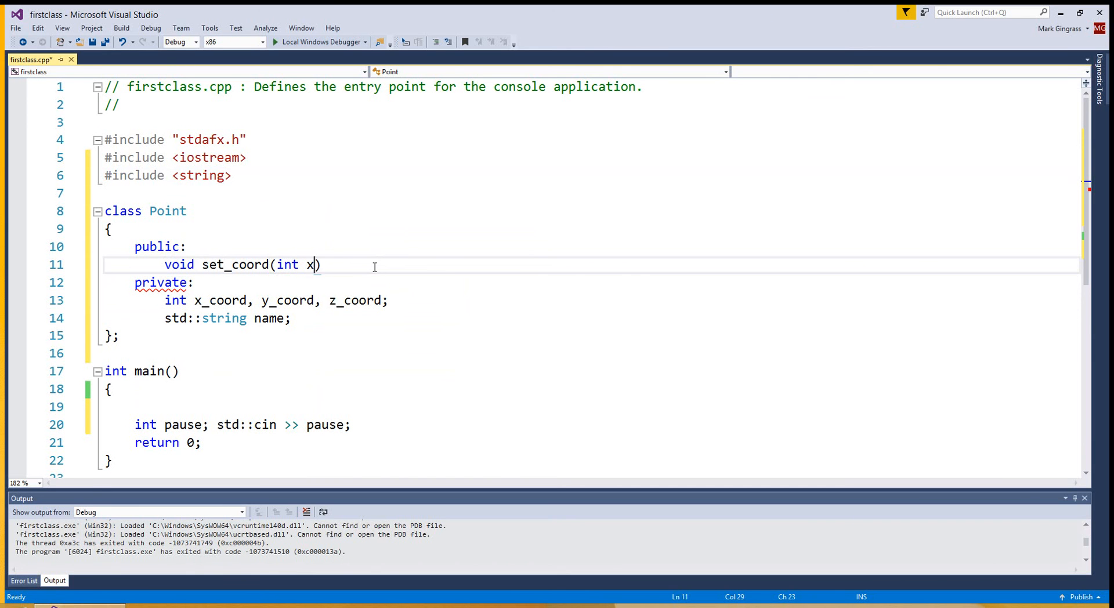
pyautogui.write(', int y, int z')
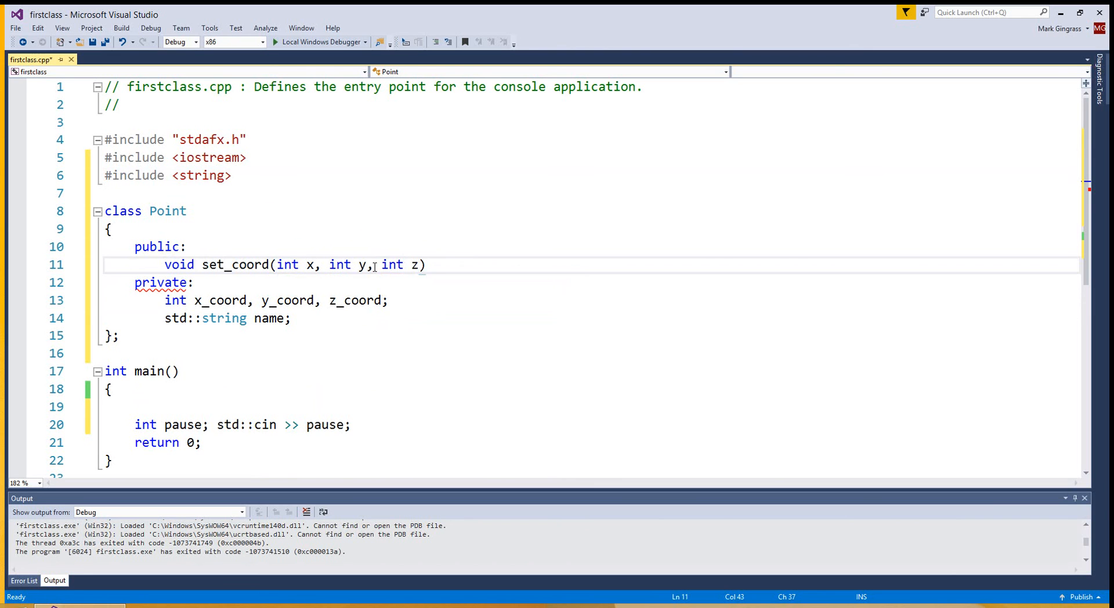
pyautogui.write('{')
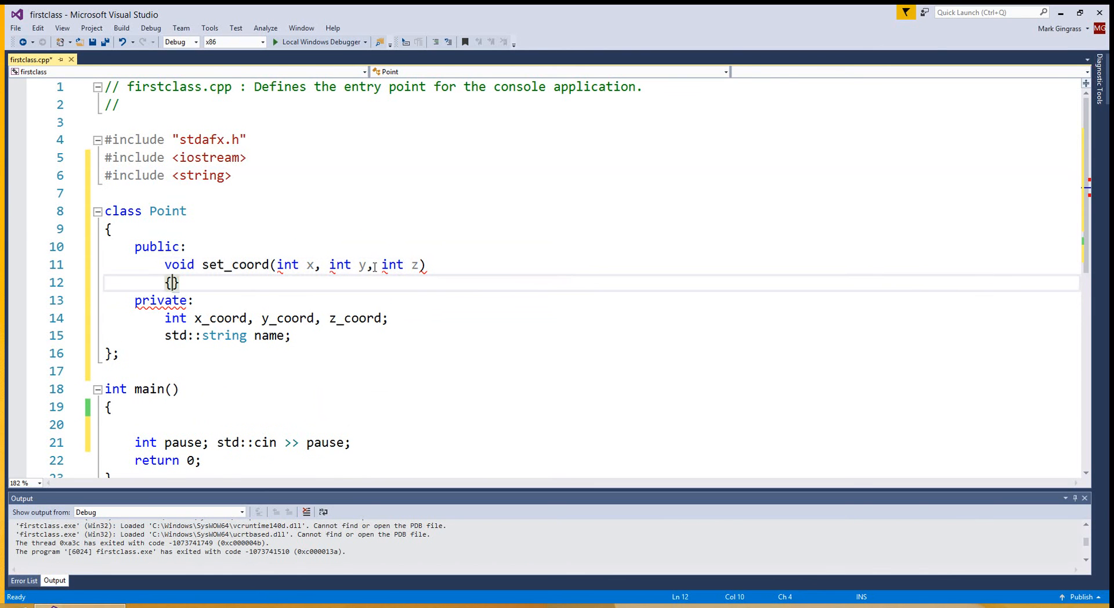
pyautogui.press('enter')
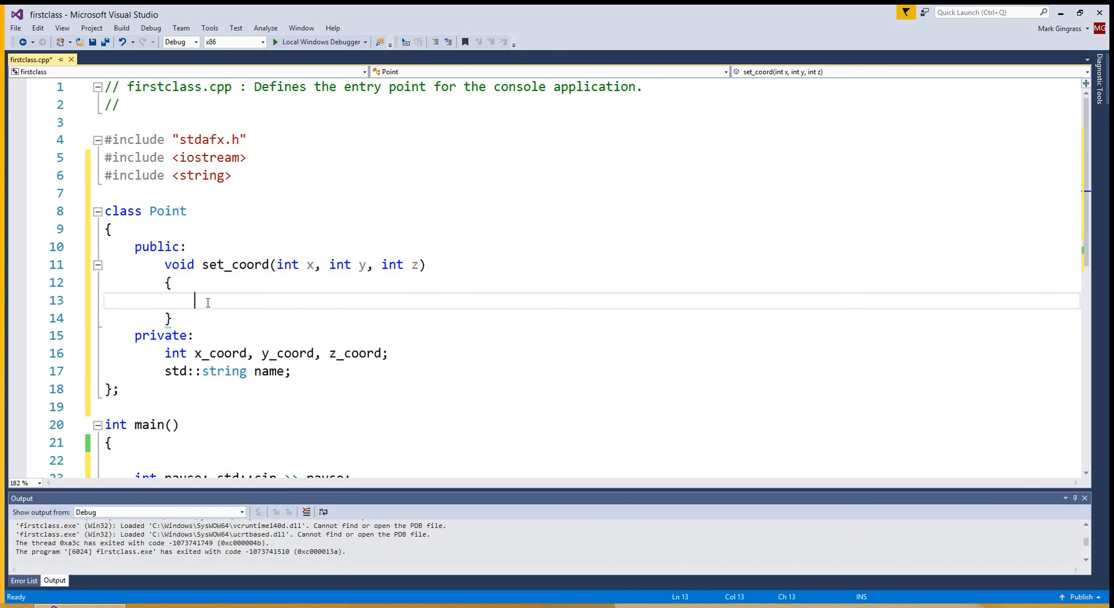
pyautogui.moveTo(198, 235)
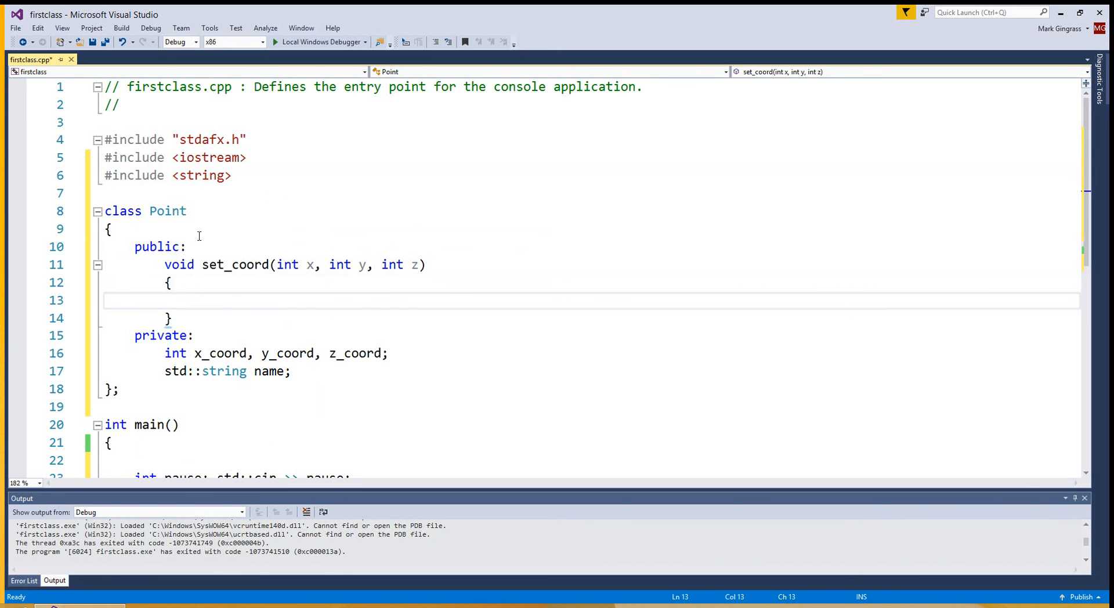
pyautogui.moveTo(145, 259)
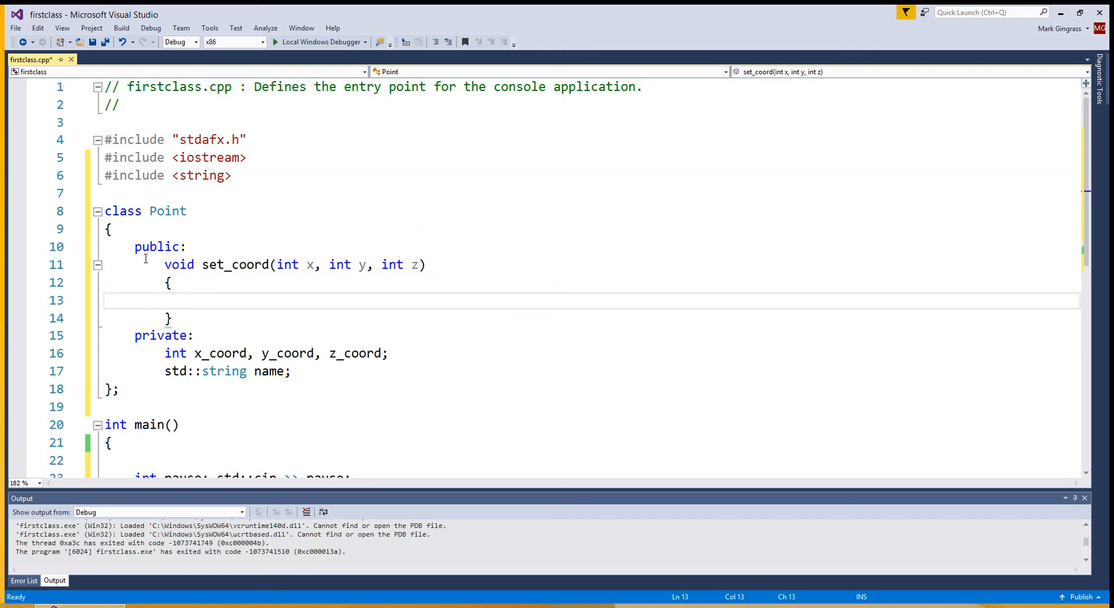
pyautogui.moveTo(166, 368)
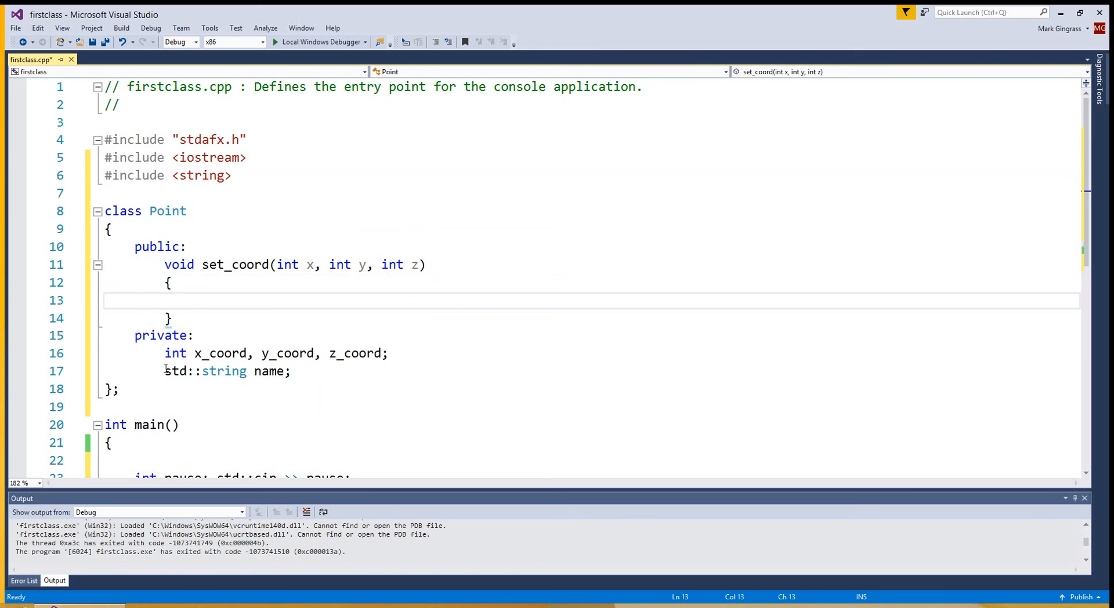
pyautogui.moveTo(574, 263)
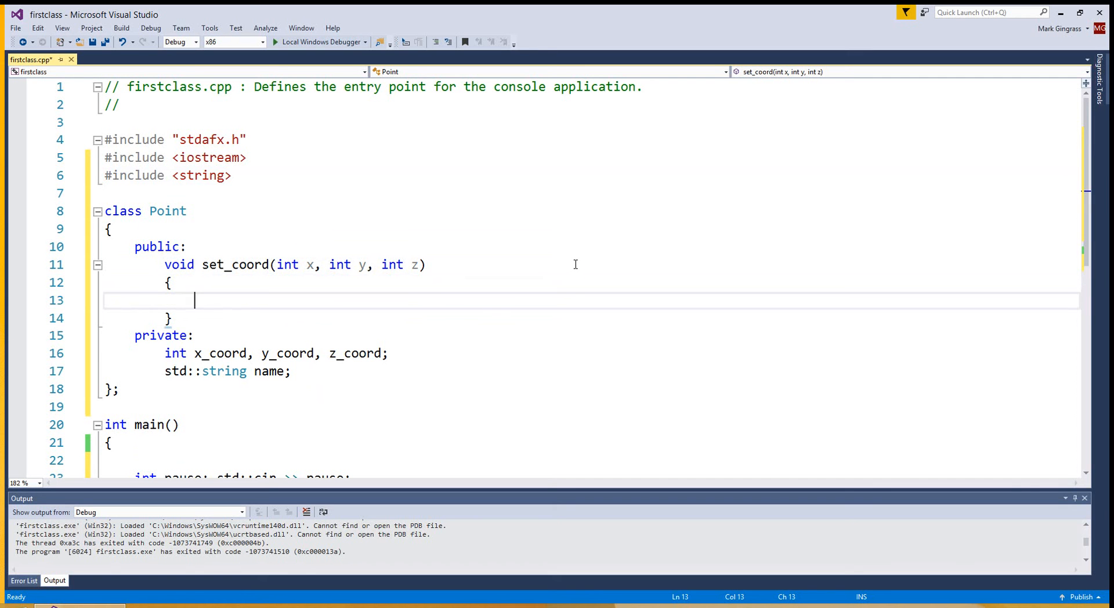
# Assign x_coord = x; y_coord = y; z_coord = z; inside set_coord's body
pyautogui.write('x_co')
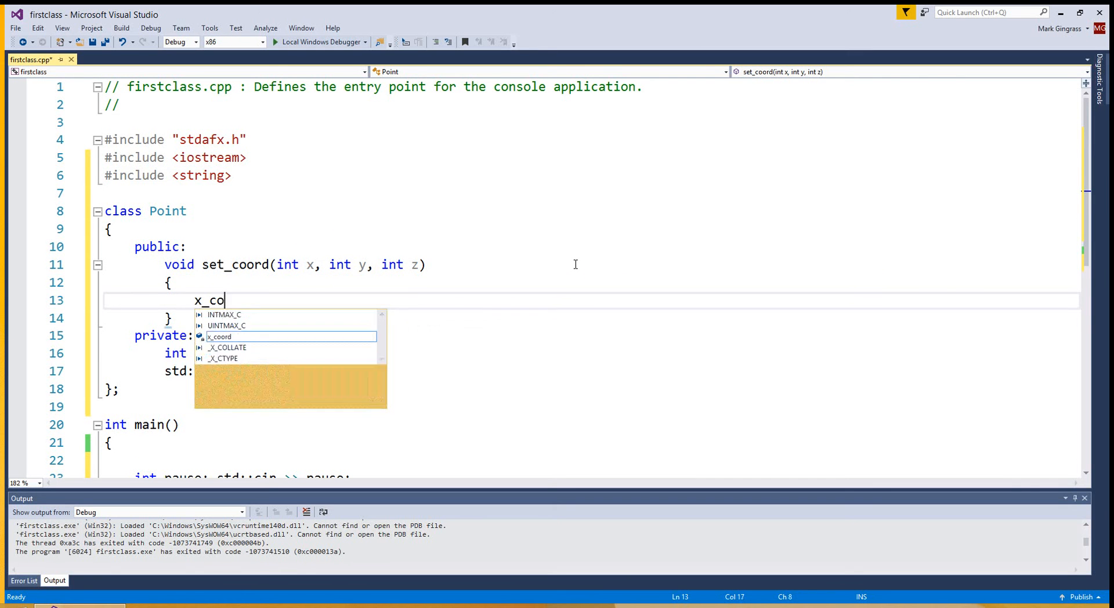
pyautogui.write('ord')
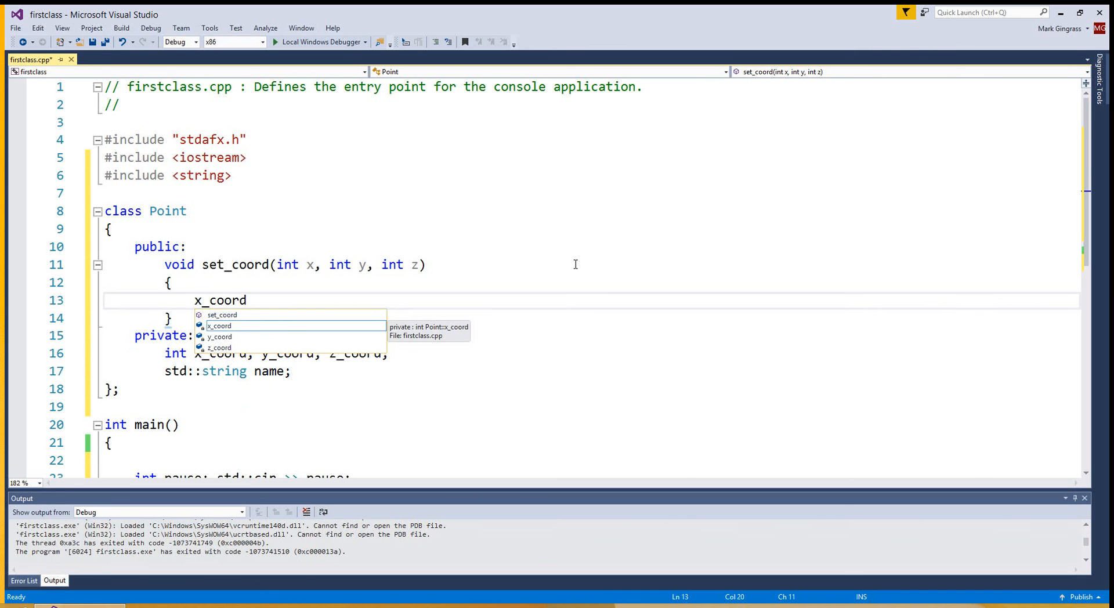
pyautogui.write('= x;')
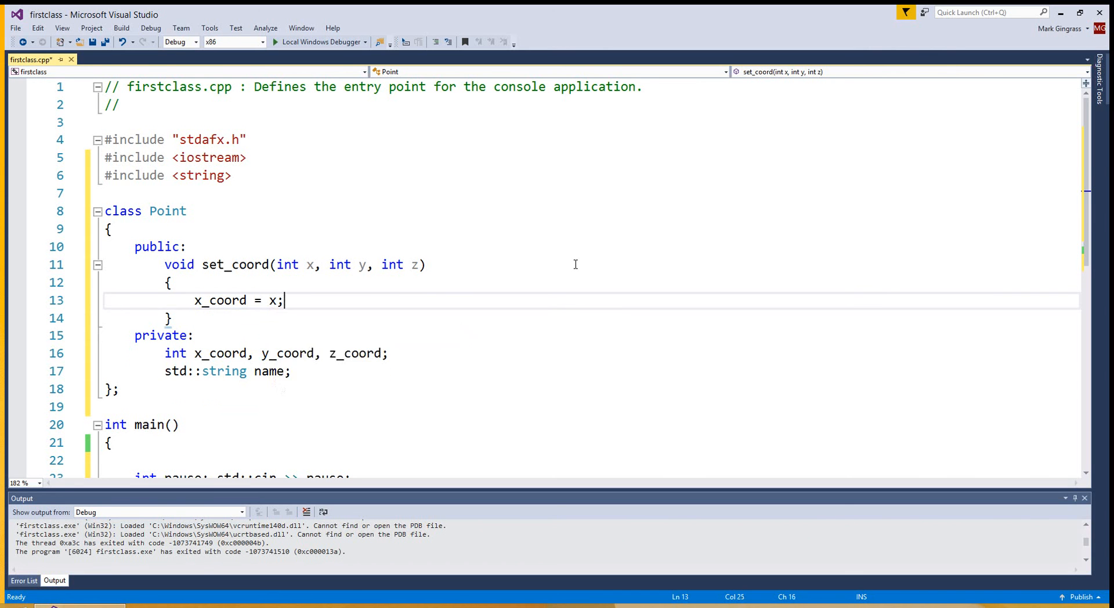
pyautogui.write('y_coord = y;')
pyautogui.write('z_coord =')
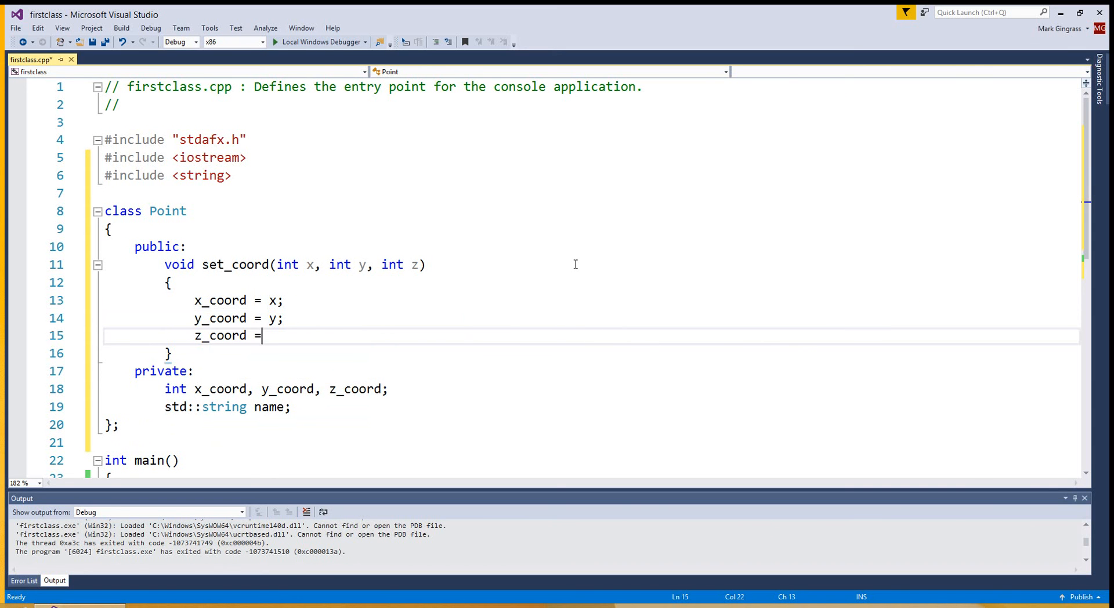
pyautogui.write('z;')
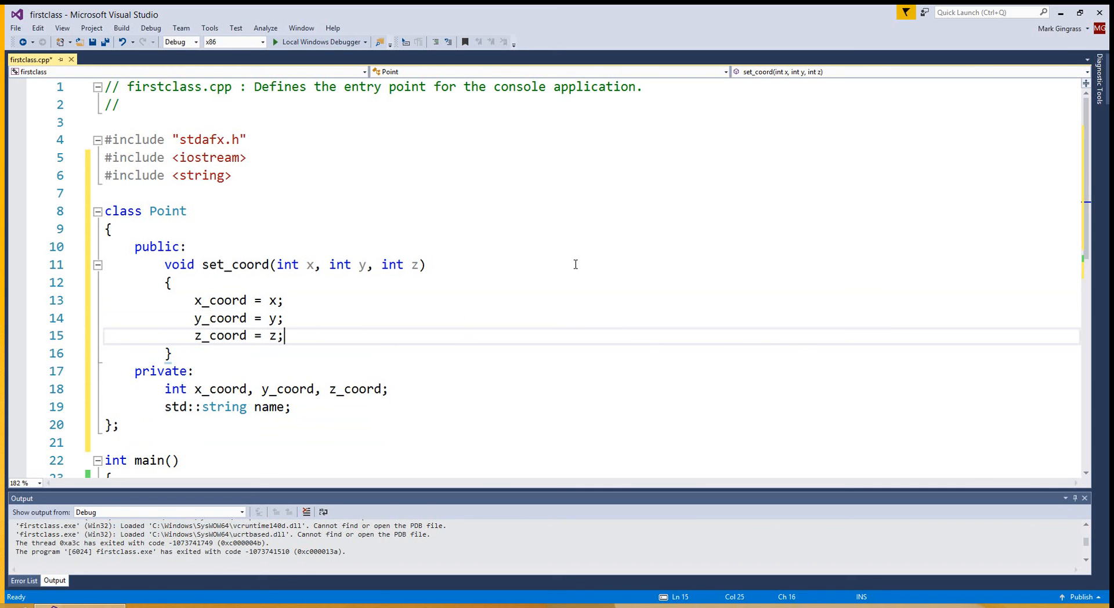
pyautogui.moveTo(210, 300)
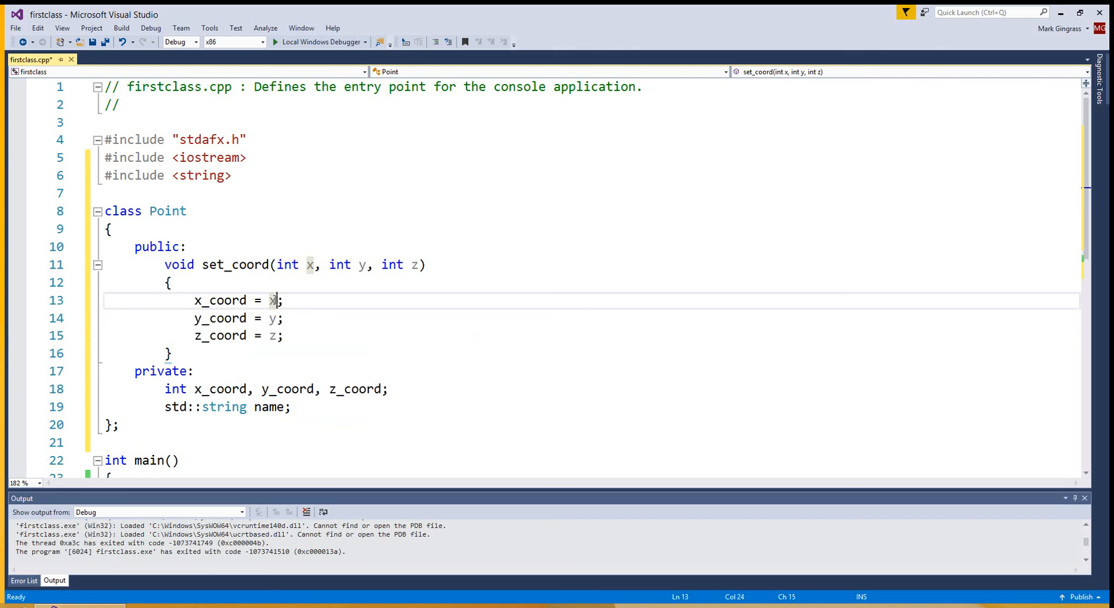
pyautogui.moveTo(213, 388)
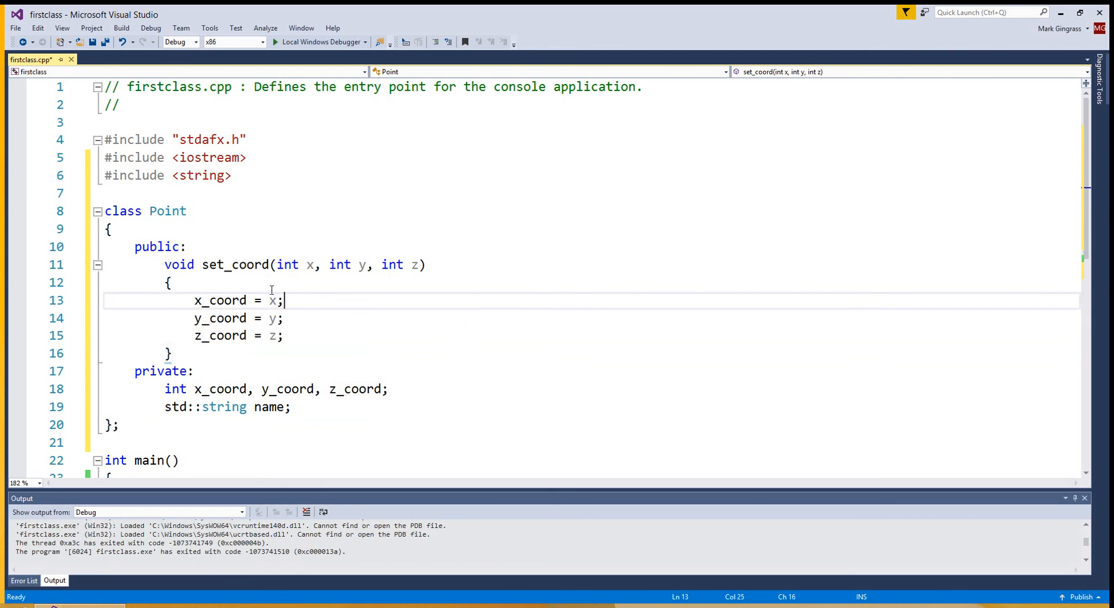
pyautogui.moveTo(290, 273)
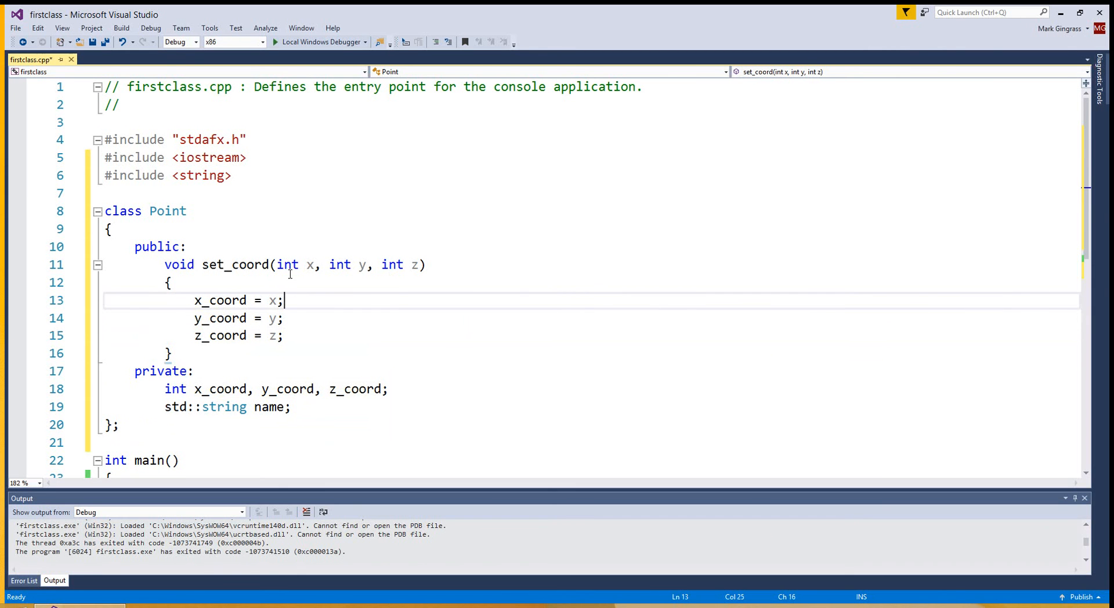
pyautogui.moveTo(391, 264)
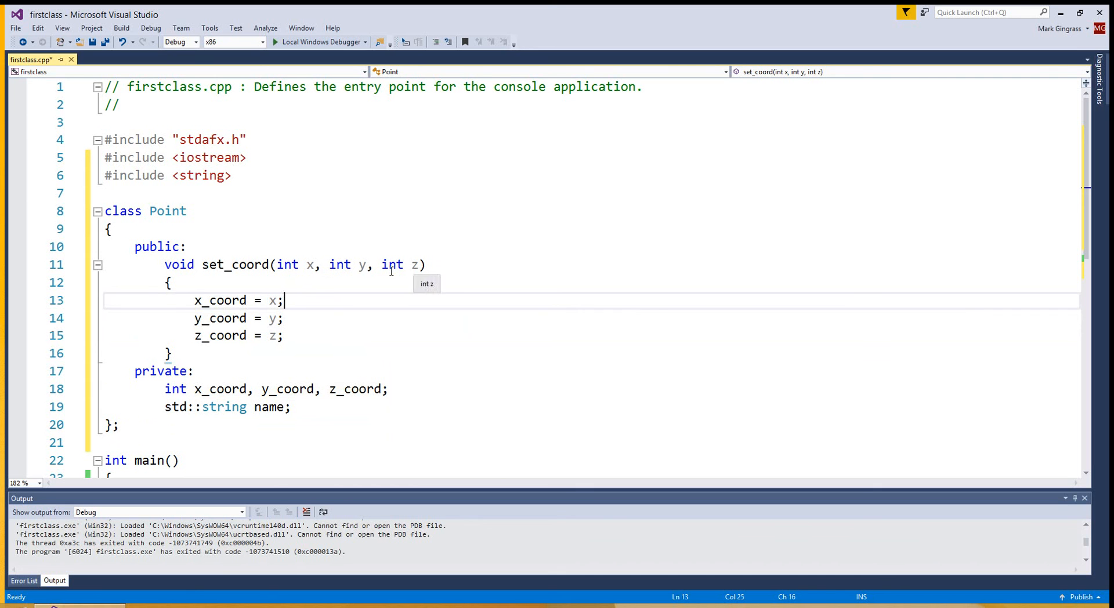
pyautogui.moveTo(308, 264)
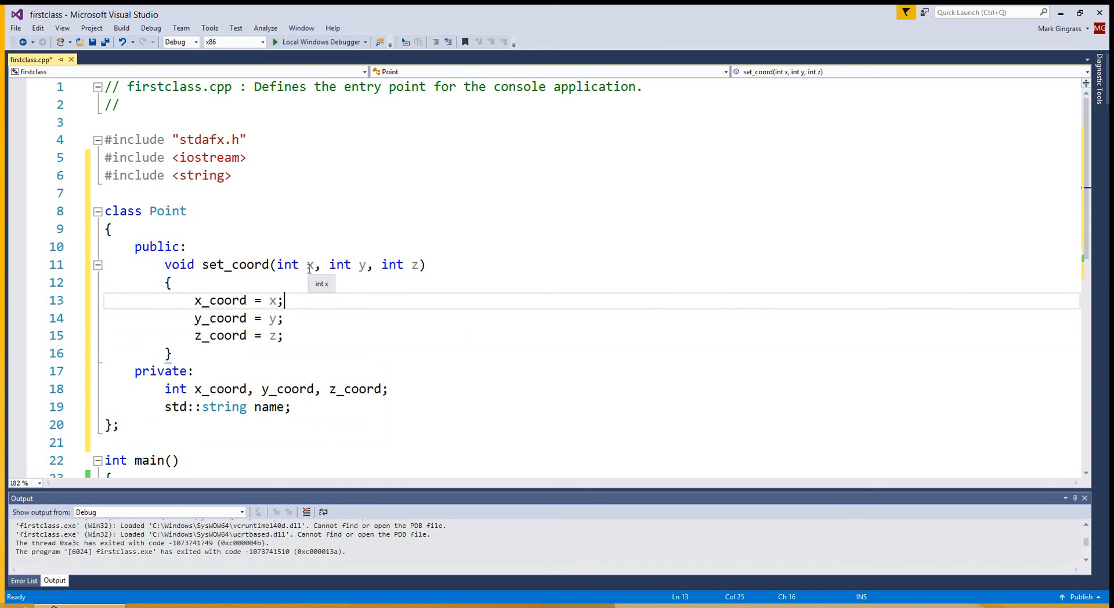
pyautogui.moveTo(416, 362)
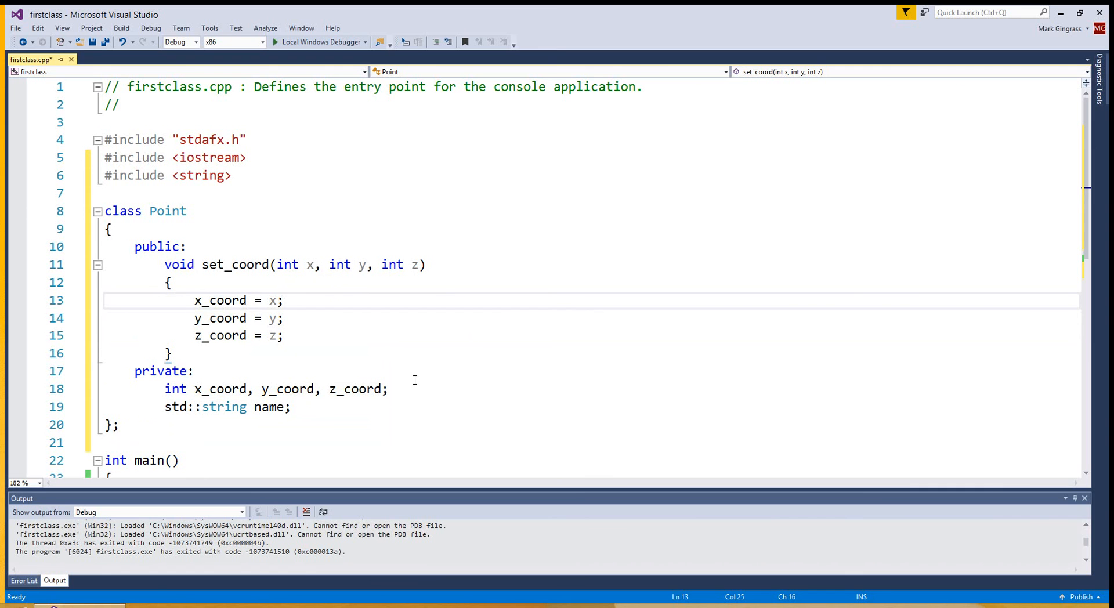
pyautogui.moveTo(364, 321)
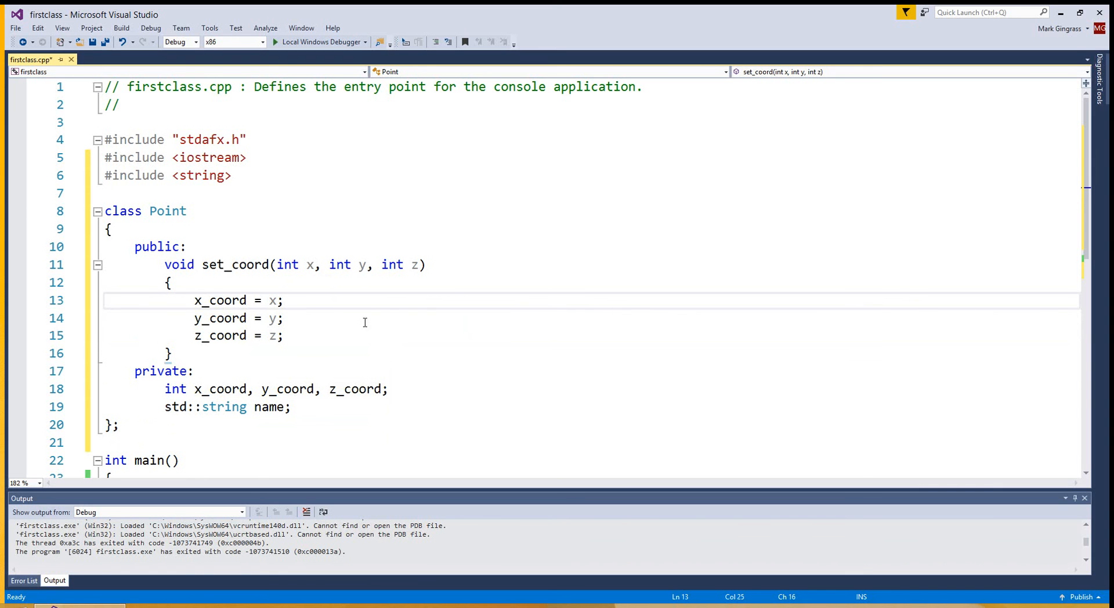
pyautogui.doubleClick(179, 265)
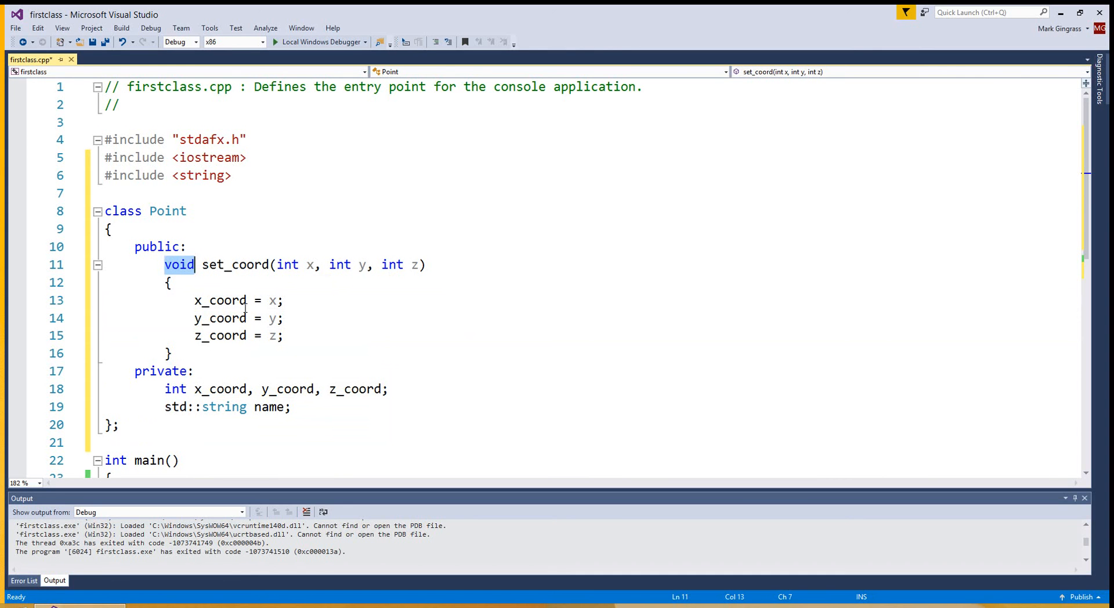
pyautogui.moveTo(228, 318)
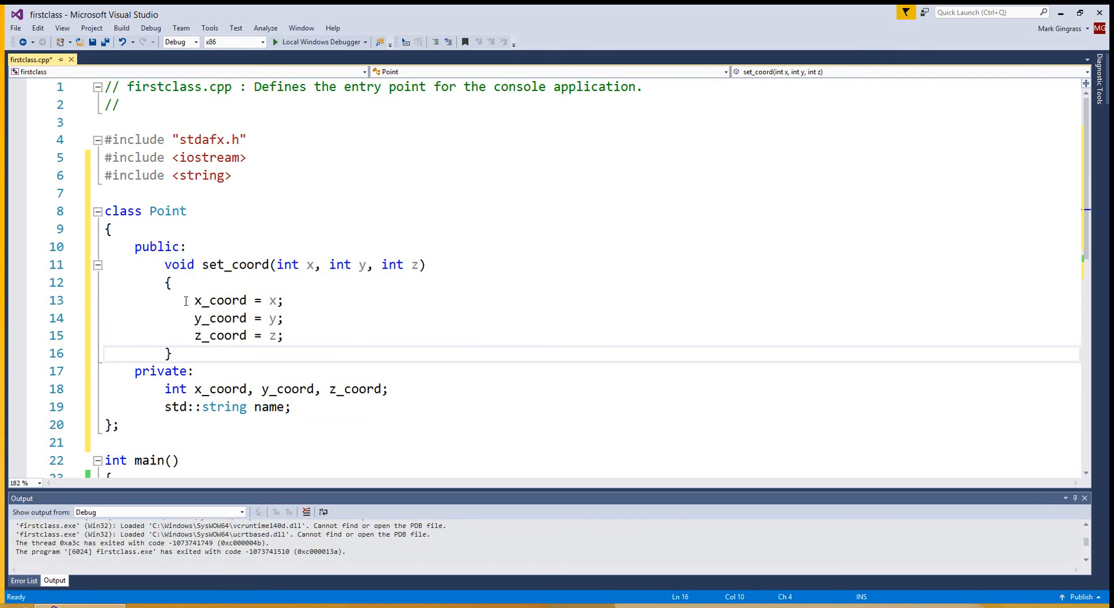
pyautogui.moveTo(222, 354)
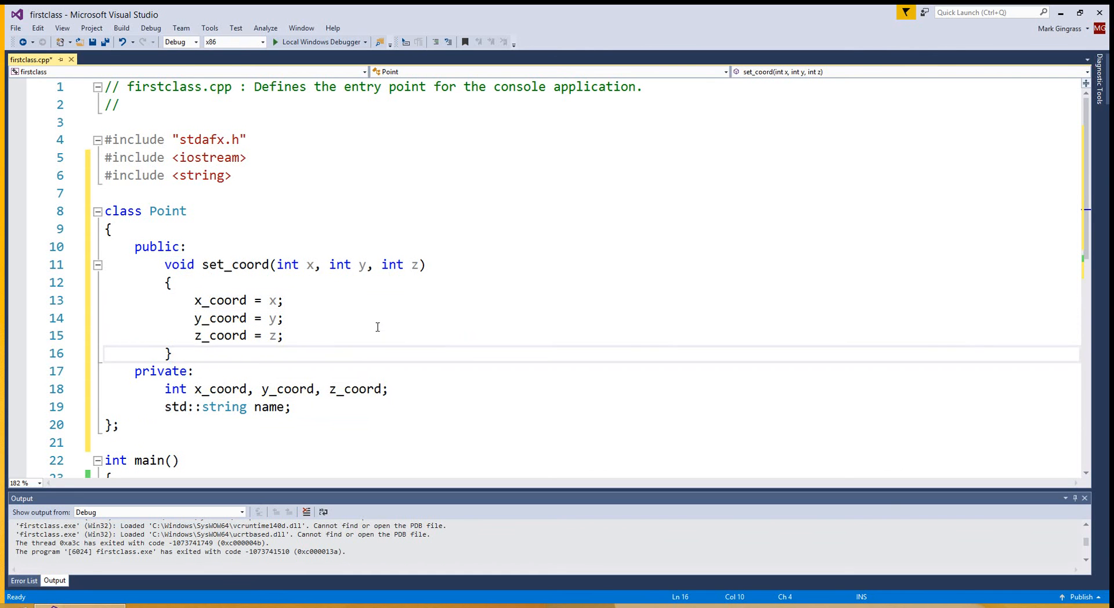
pyautogui.click(171, 353)
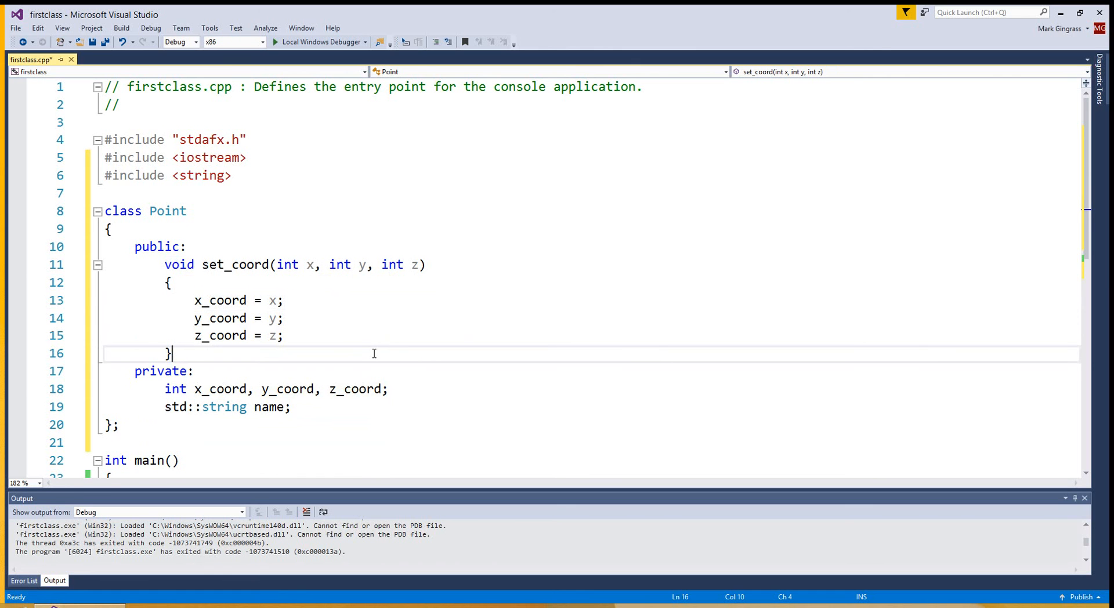
# Declare void print_coord() and begin a std::cout line streaming "(" << x << "," << y
pyautogui.write('void')
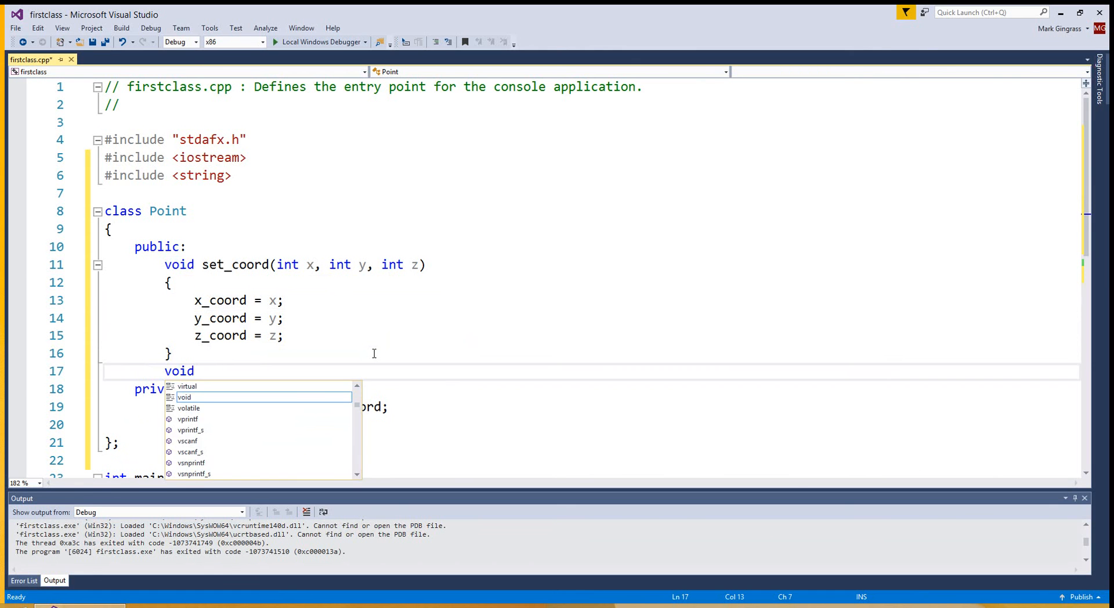
pyautogui.write('print_')
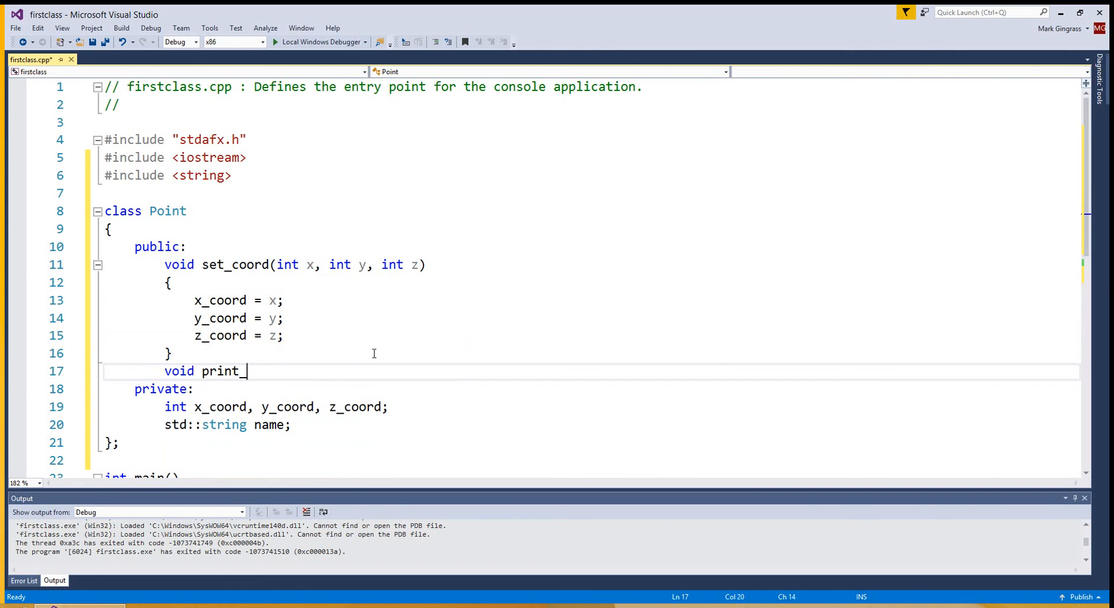
pyautogui.write('coord()')
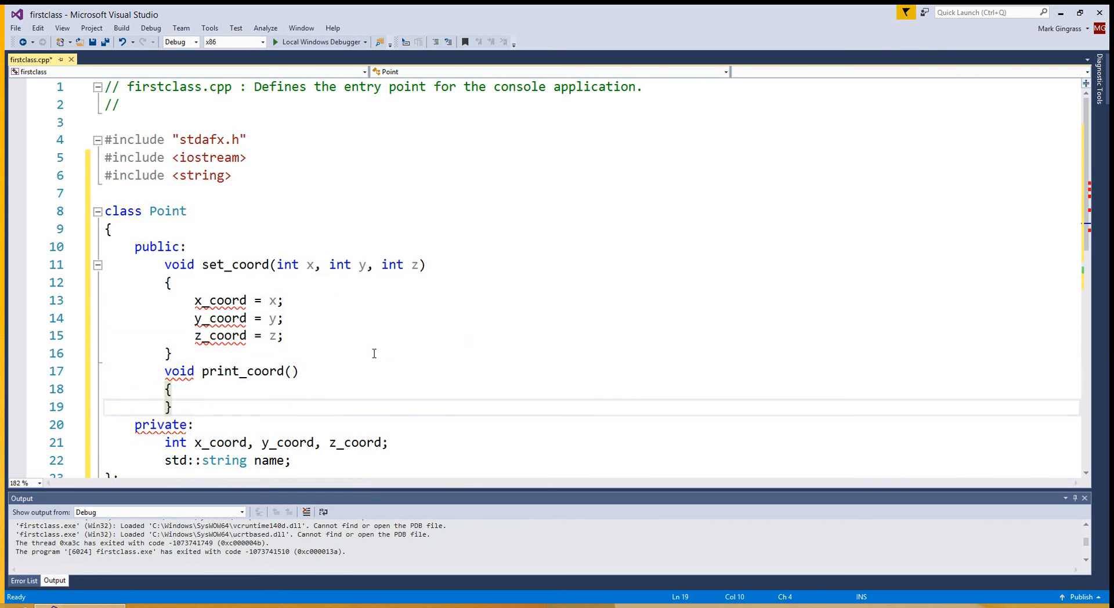
pyautogui.write('std::cout <<')
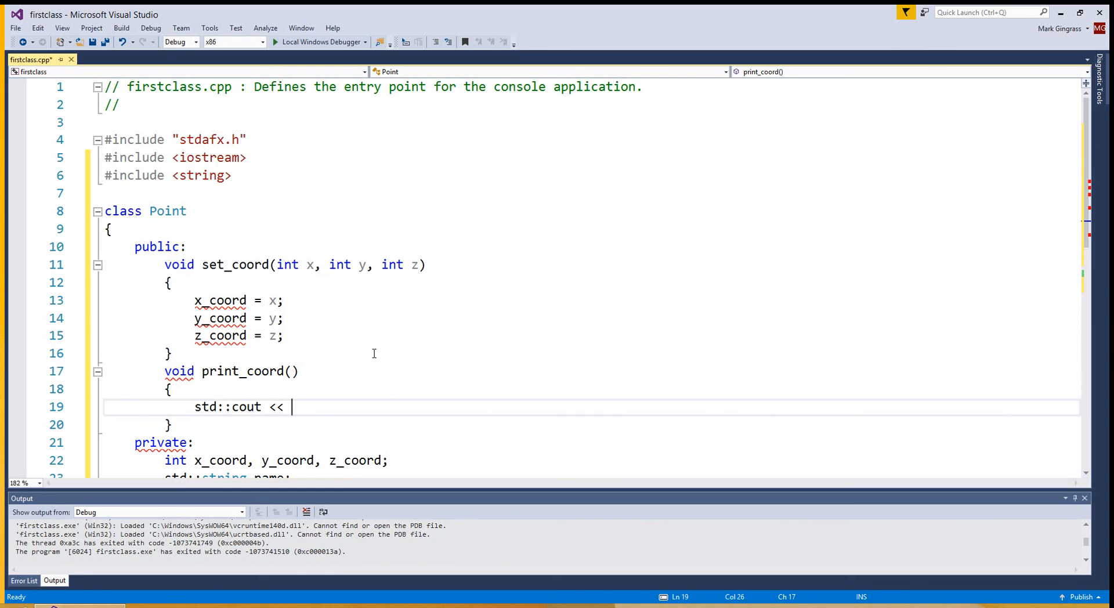
pyautogui.write('"(')
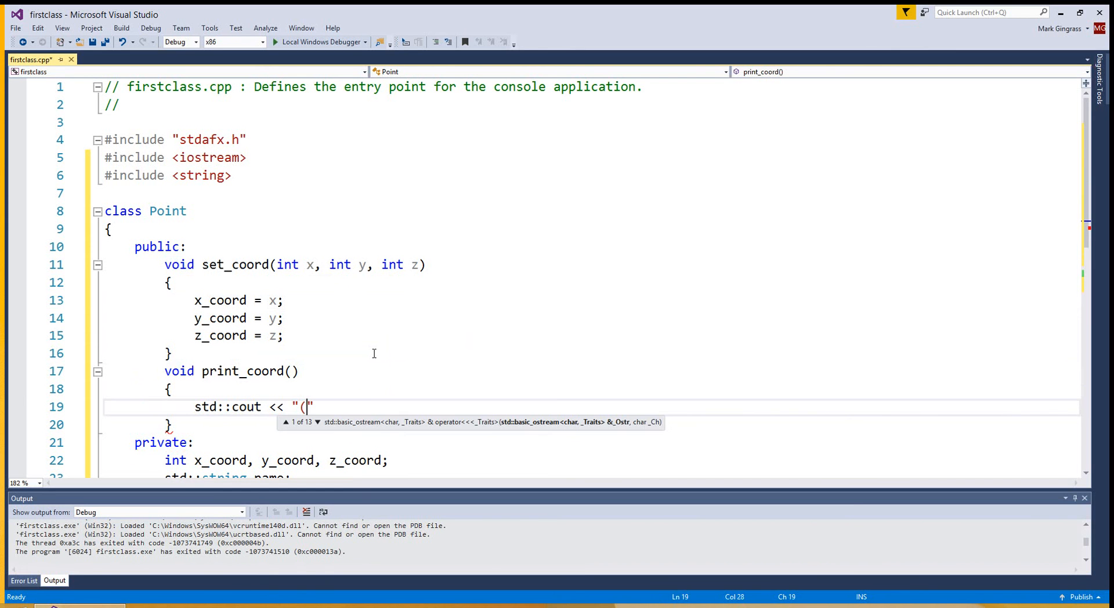
pyautogui.write('(')
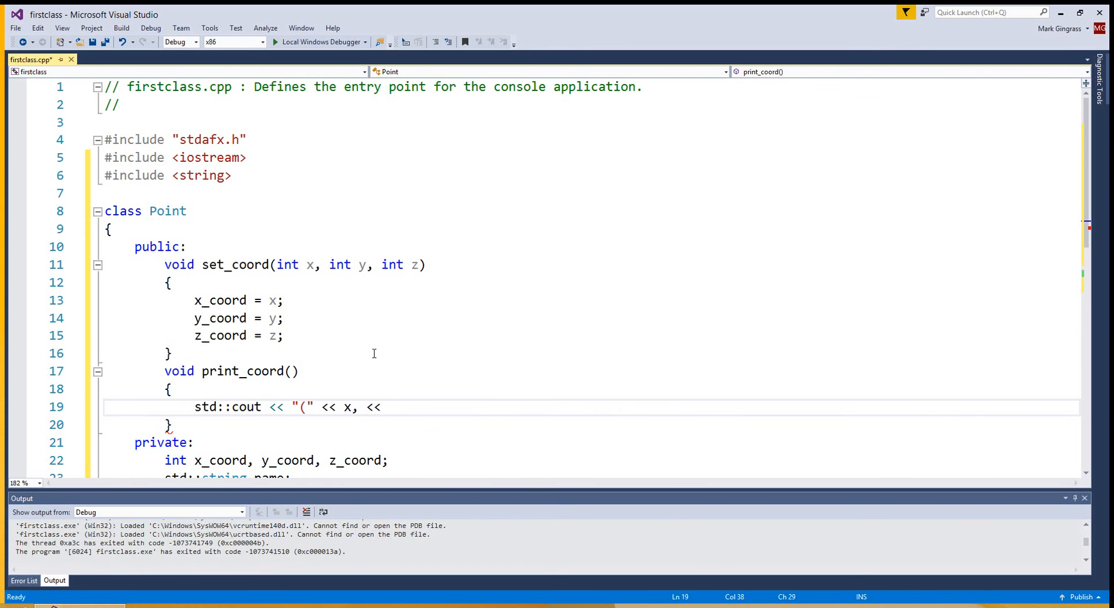
pyautogui.write('y')
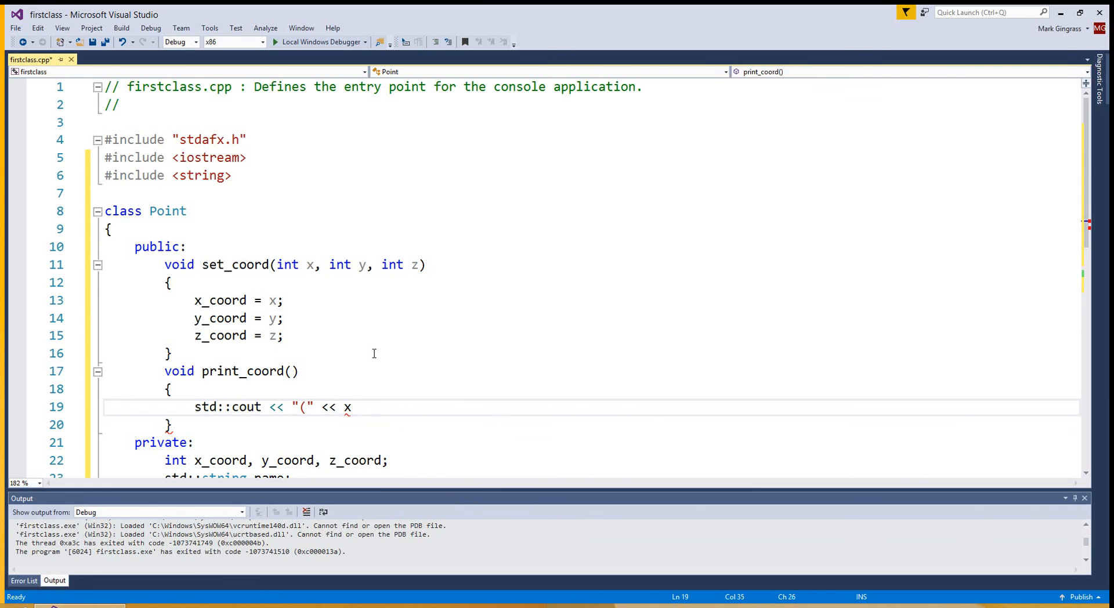
pyautogui.write('<< "," << y')
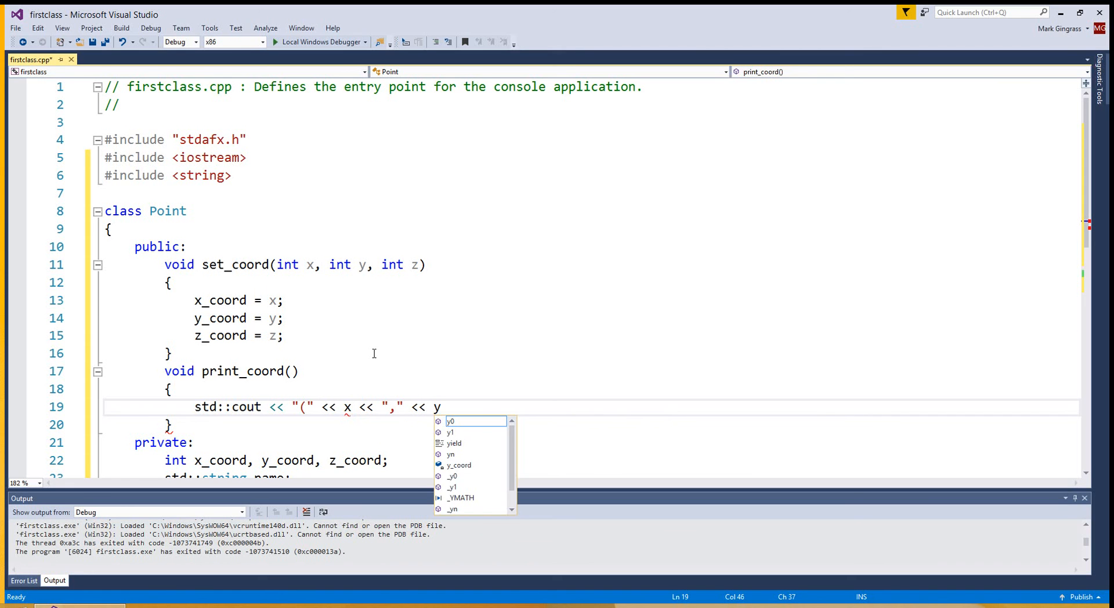
# Finish the output line with << "," << z << ")" << std::endl;
pyautogui.write("<< '")
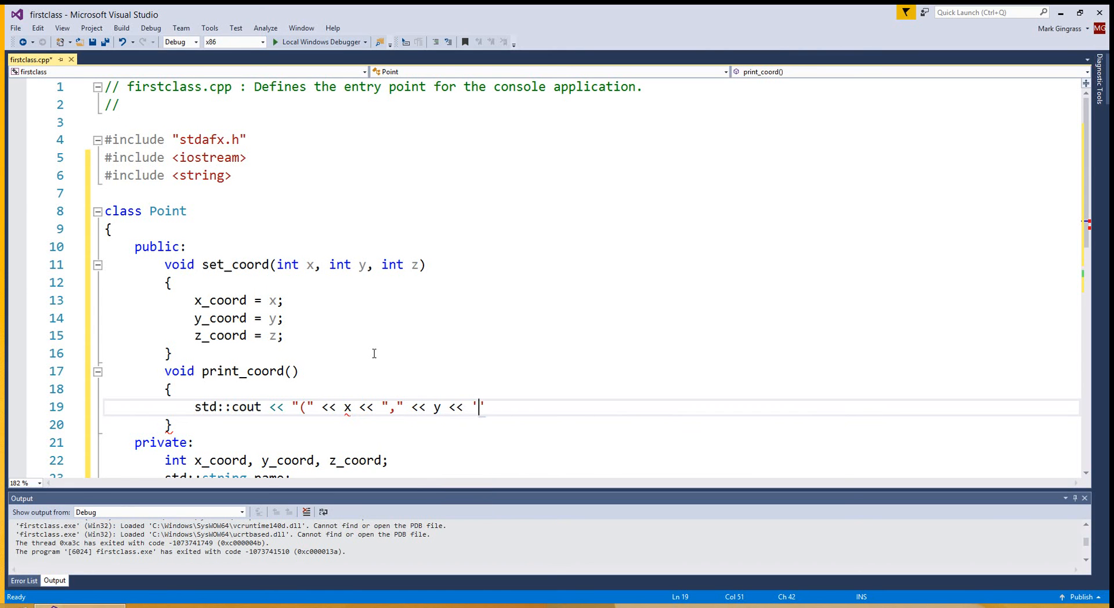
pyautogui.write(',')
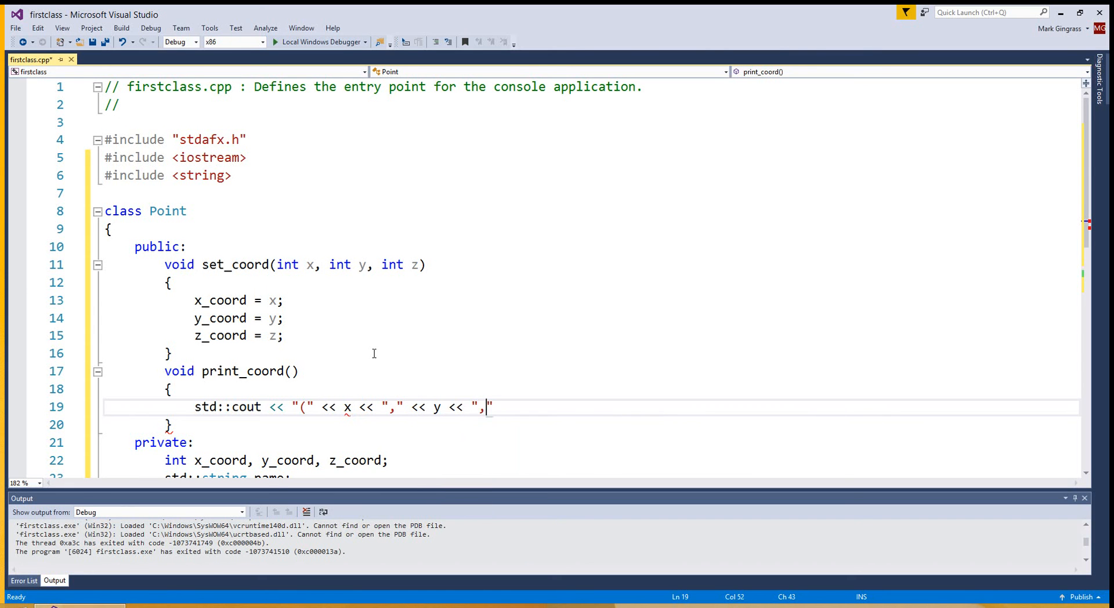
pyautogui.write('<< ""')
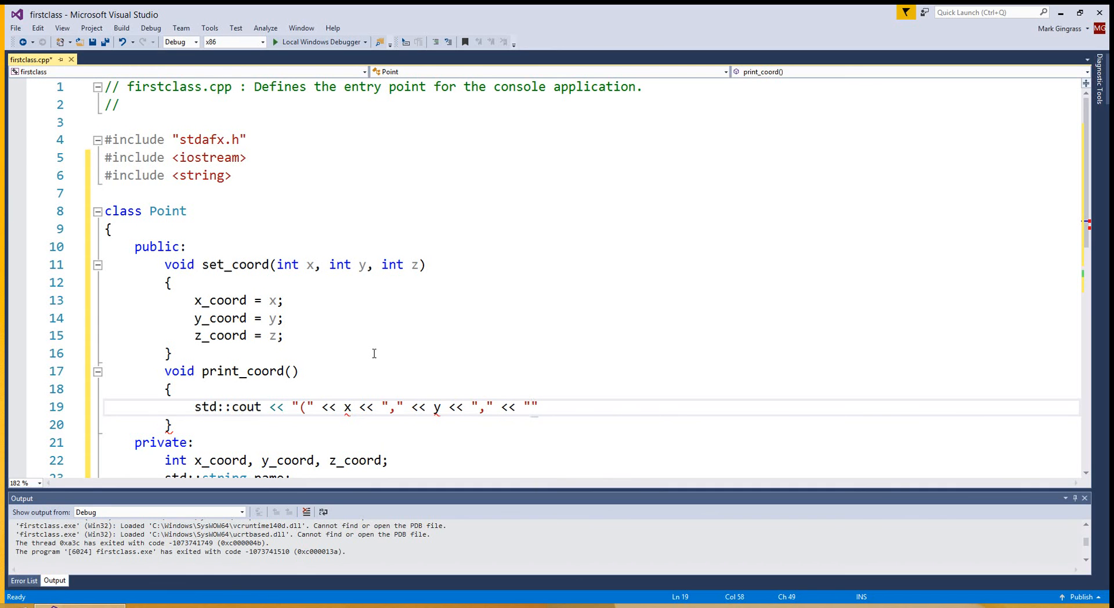
pyautogui.write('z <<')
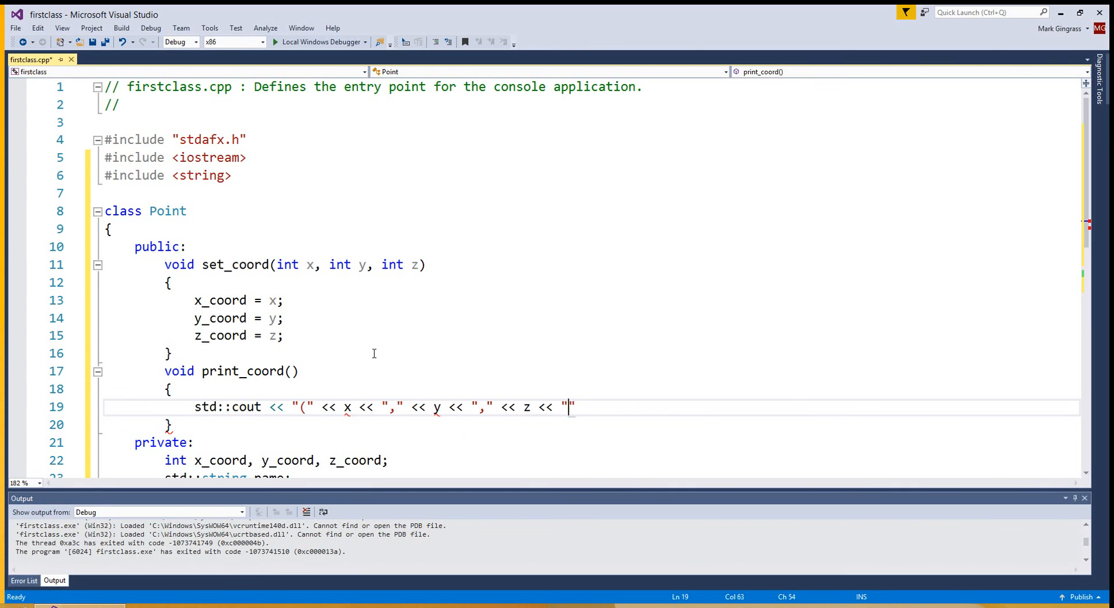
pyautogui.write(')')
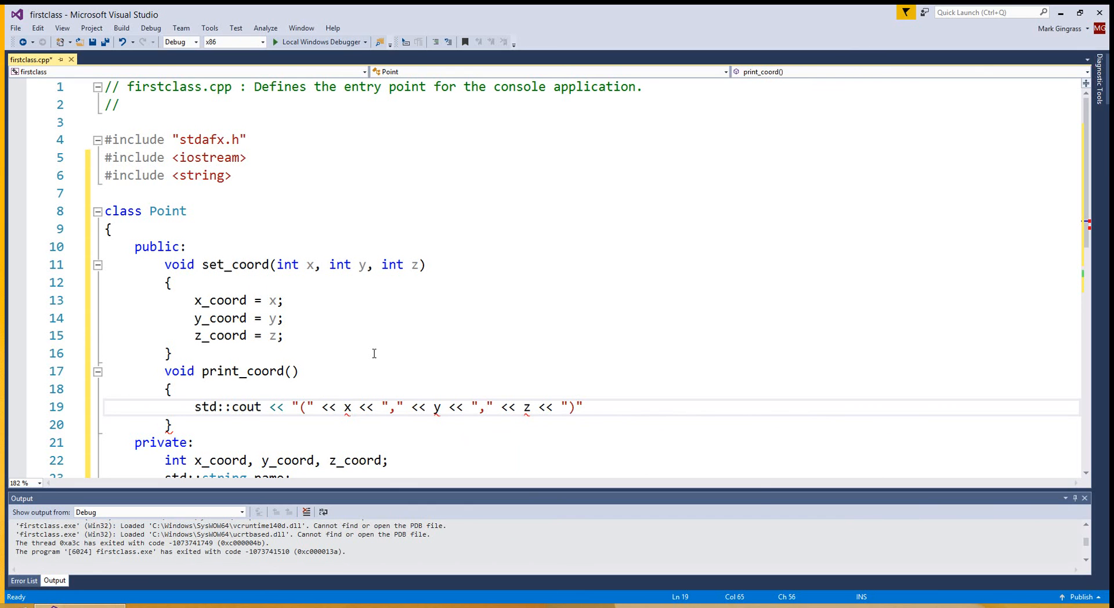
pyautogui.write('std::')
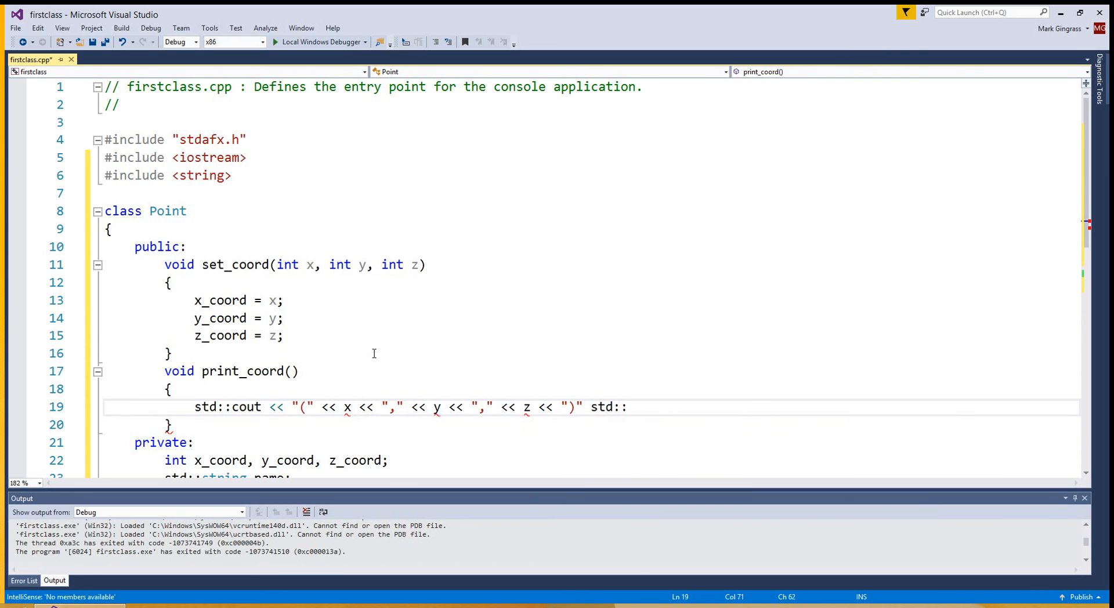
pyautogui.press('BackSpace')
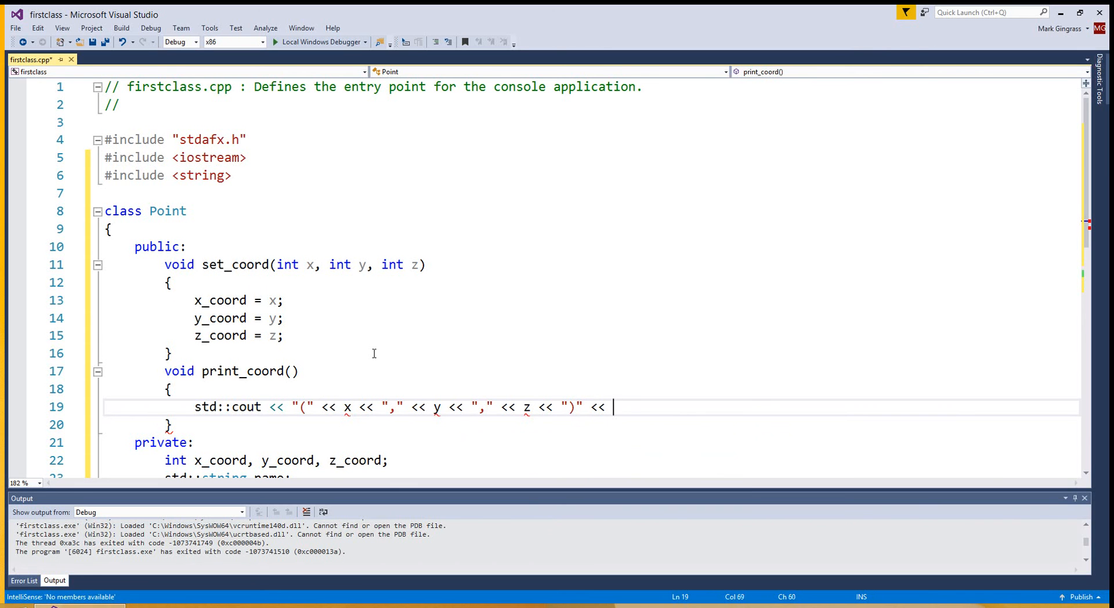
pyautogui.write('std::endl;')
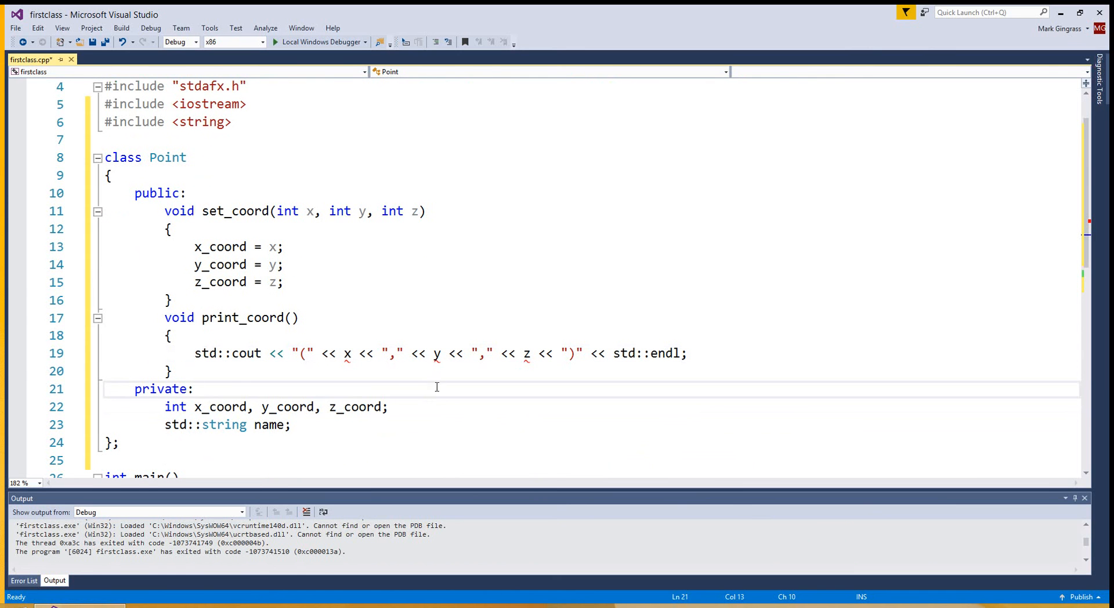
pyautogui.moveTo(336, 367)
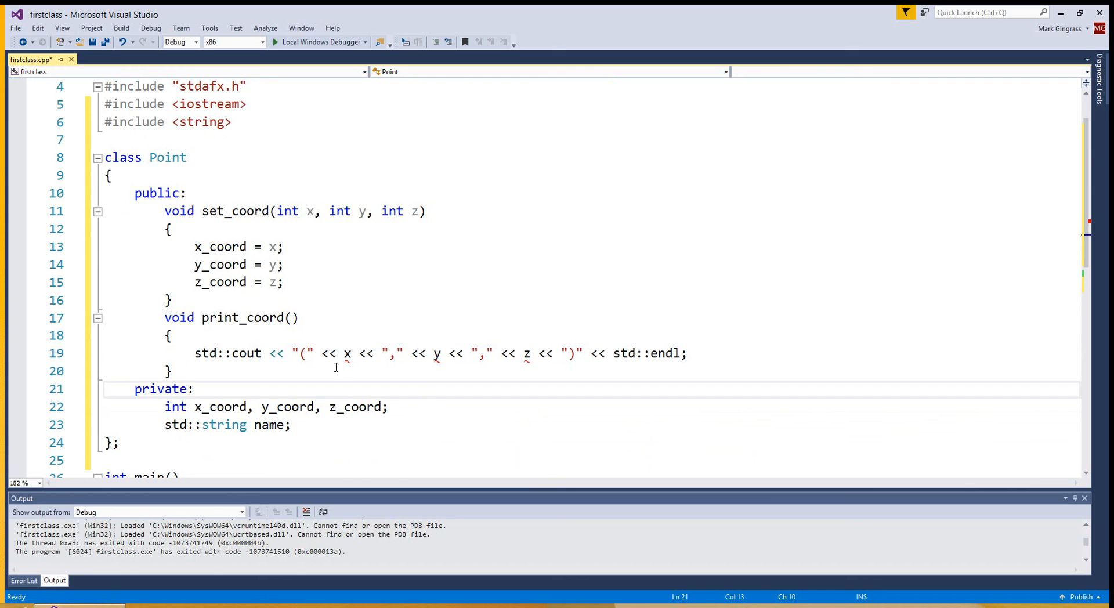
pyautogui.moveTo(347, 353)
pyautogui.write('_')
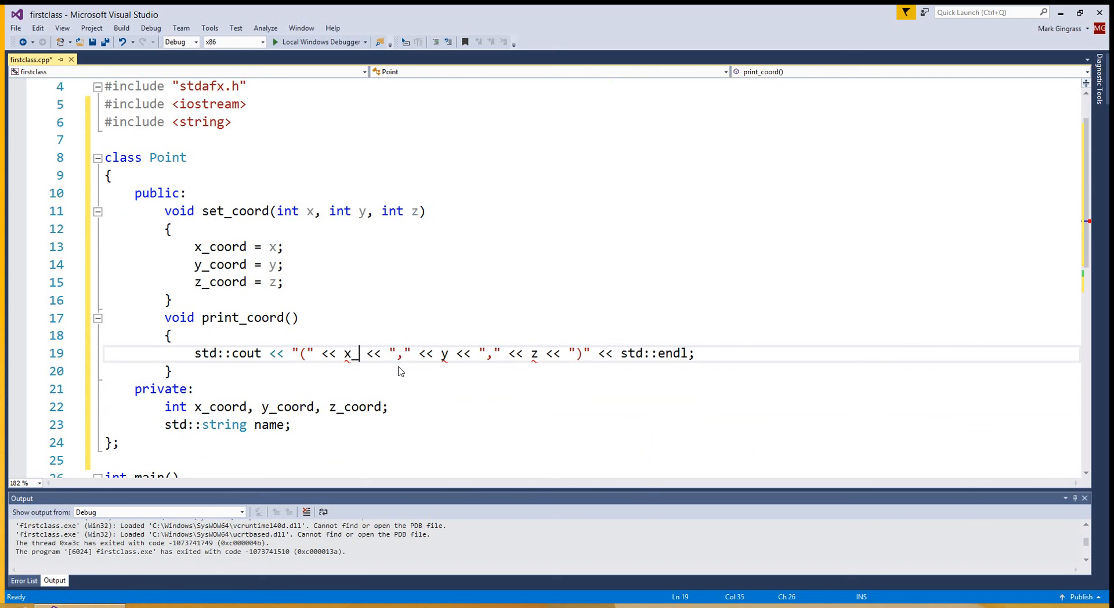
# Change the cout line to stream x_coord, y_coord and z_coord instead of x, y, z
pyautogui.write('coord')
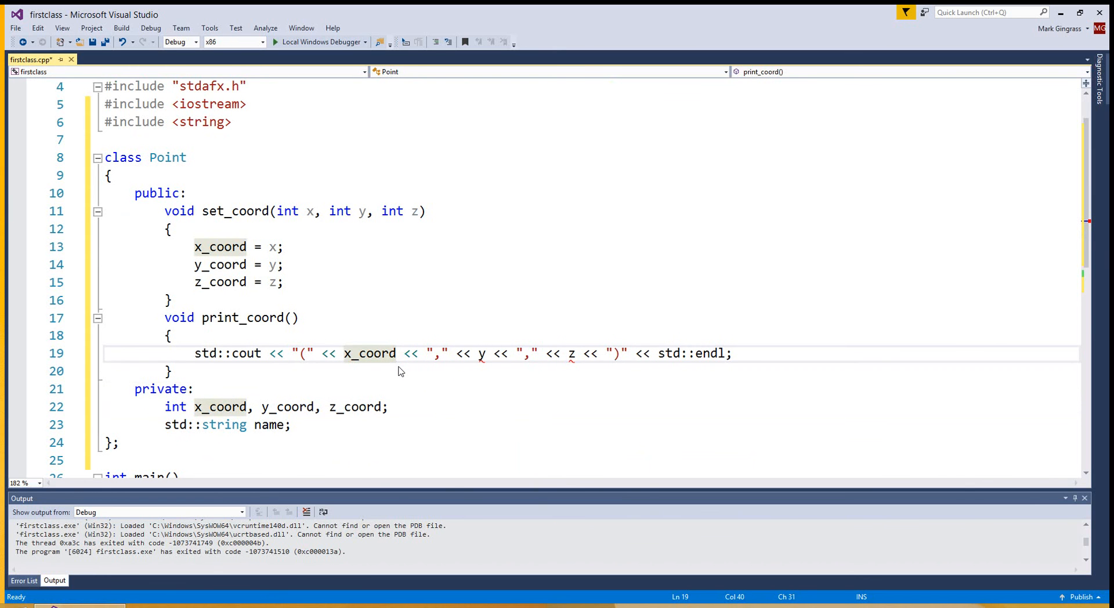
pyautogui.doubleClick(369, 353)
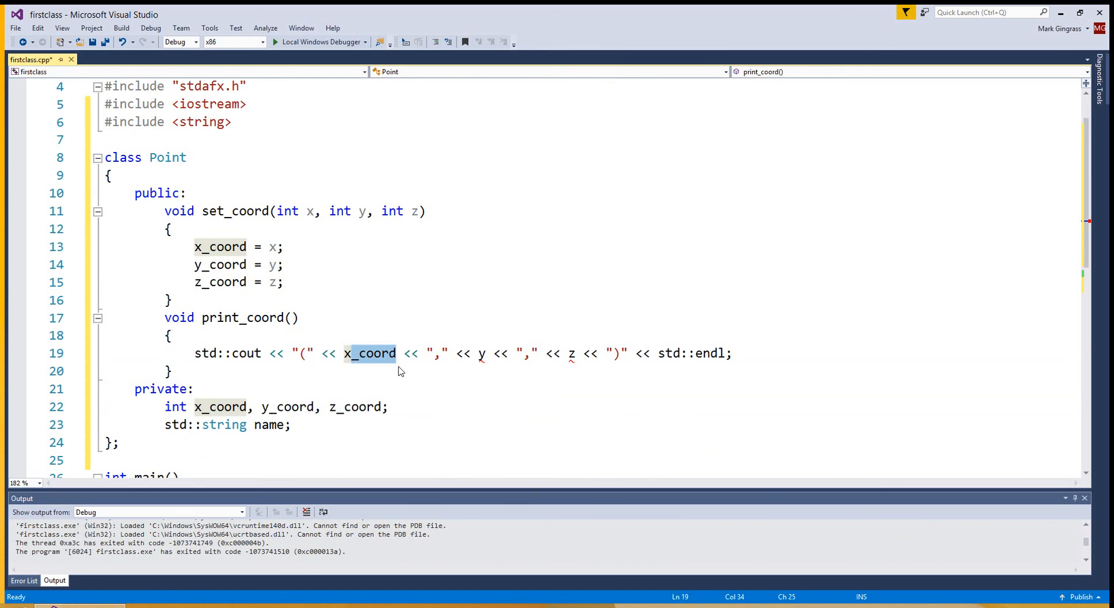
pyautogui.click(485, 352)
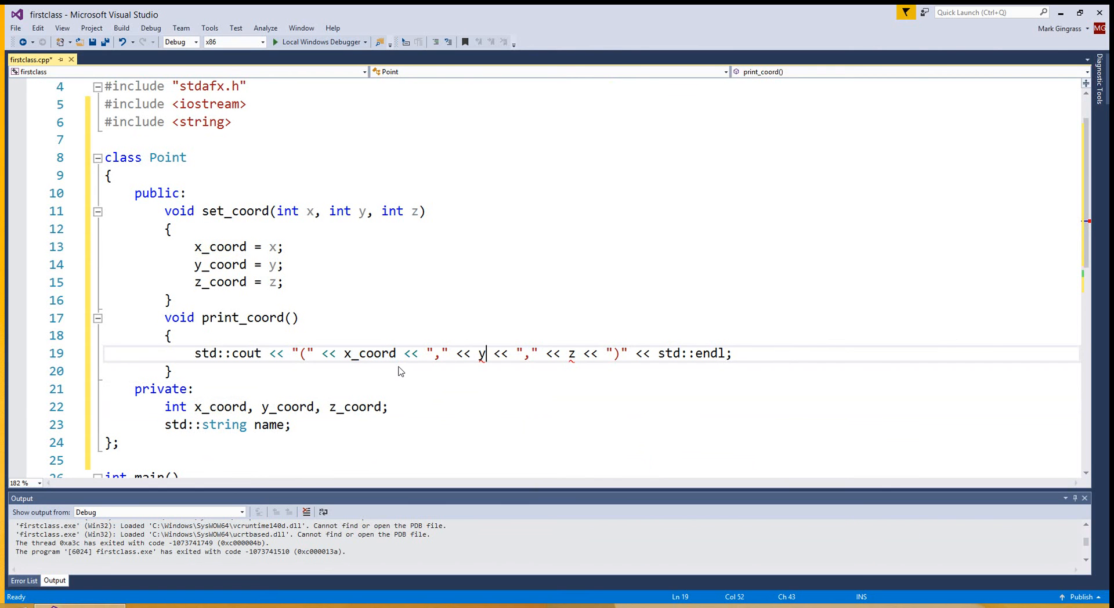
pyautogui.write('_coord')
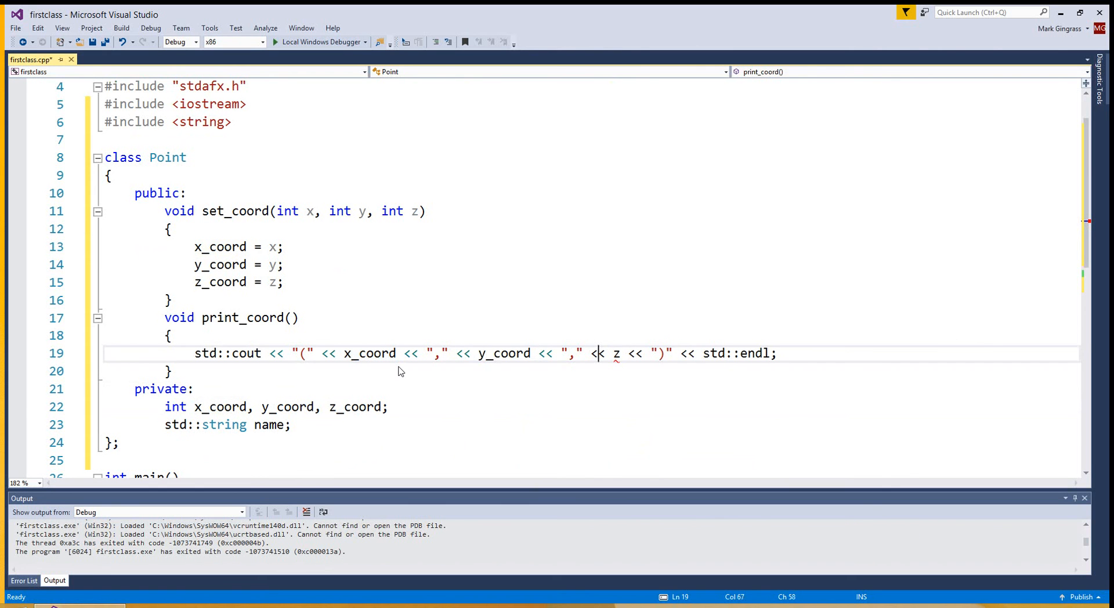
pyautogui.write('_coord')
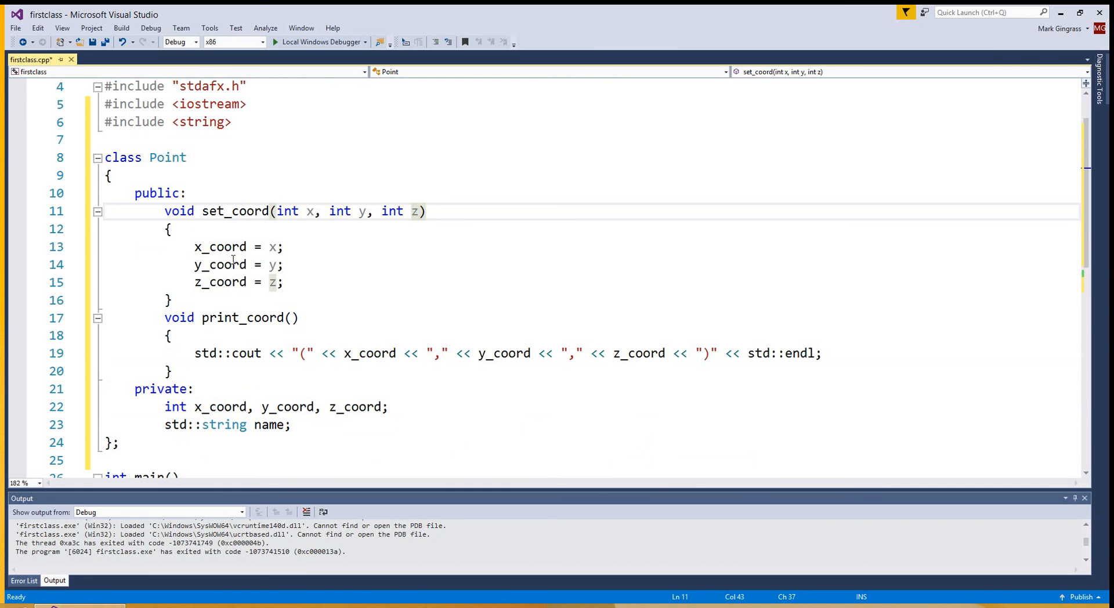
pyautogui.scroll(-3)
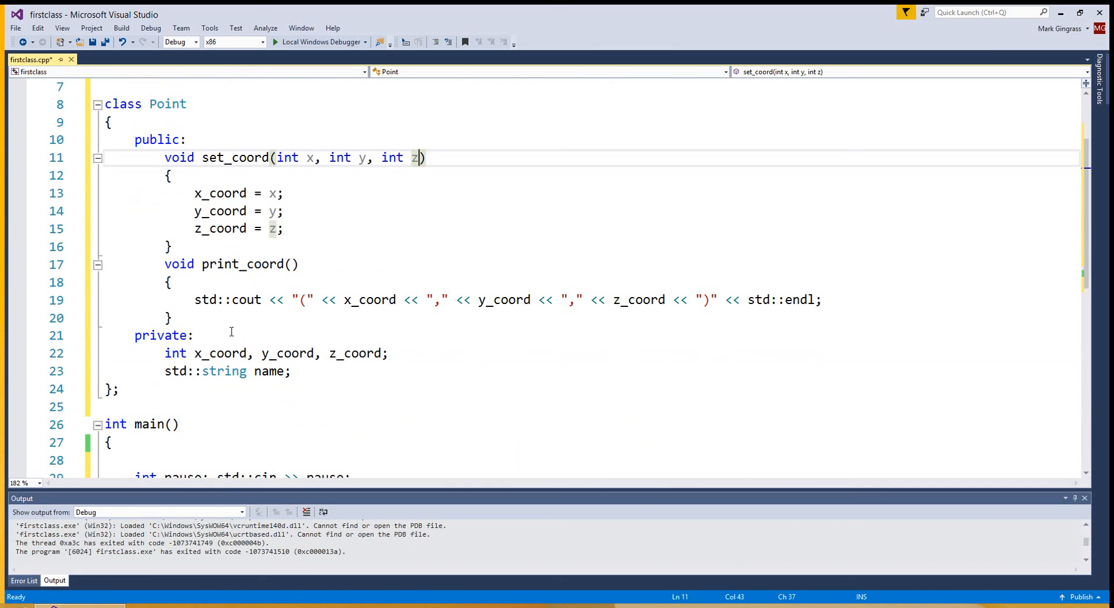
pyautogui.moveTo(188, 269)
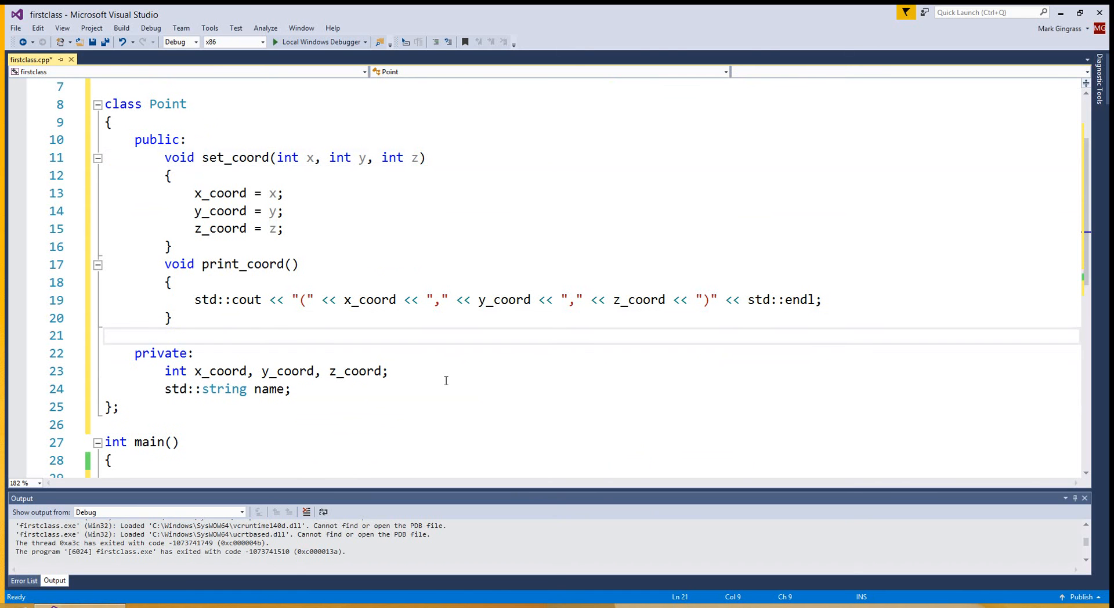
# Declare public void set_name(std::string nameofpoint) with braces
pyautogui.write('voi')
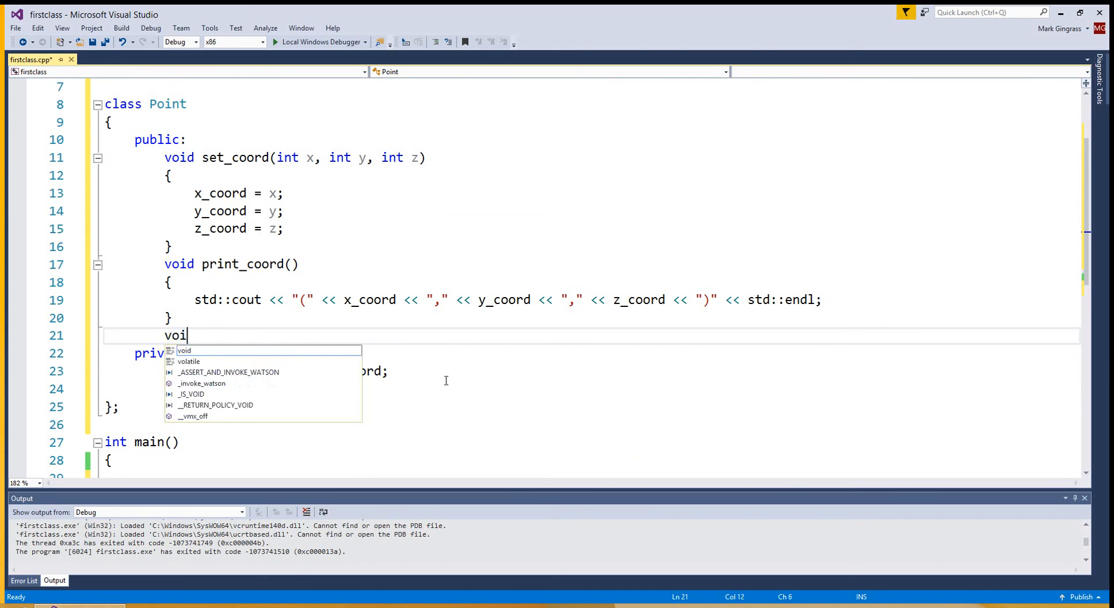
pyautogui.write('d set_')
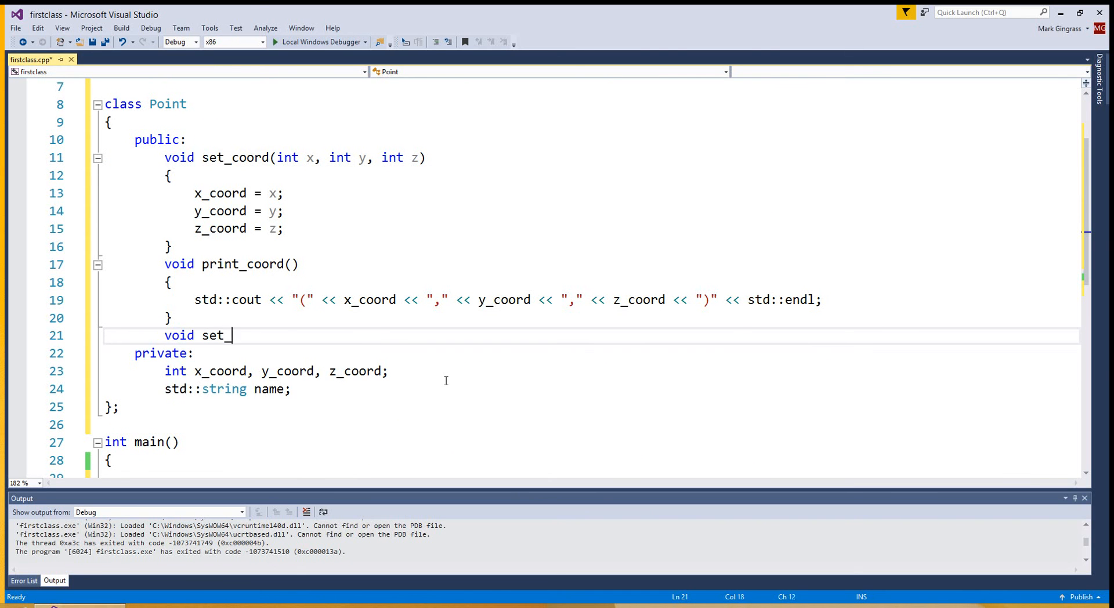
pyautogui.write('name')
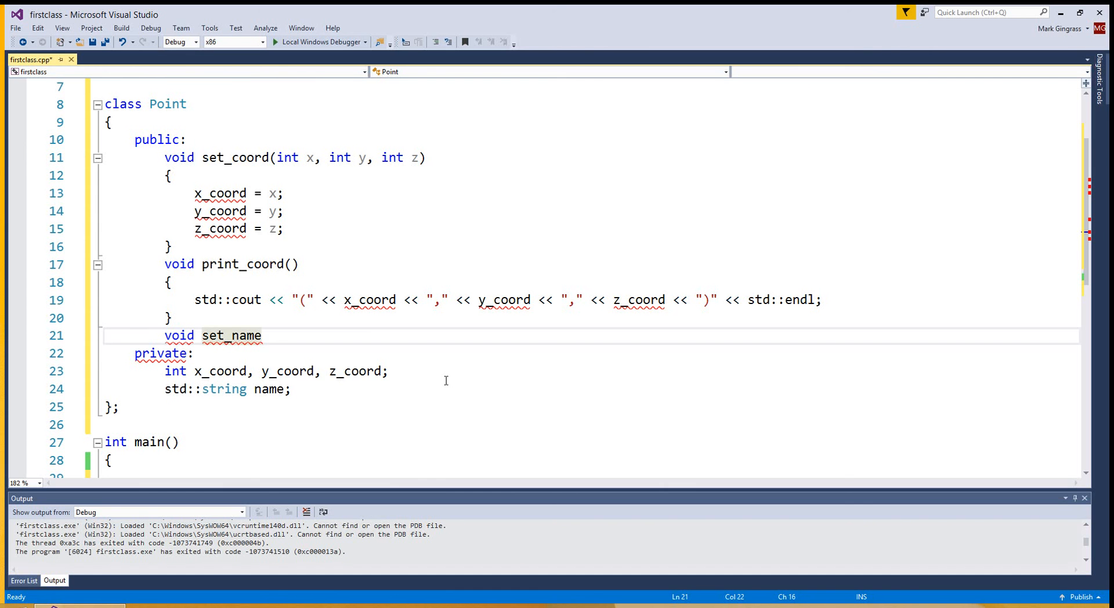
pyautogui.write('(std::st')
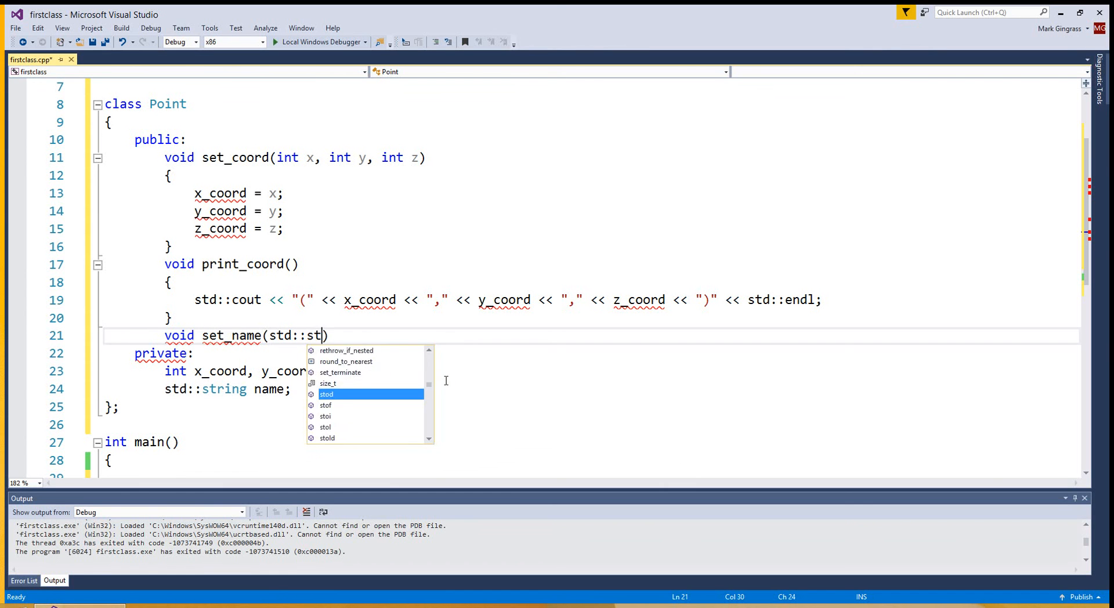
pyautogui.write('ring name)')
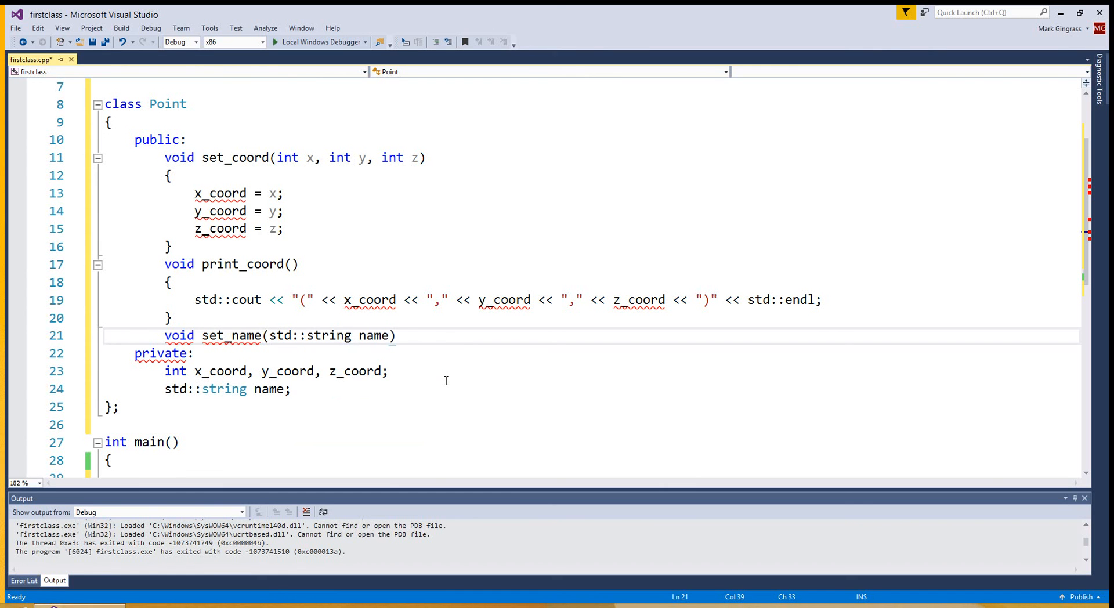
pyautogui.write('ofpoint')
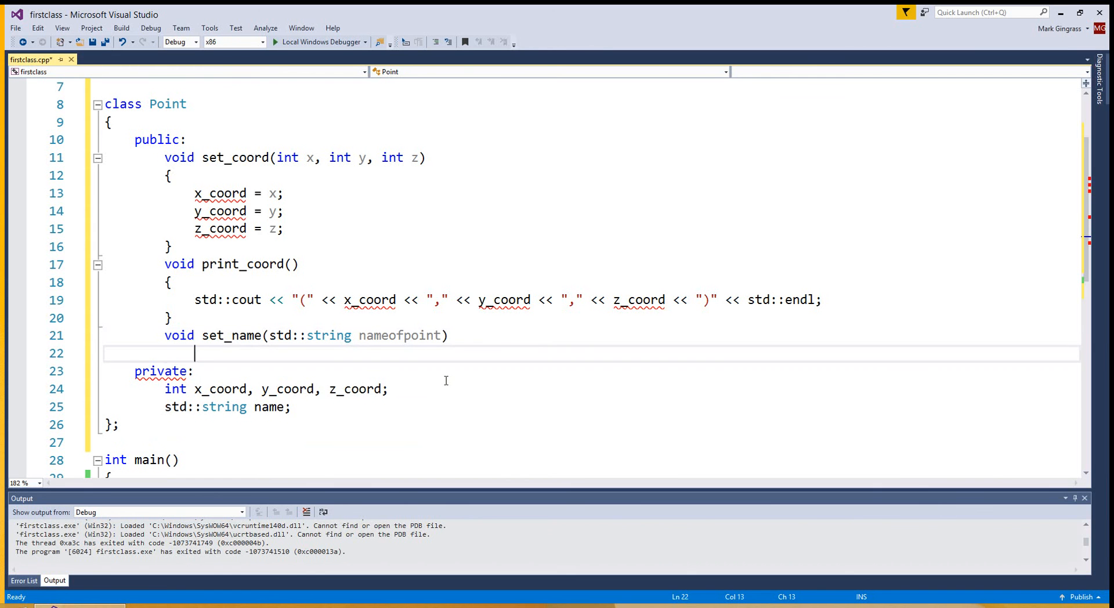
pyautogui.write('{')
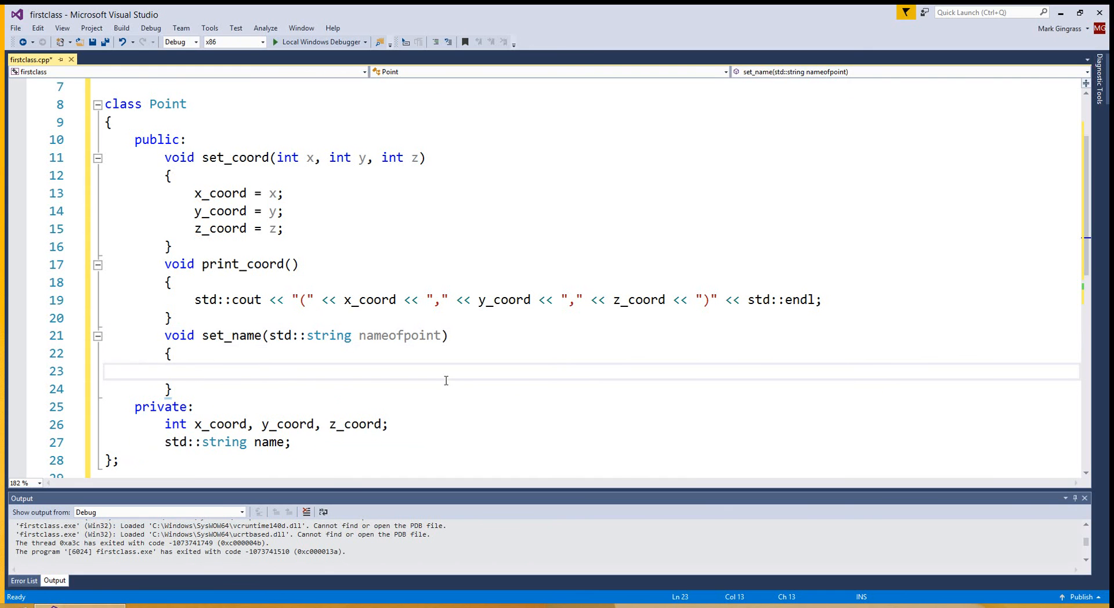
# Assign name = nameofpoint; in set_name's body and add a new line after it
pyautogui.write('name =')
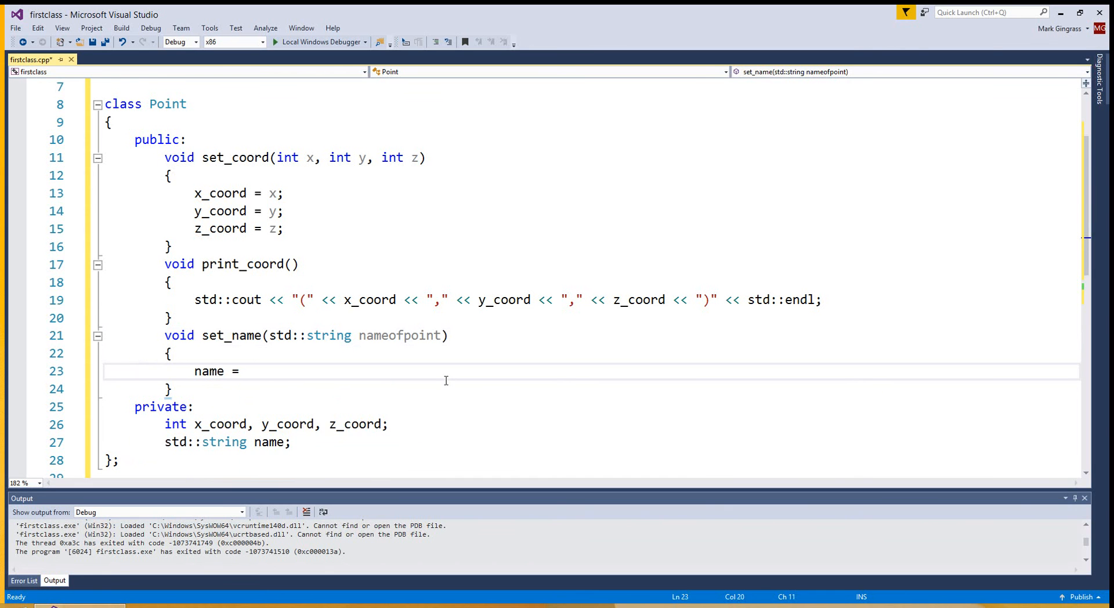
pyautogui.write('nameofpoint')
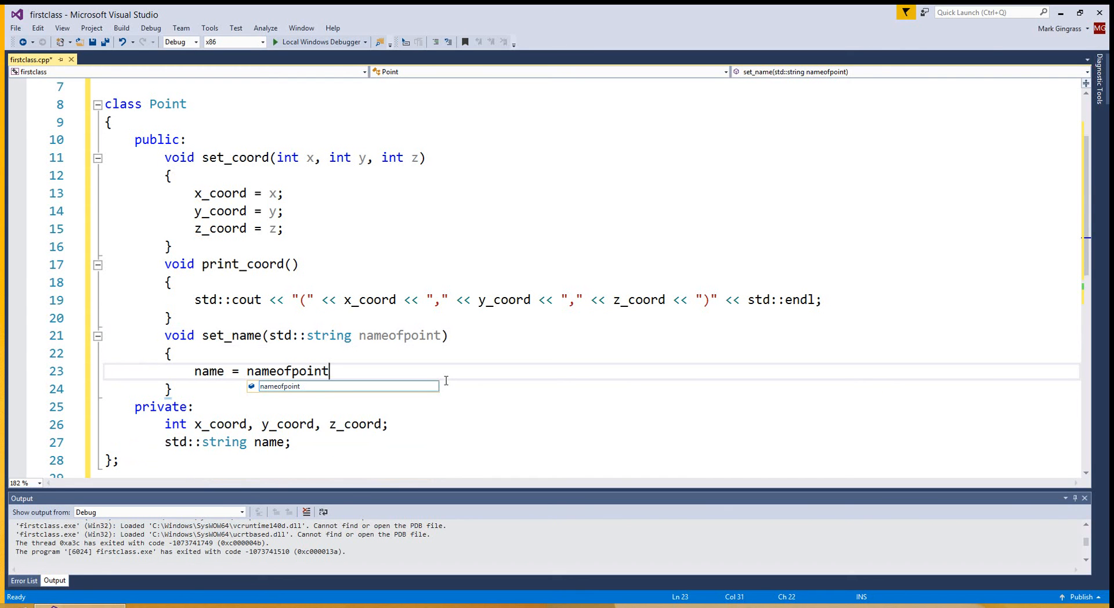
pyautogui.write(';')
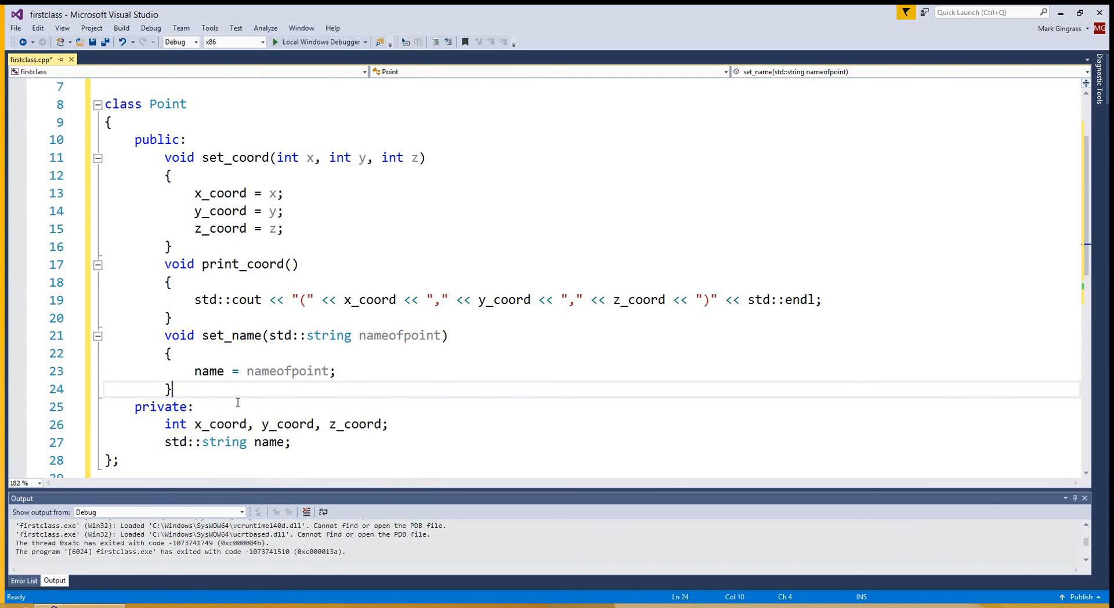
pyautogui.press('enter')
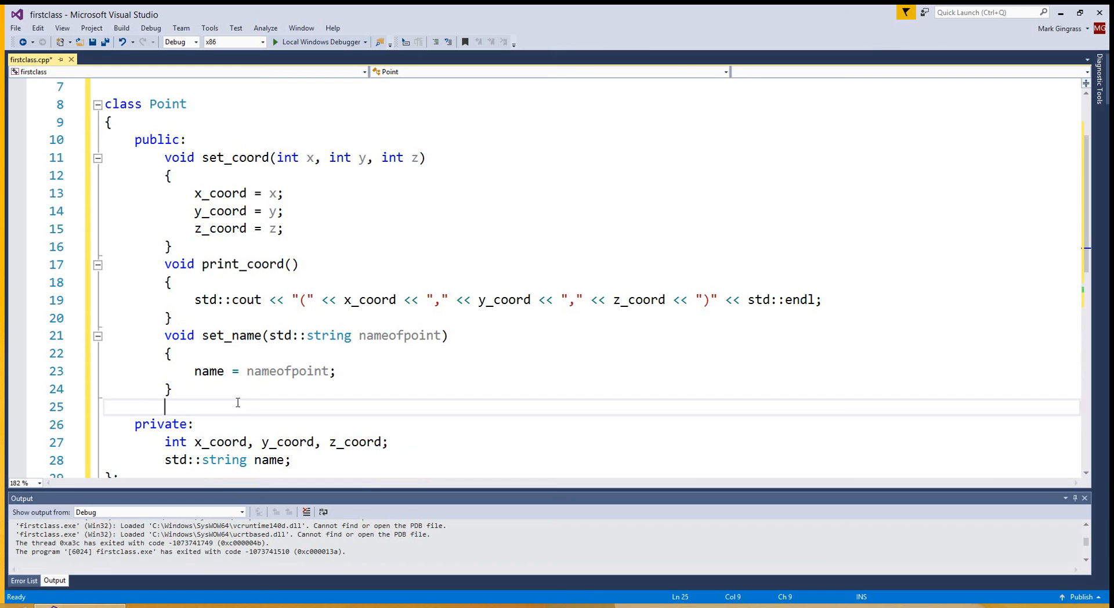
# Add a public std::string get_name() method to Point that returns name
pyautogui.write('void')
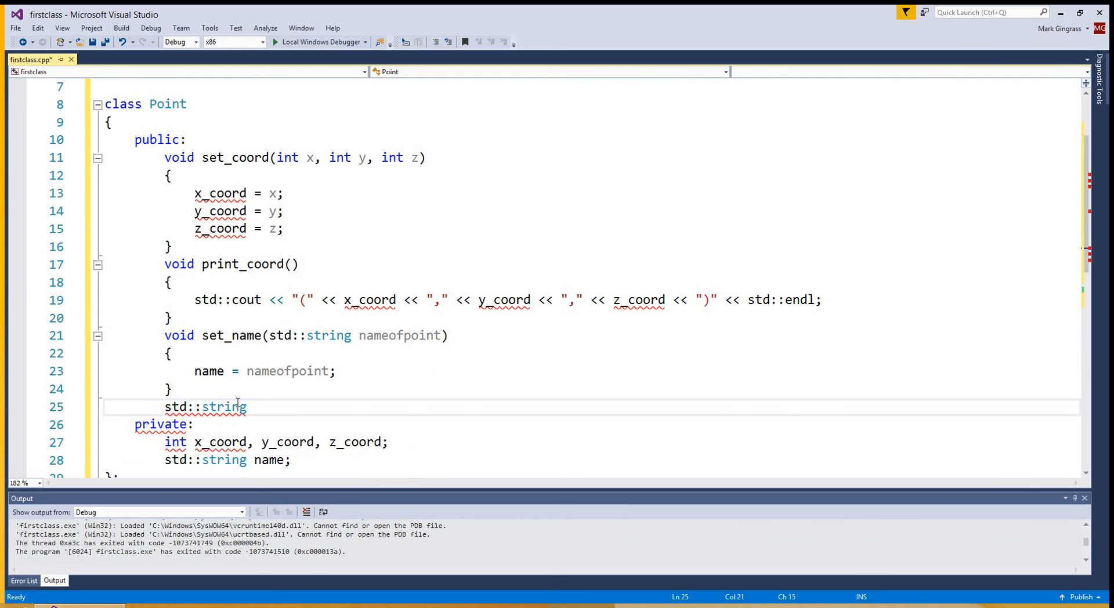
pyautogui.write('get_')
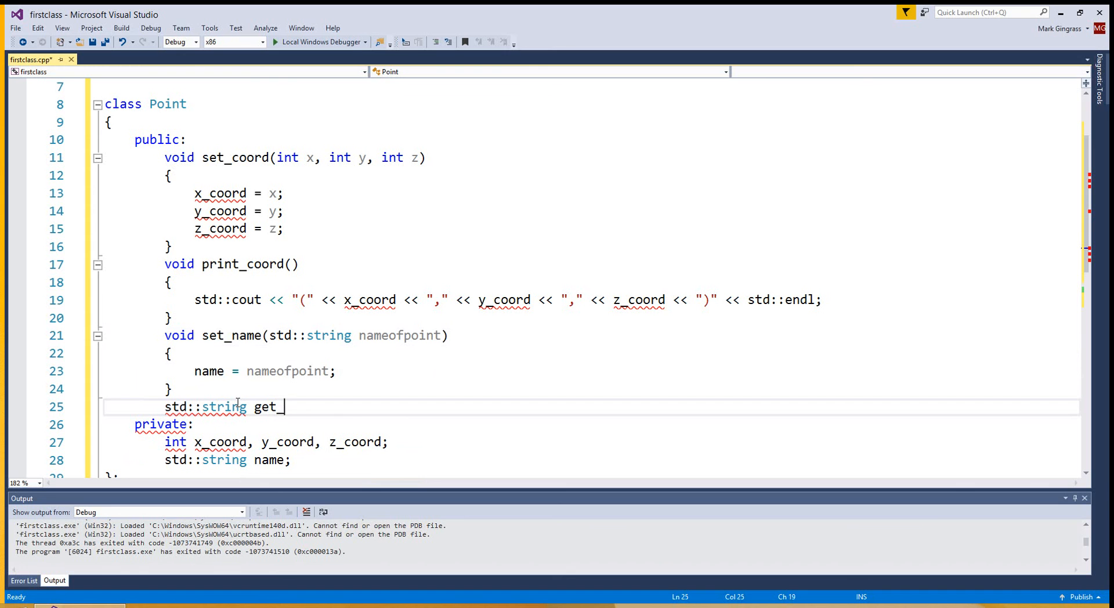
pyautogui.write('name()')
pyautogui.write('{')
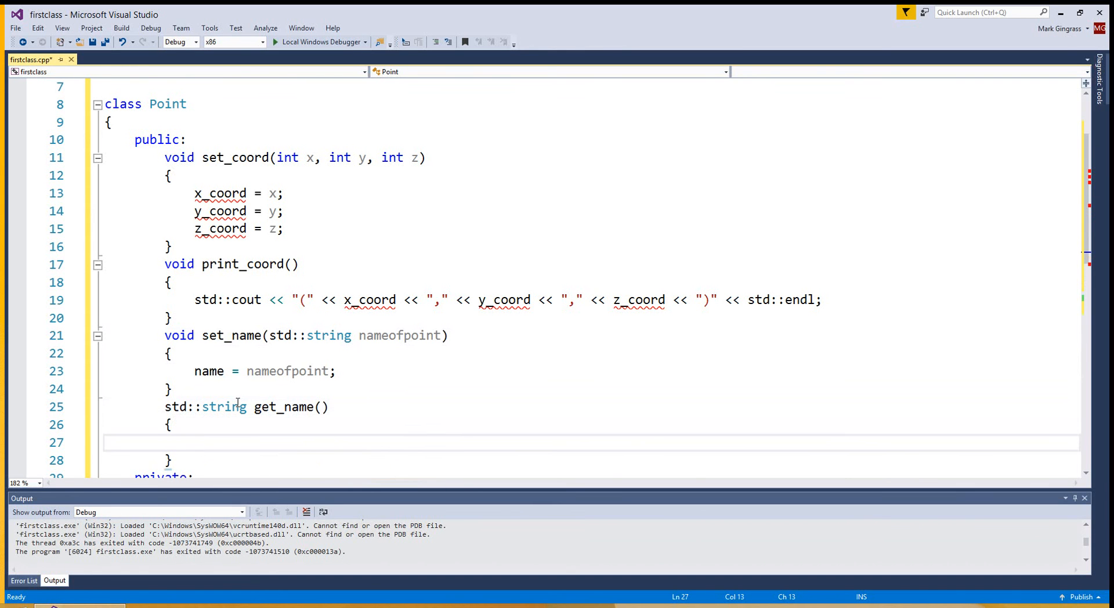
pyautogui.write('return name;')
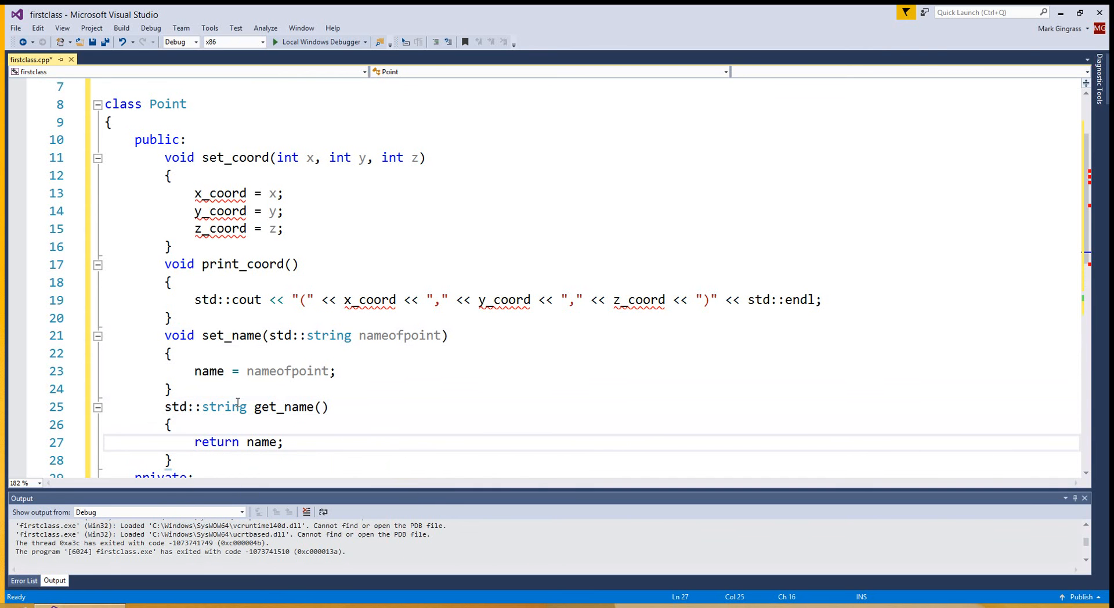
# Scroll down through the Point class to review it and reach main()
pyautogui.scroll(-3)
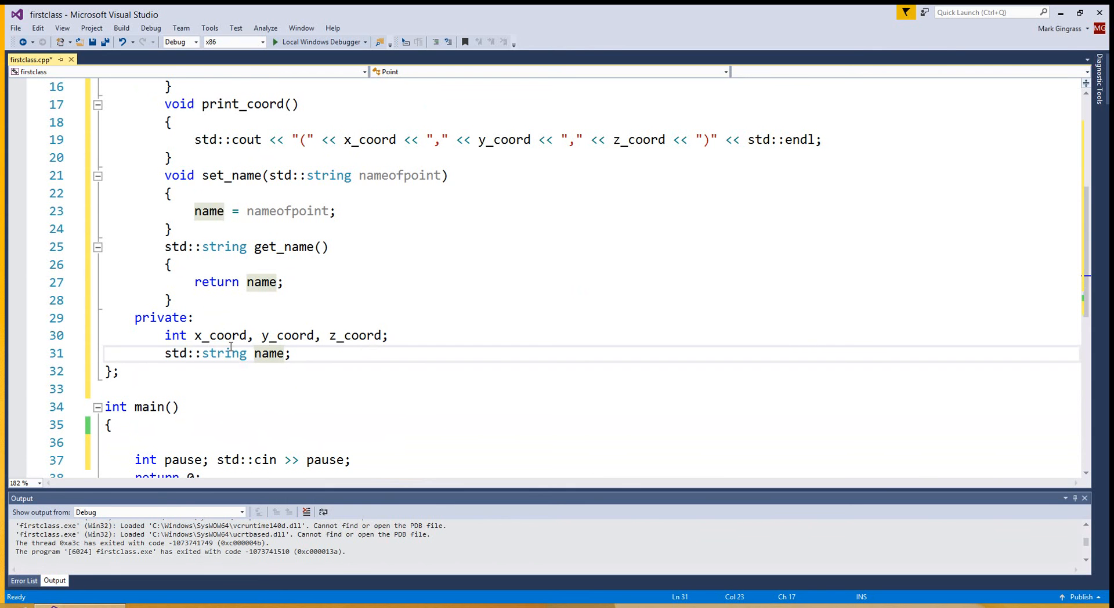
pyautogui.scroll(-3)
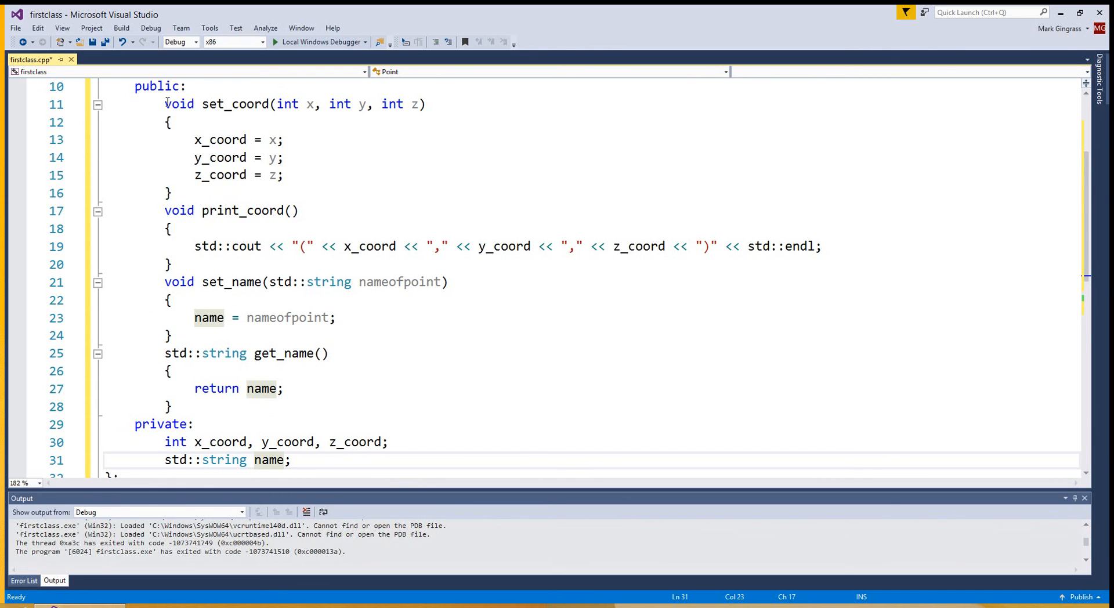
pyautogui.scroll(-3)
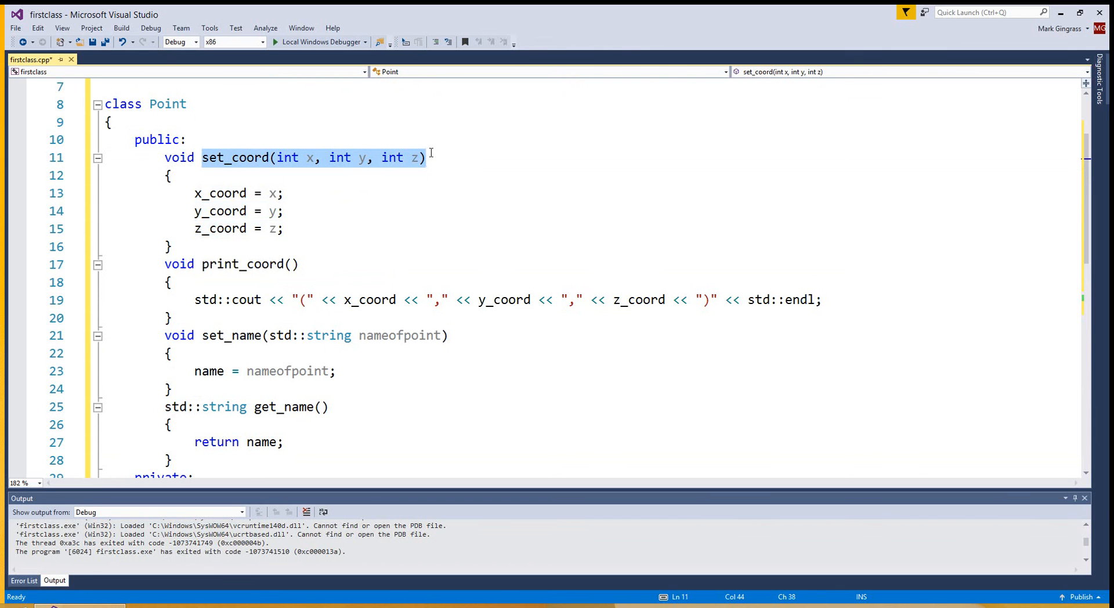
pyautogui.moveTo(341, 175)
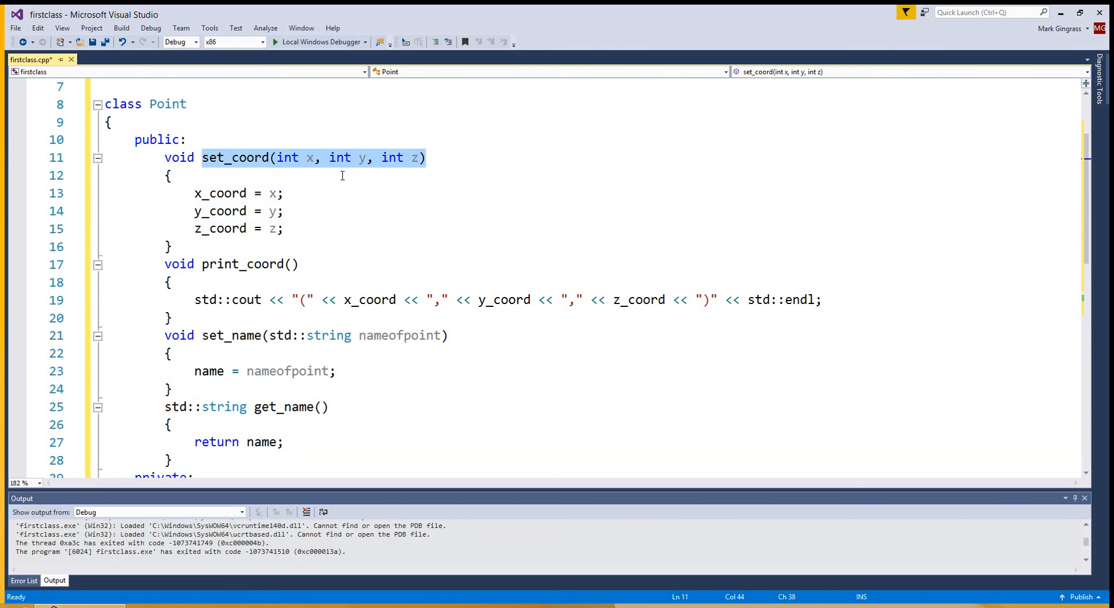
pyautogui.scroll(-3)
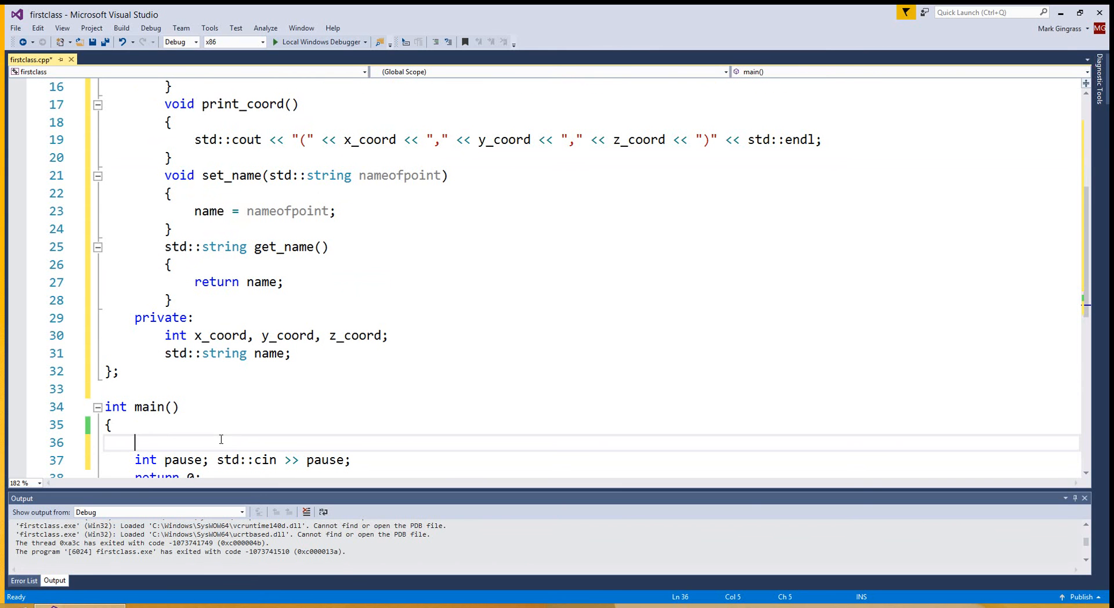
# Write x_coord = 200; in main, which the editor flags as inaccessible private access
pyautogui.write('x_')
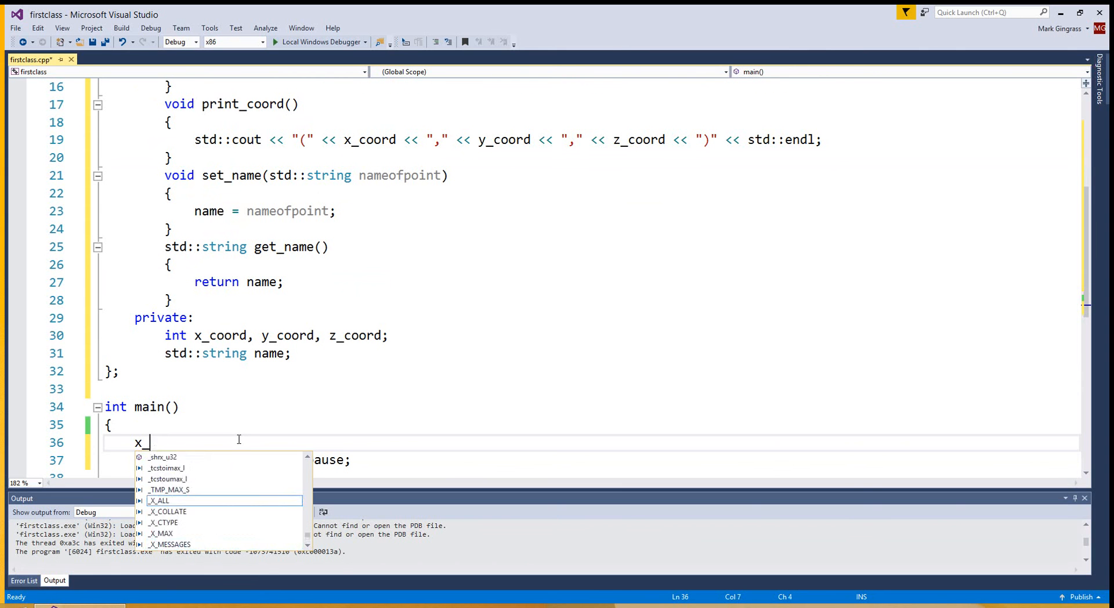
pyautogui.write('coord = 2000')
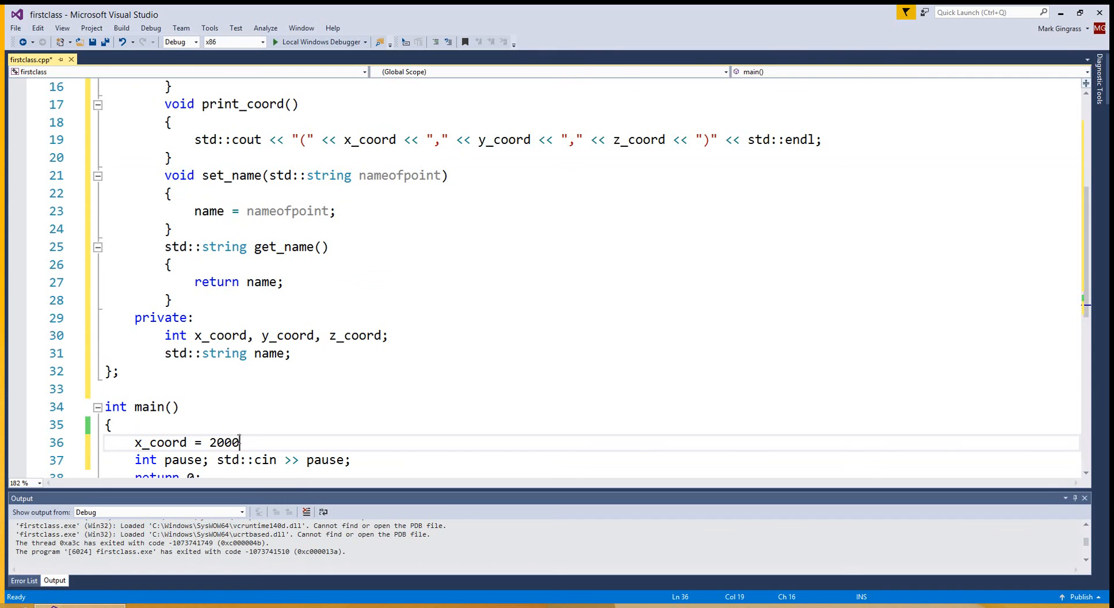
pyautogui.press('Backspace')
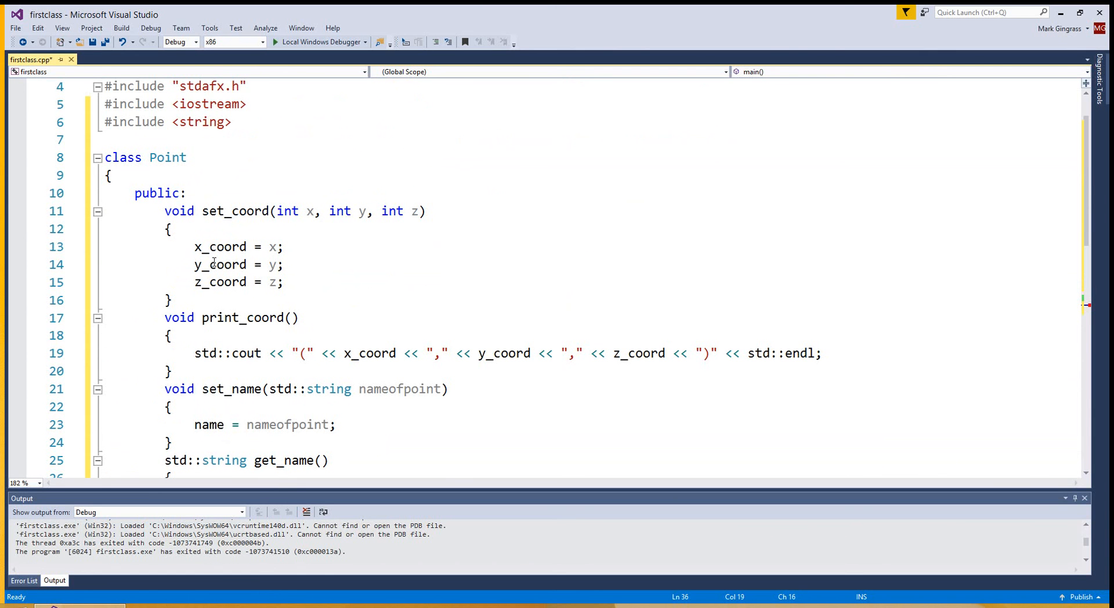
pyautogui.moveTo(194, 246)
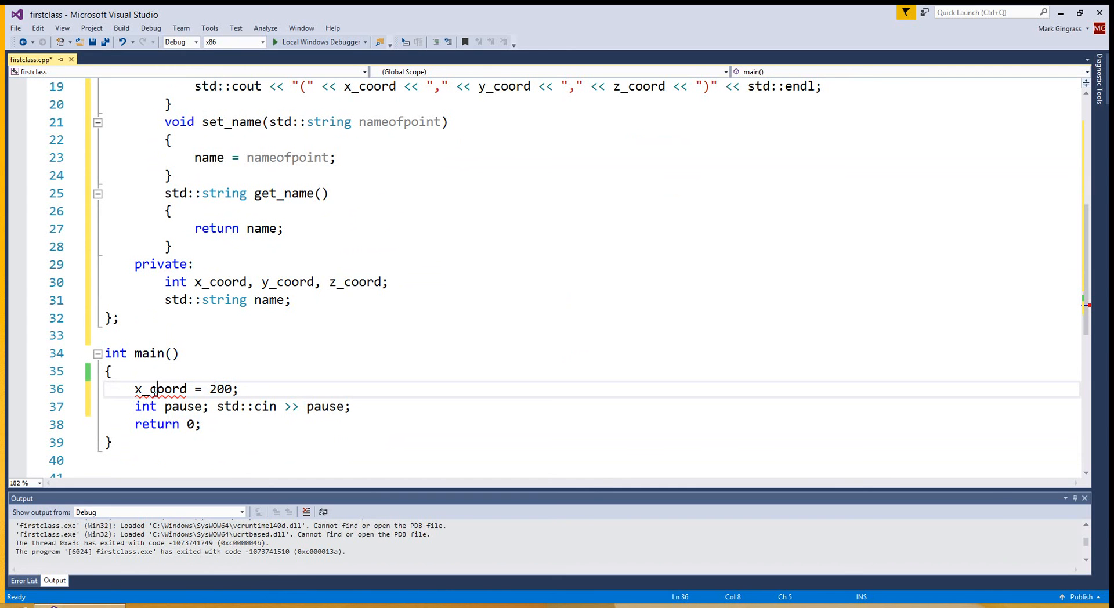
pyautogui.moveTo(202, 281)
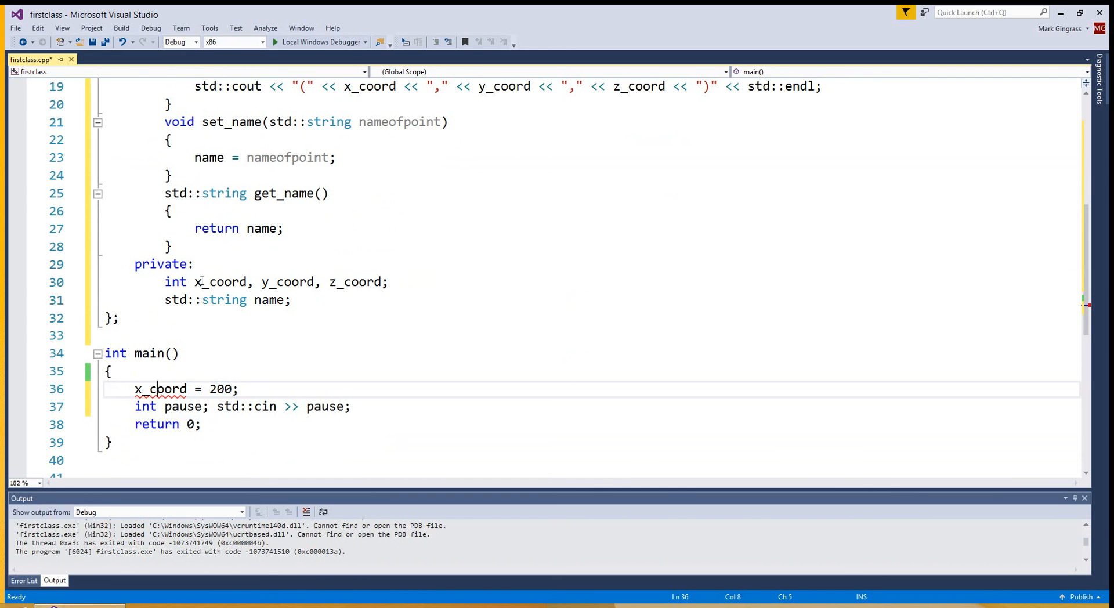
pyautogui.moveTo(245, 391)
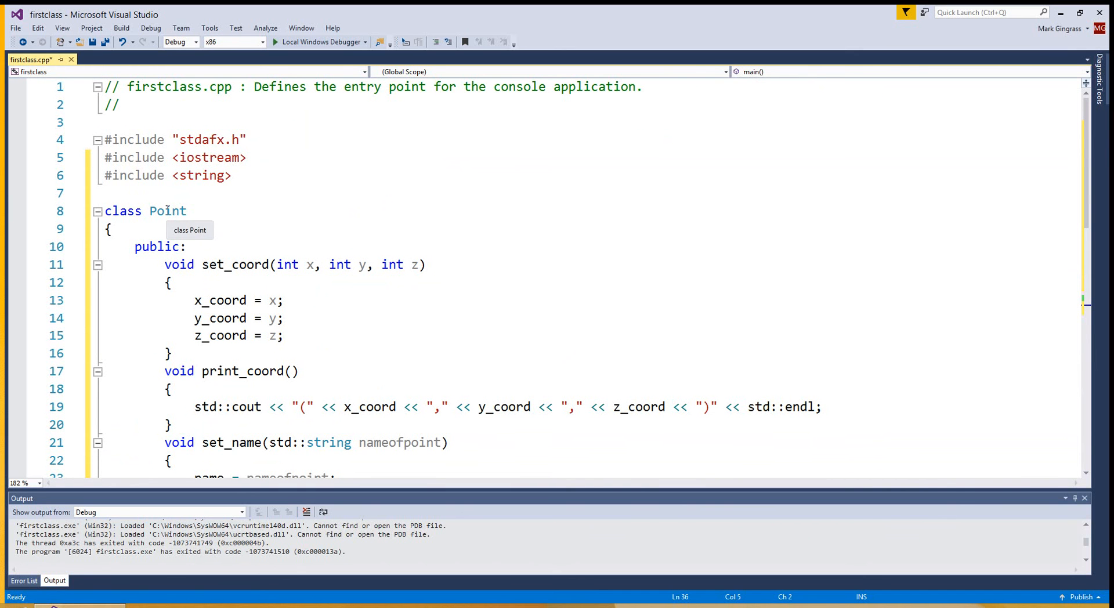
pyautogui.scroll(-3)
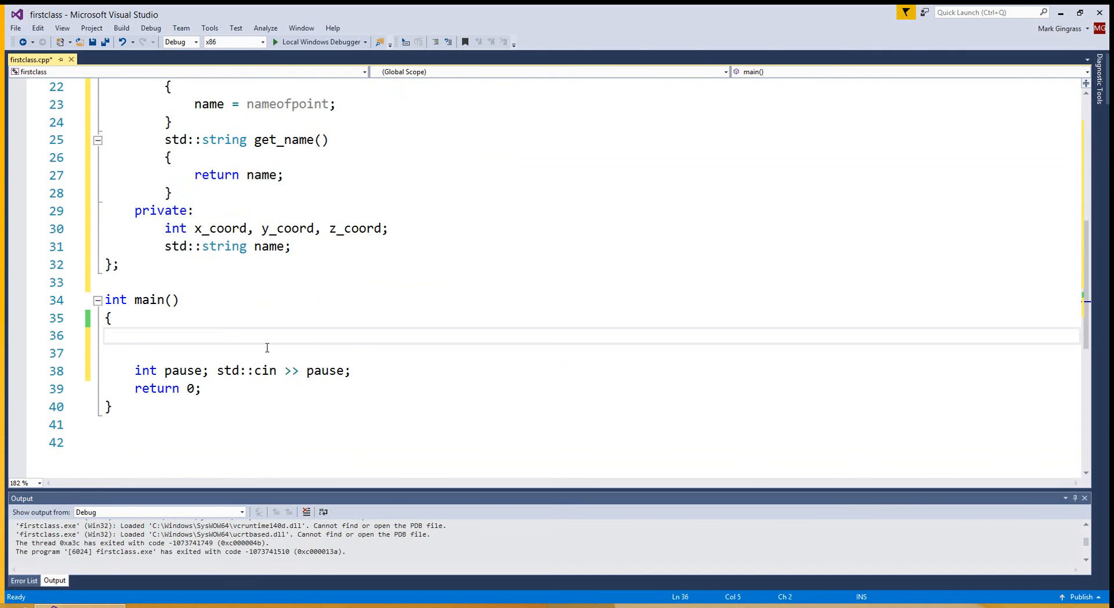
# Declare Point left_point; on a new line in main
pyautogui.press('enter')
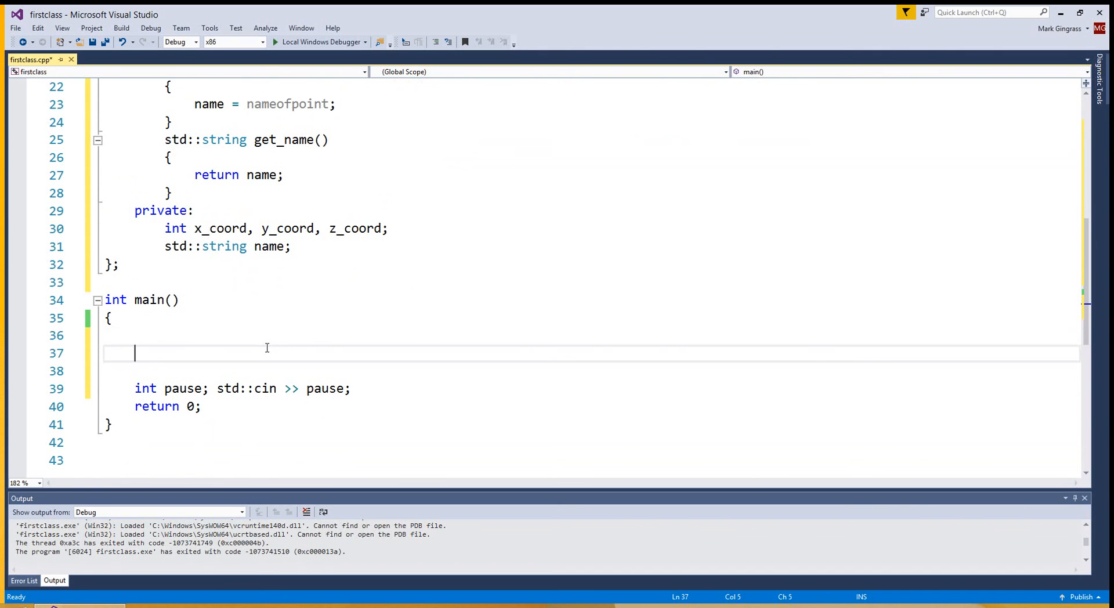
pyautogui.write('Point')
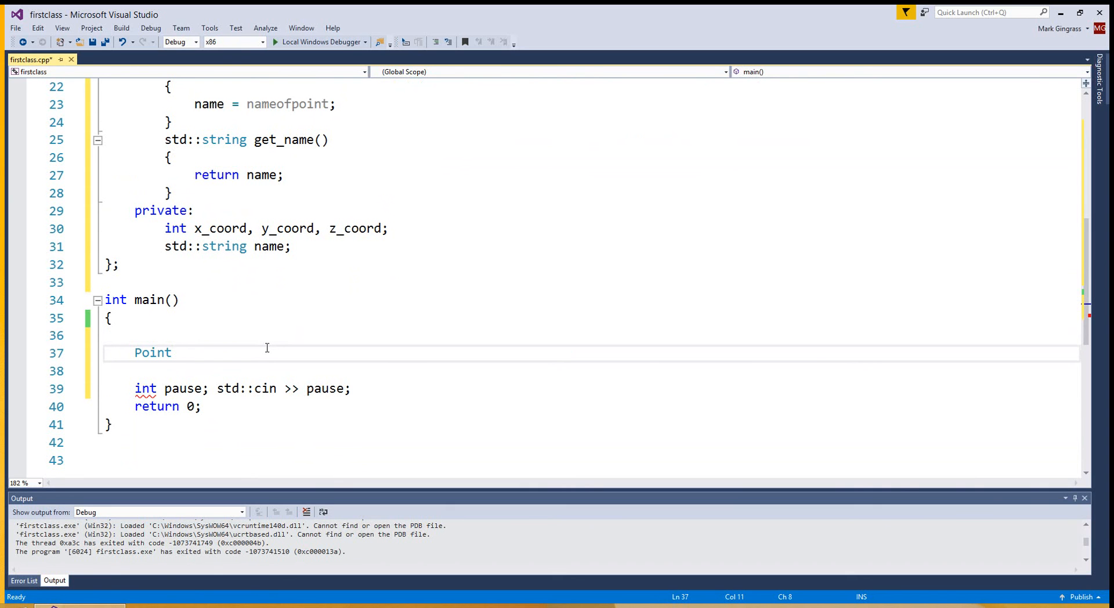
pyautogui.write('left_poi')
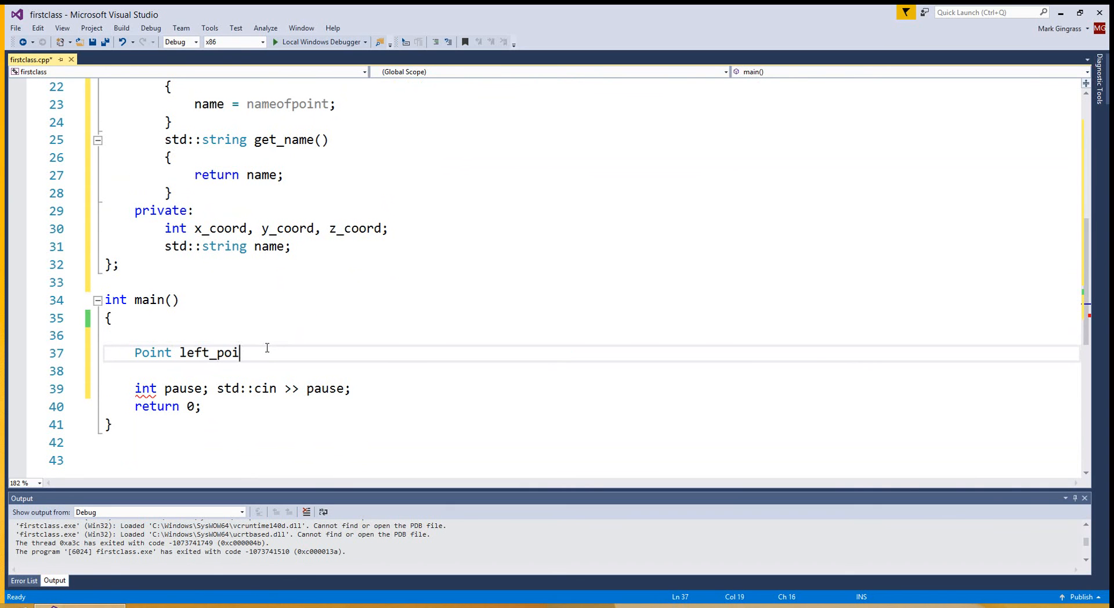
pyautogui.write('nt;')
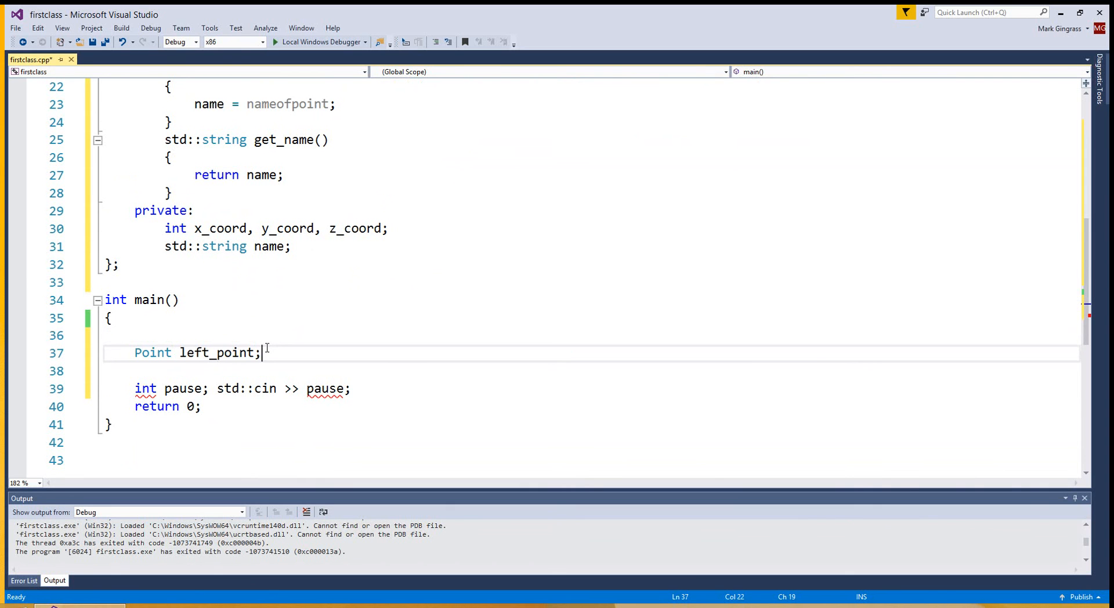
# Call left_point.set_coord(10, 17, -45); after the declaration
pyautogui.write('left_point')
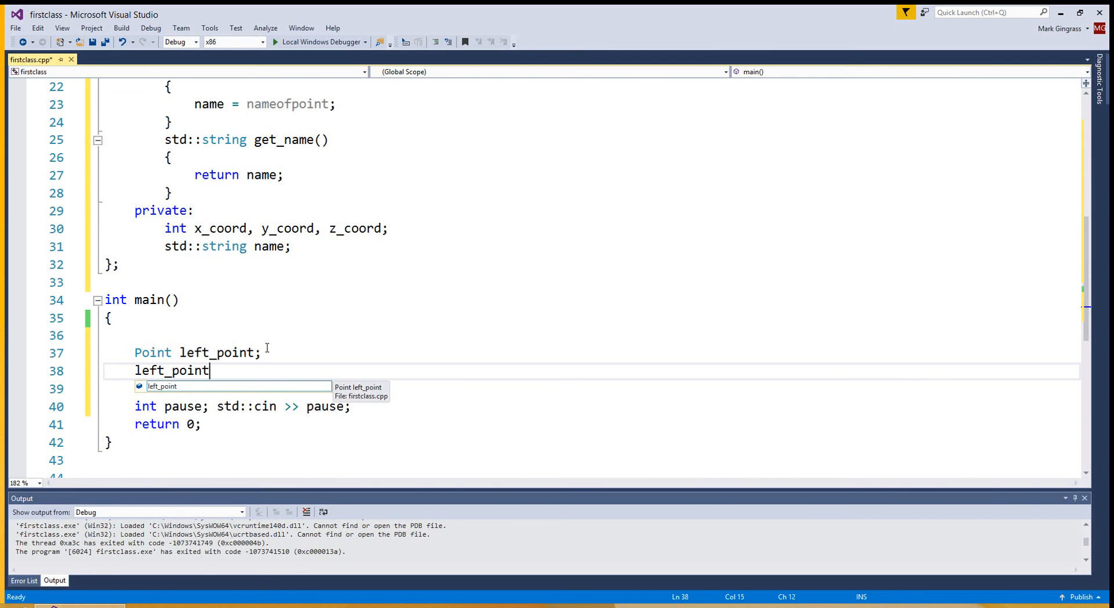
pyautogui.write('.')
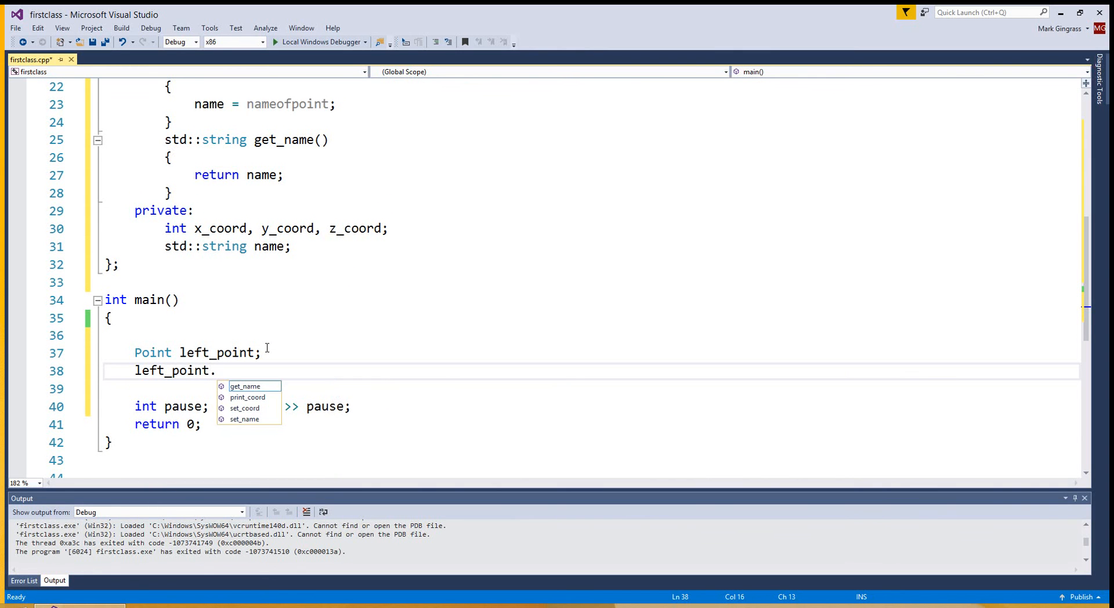
pyautogui.moveTo(245, 385)
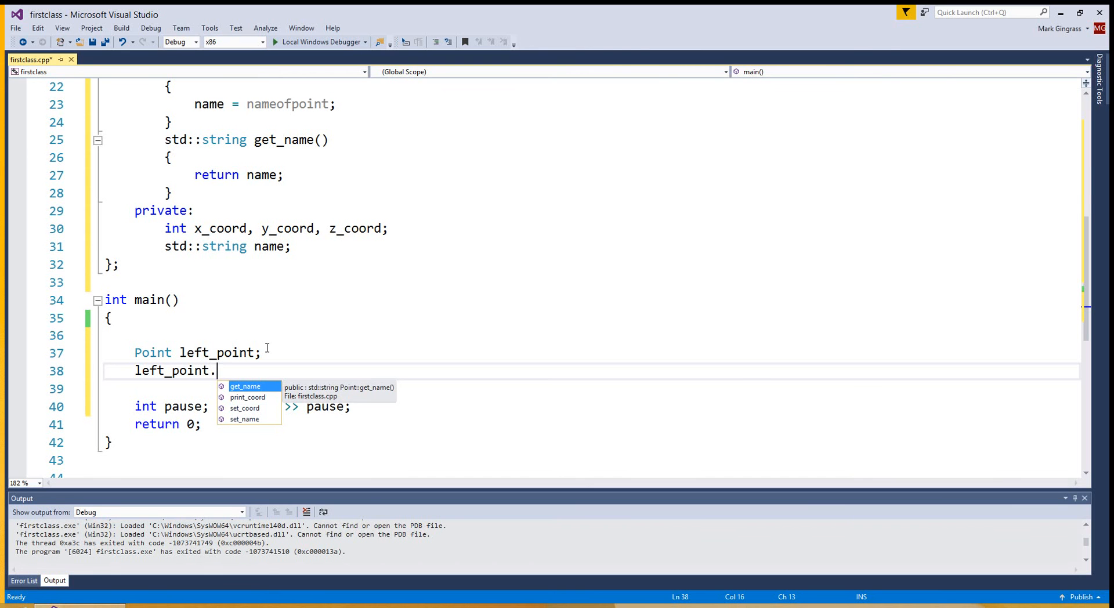
pyautogui.write('set_coord')
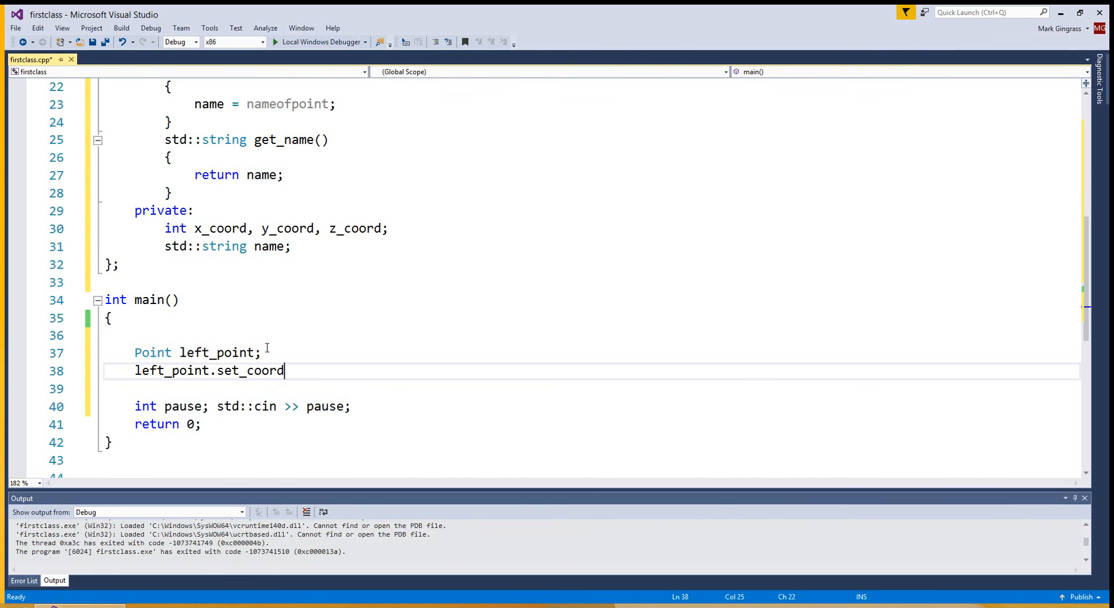
pyautogui.write('(')
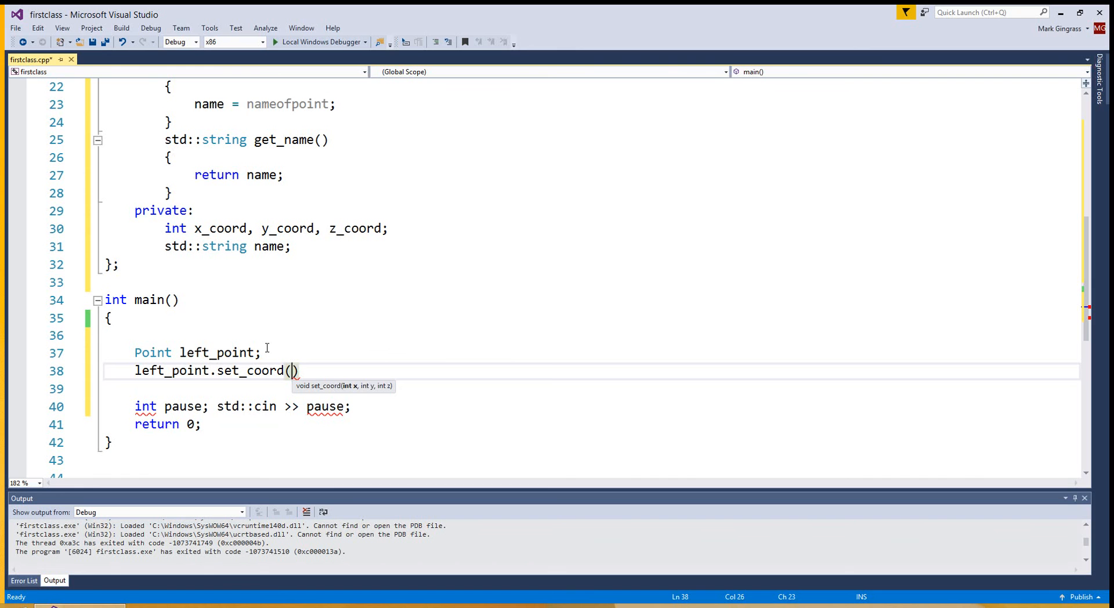
pyautogui.write('10,17')
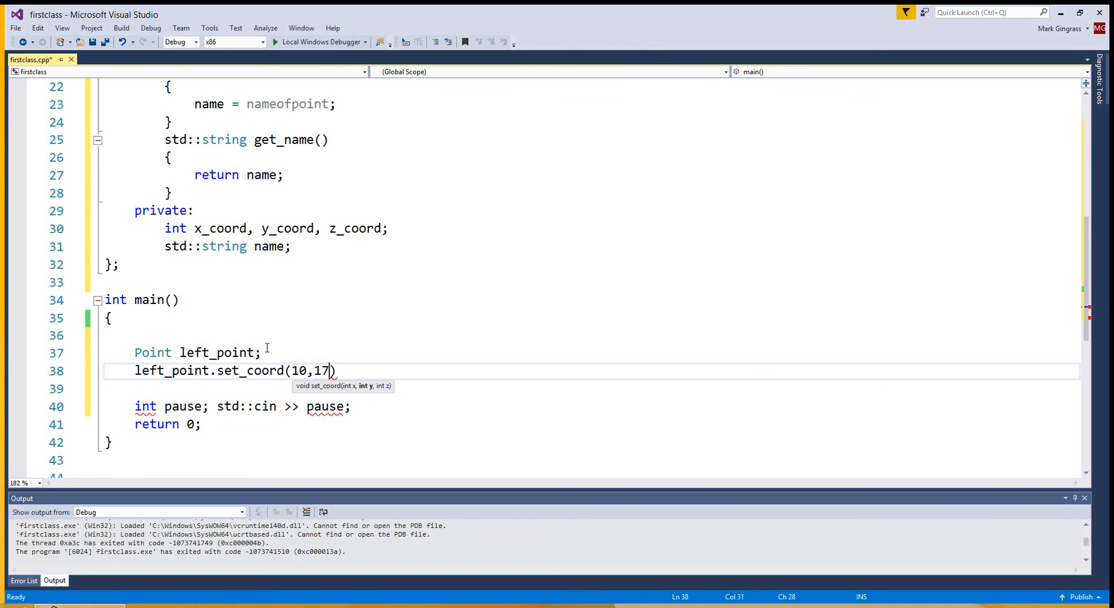
pyautogui.write(',-45')
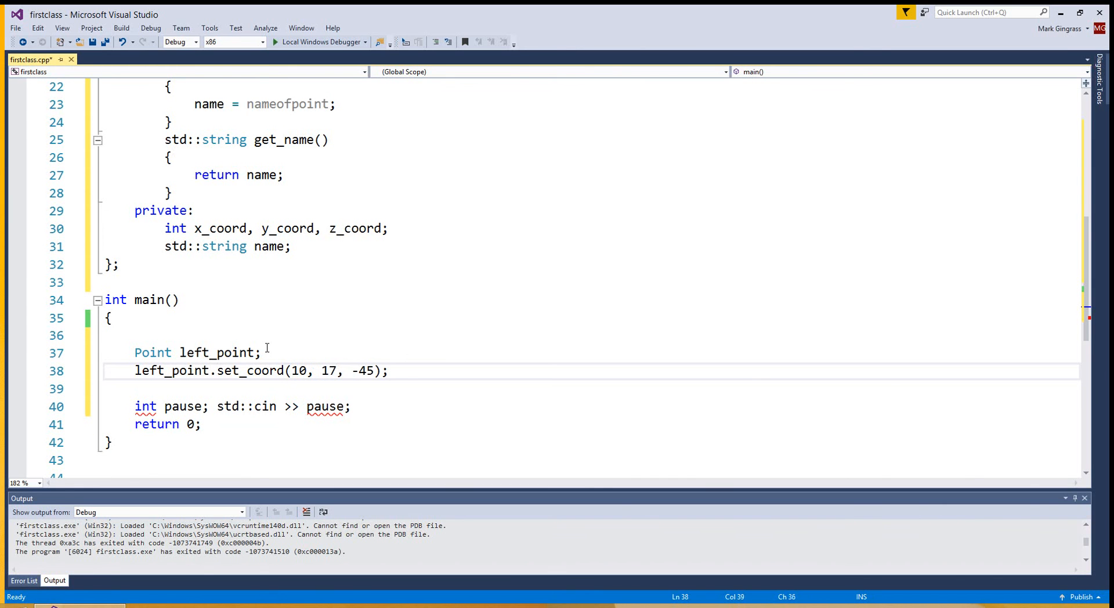
# Call left_point.set_name("Left Point"); after set_coord, leaving a blank line below
pyautogui.write('left')
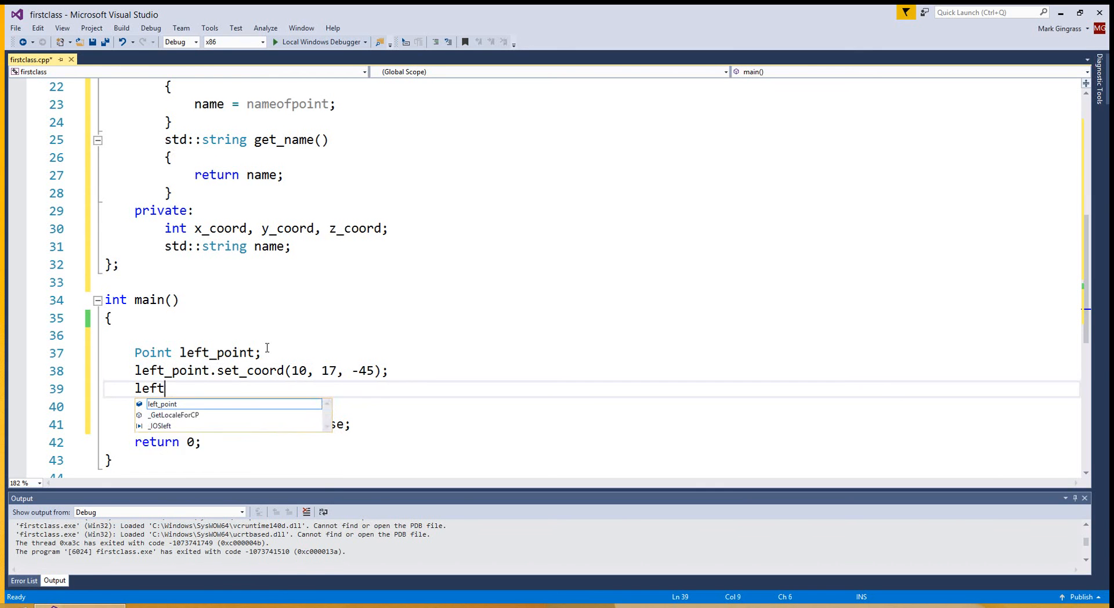
pyautogui.write('_point')
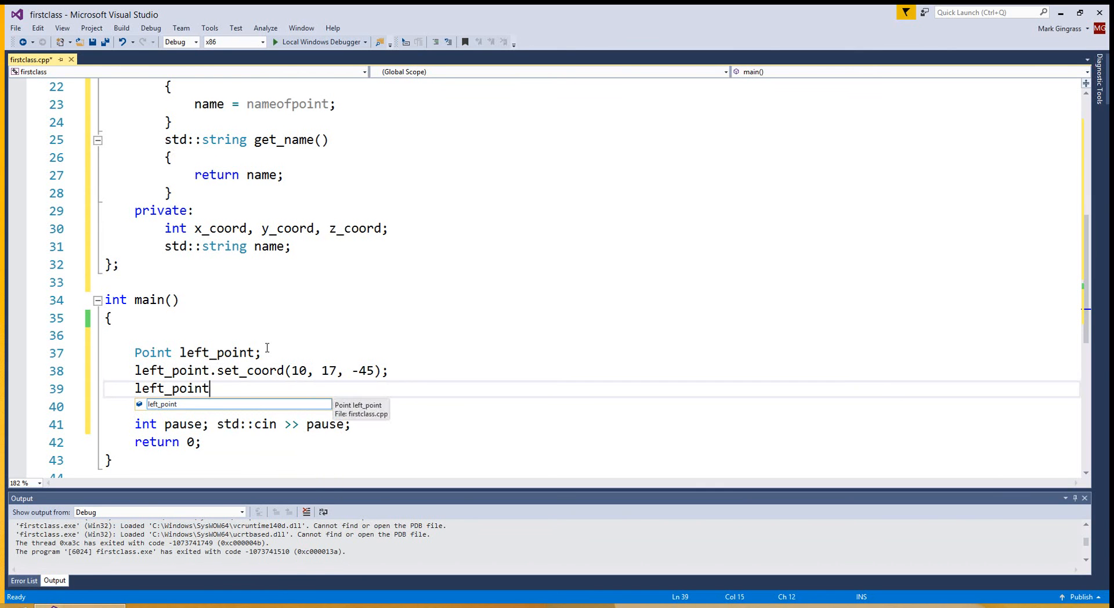
pyautogui.write('.')
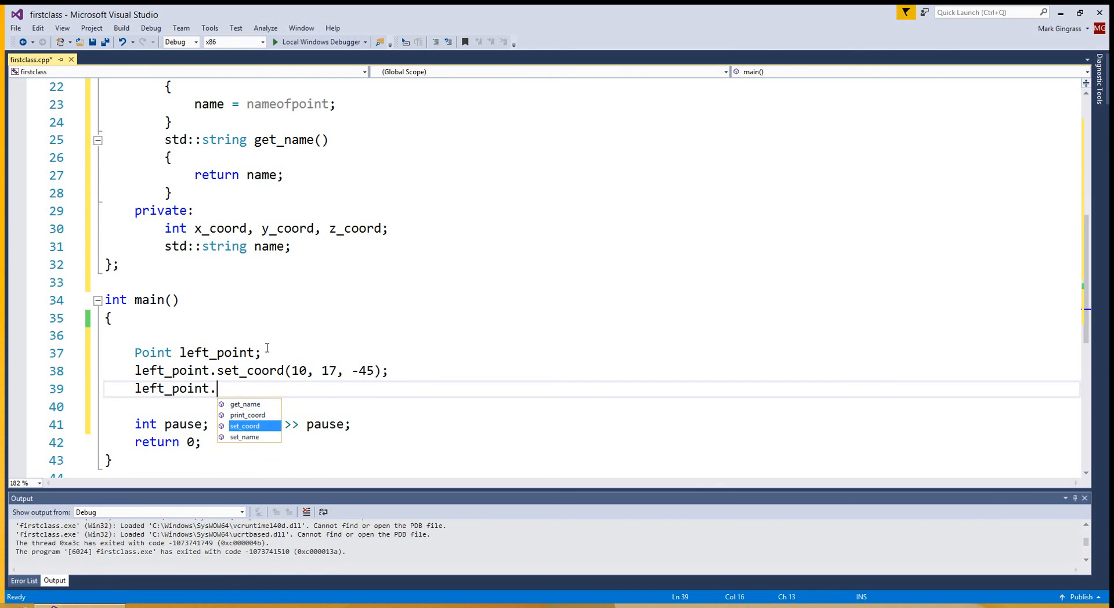
pyautogui.write('set_name')
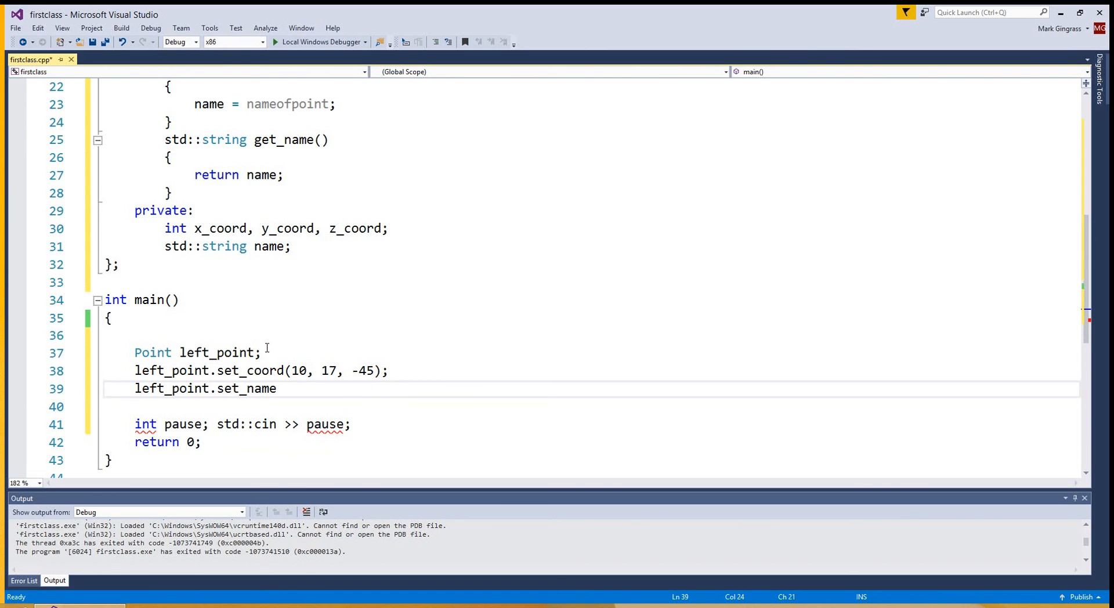
pyautogui.write('()')
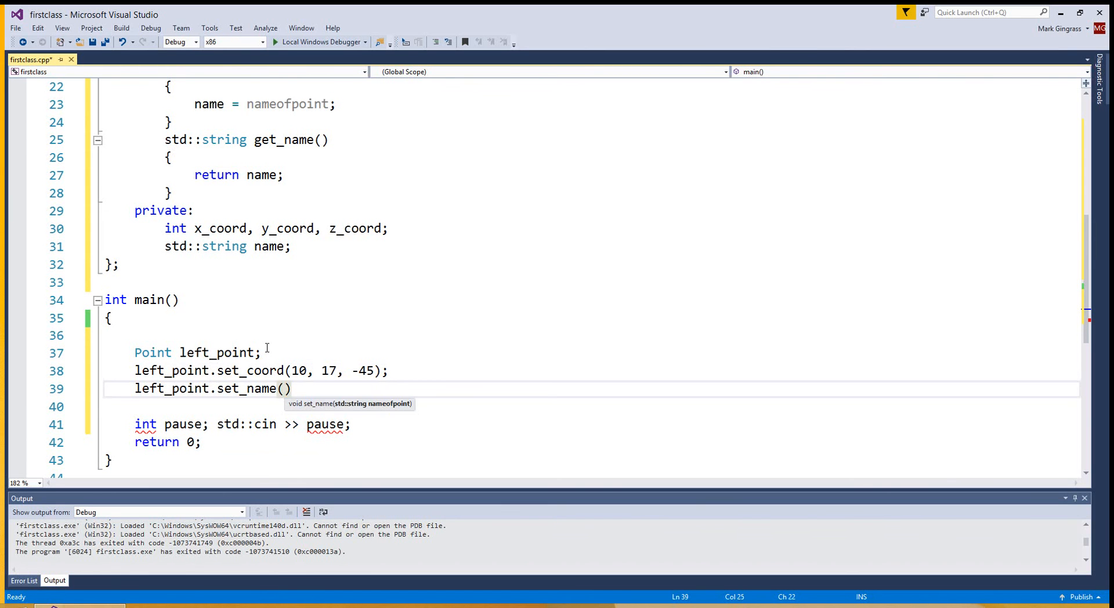
pyautogui.write('""')
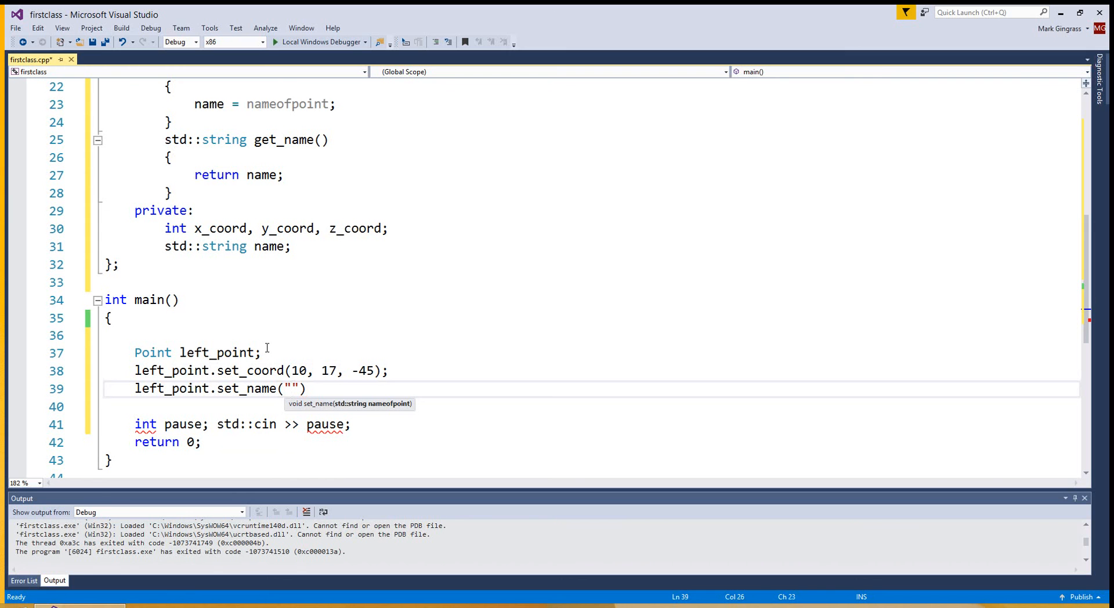
pyautogui.write('Left Point')
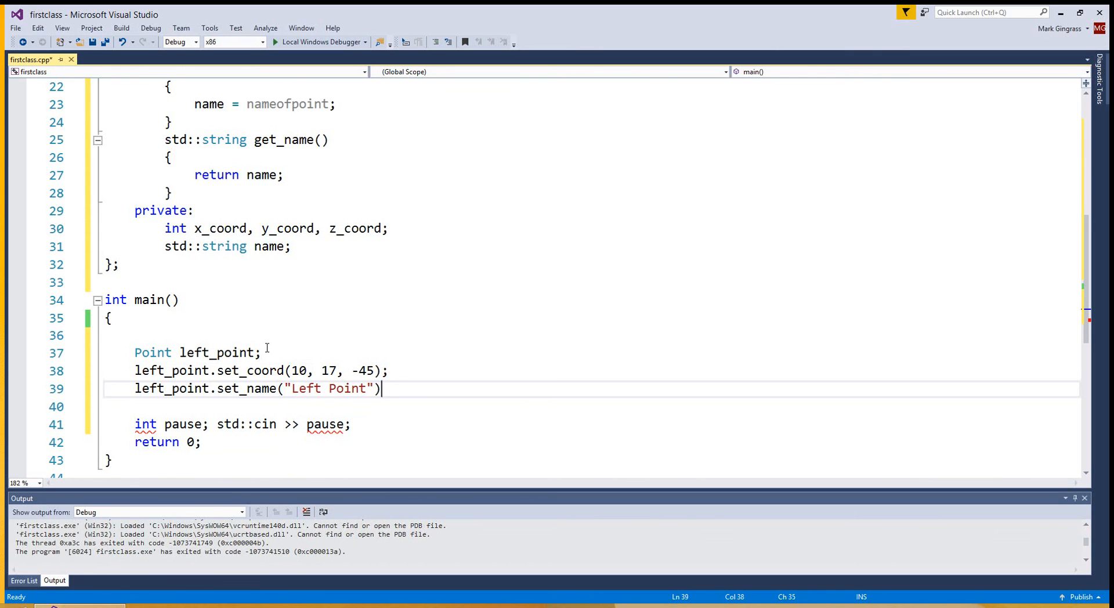
pyautogui.press('enter')
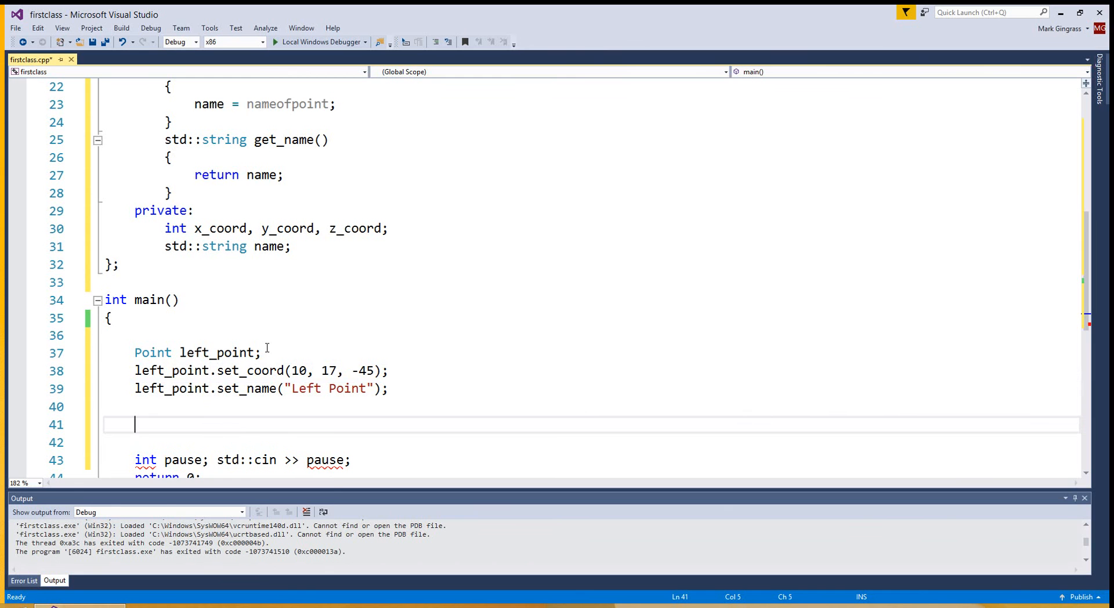
# Call left_point.print_coord(); in main
pyautogui.write('left_point')
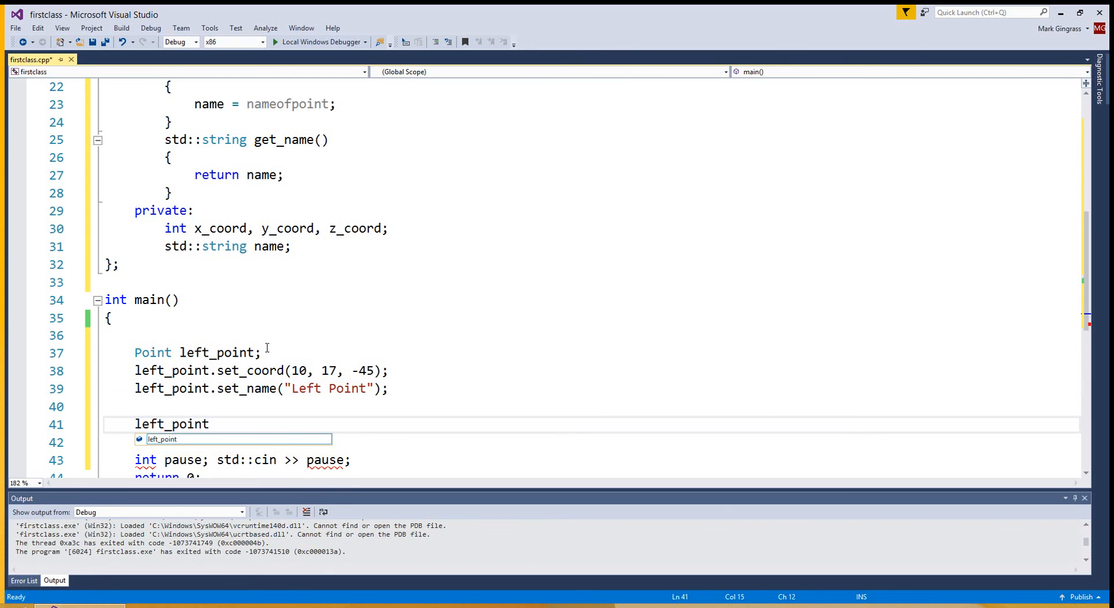
pyautogui.write('.')
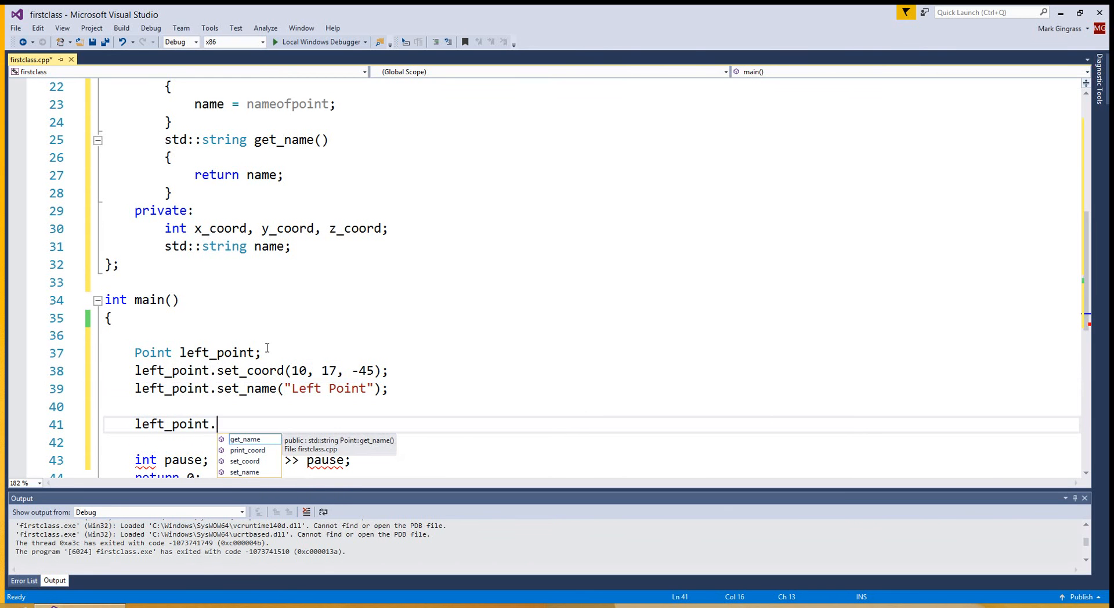
pyautogui.write('print_coord();')
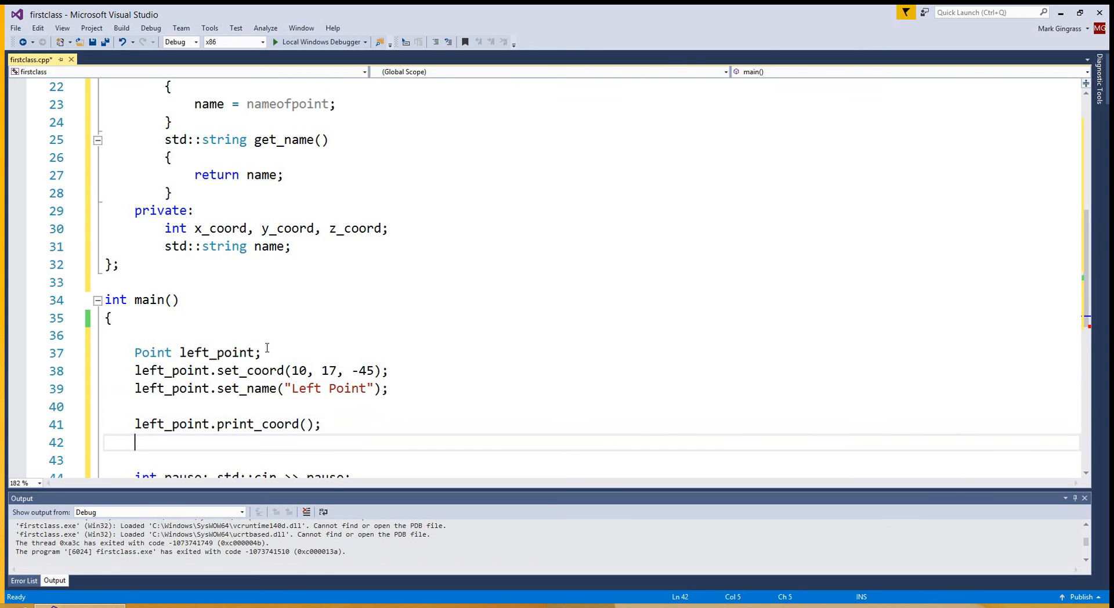
pyautogui.write('left')
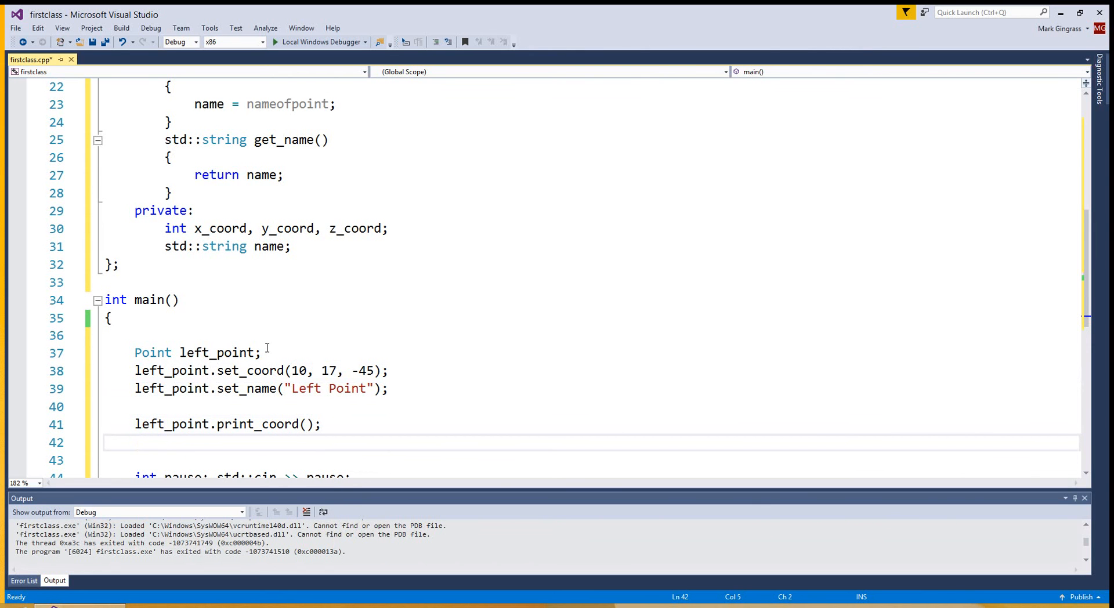
# Store left_point.get_name() in std::string mypointname
pyautogui.write('std::')
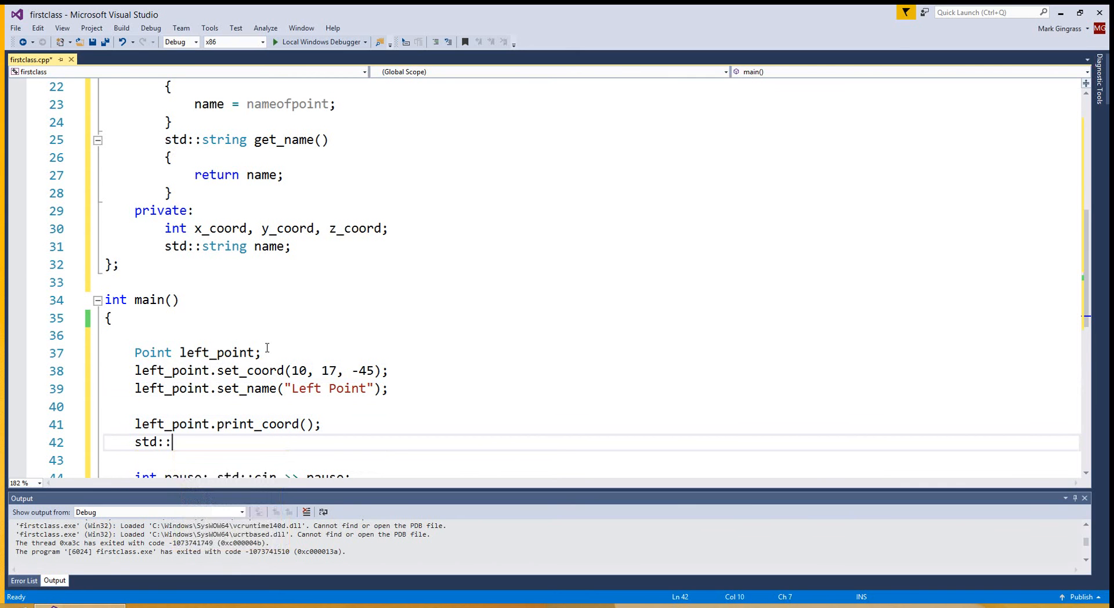
pyautogui.write('string get')
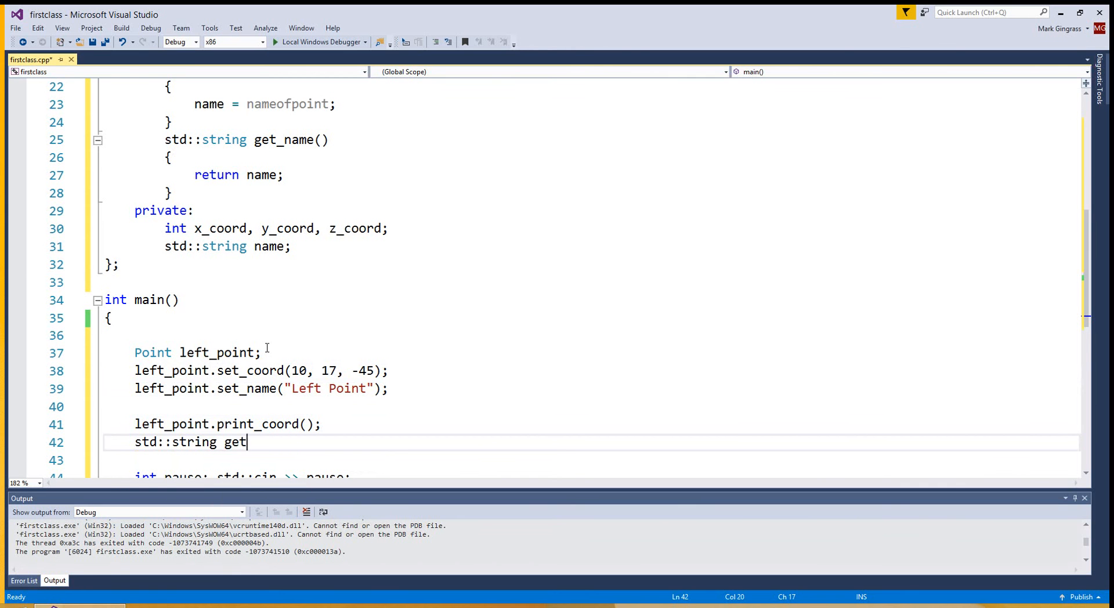
pyautogui.write('my')
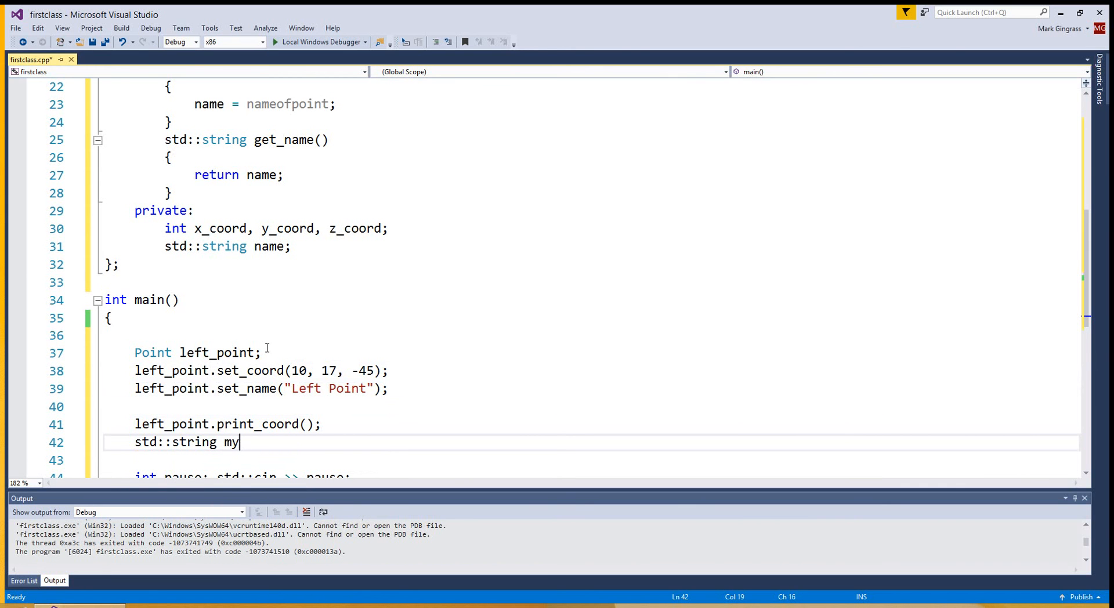
pyautogui.write('pointname =')
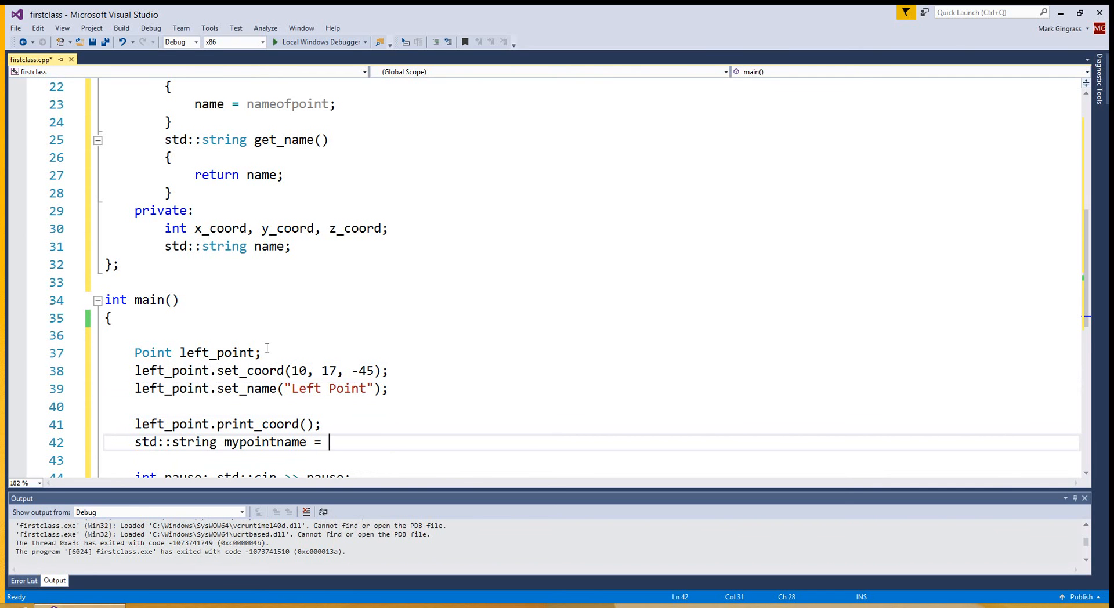
pyautogui.write('left_poin')
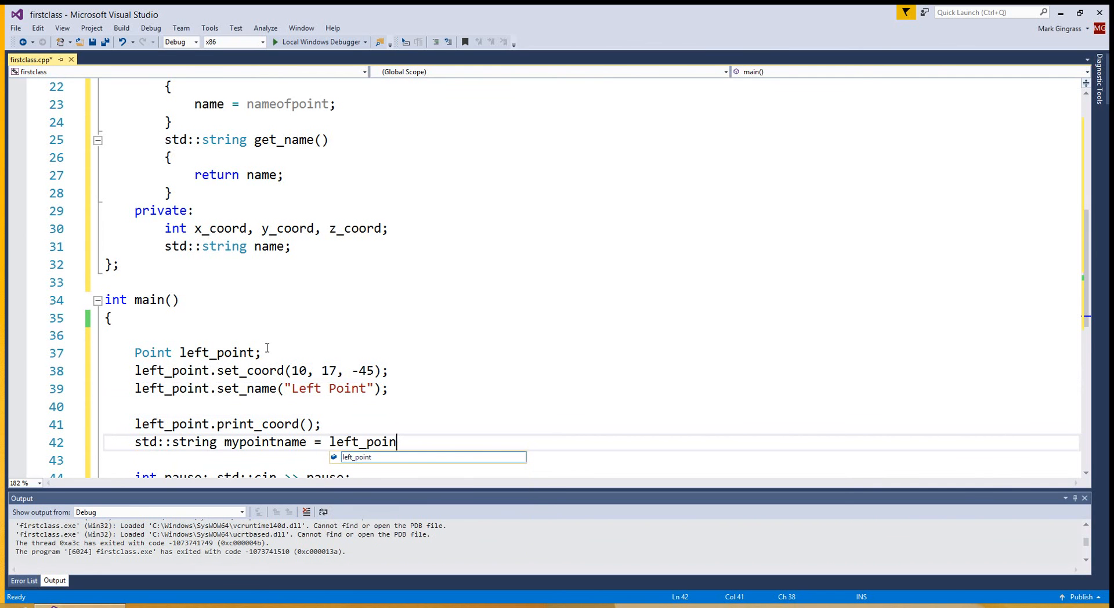
pyautogui.write('t.get_name()')
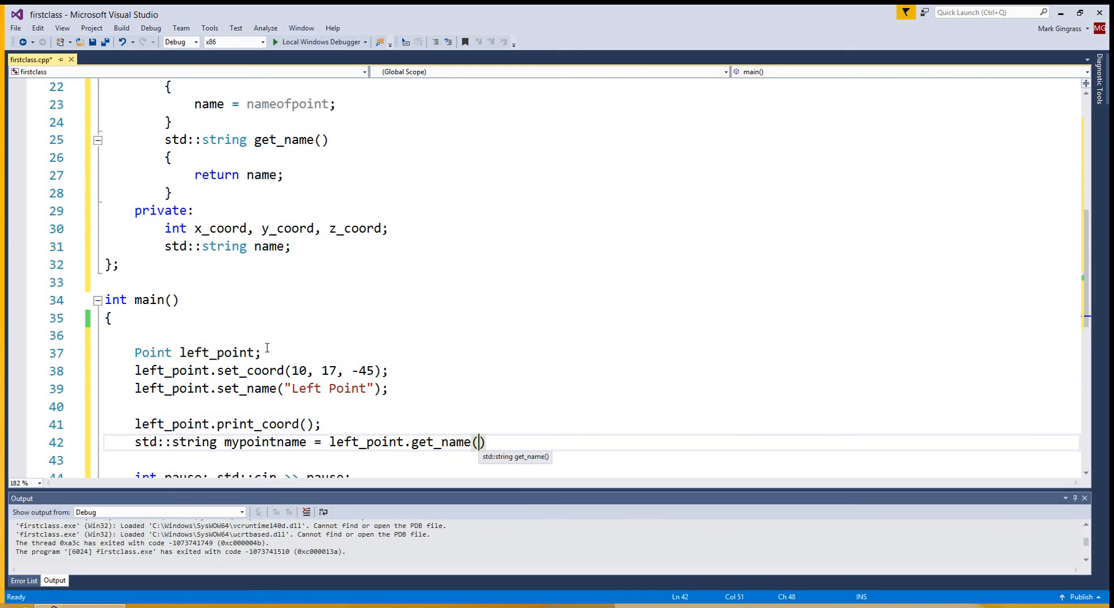
pyautogui.write(';')
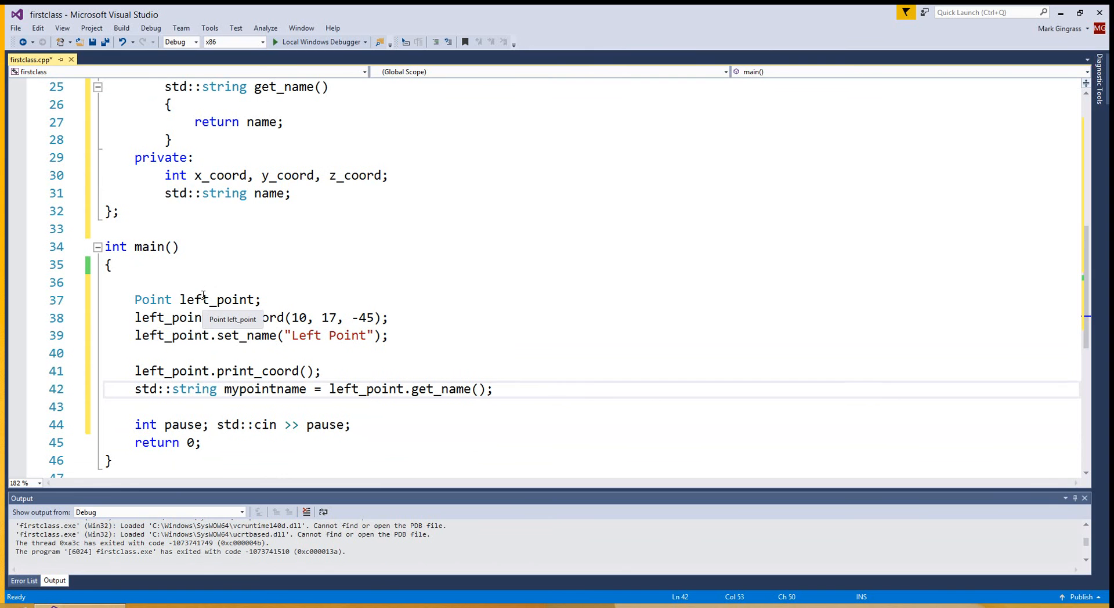
# Build the whole solution and run firstclass, returning to the empty line after get_name
pyautogui.click(120, 28)
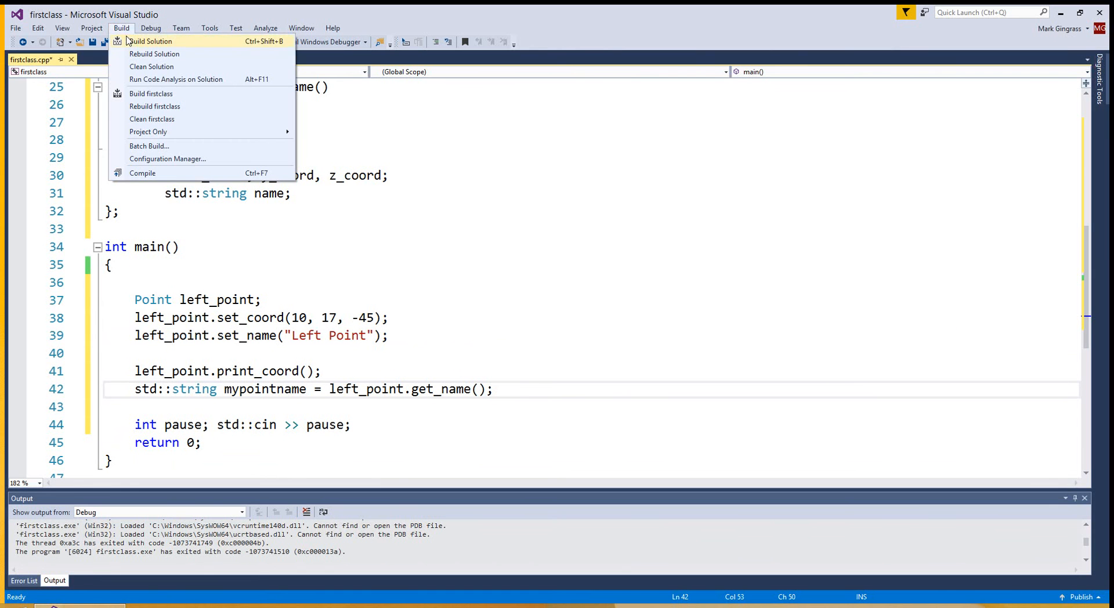
pyautogui.click(149, 40)
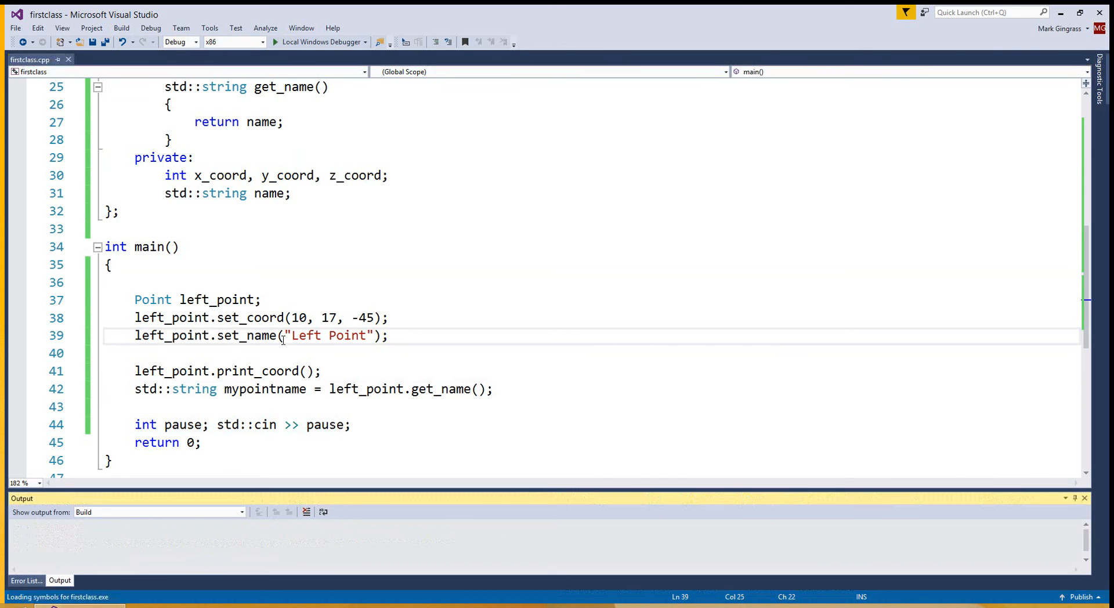
pyautogui.click(275, 42)
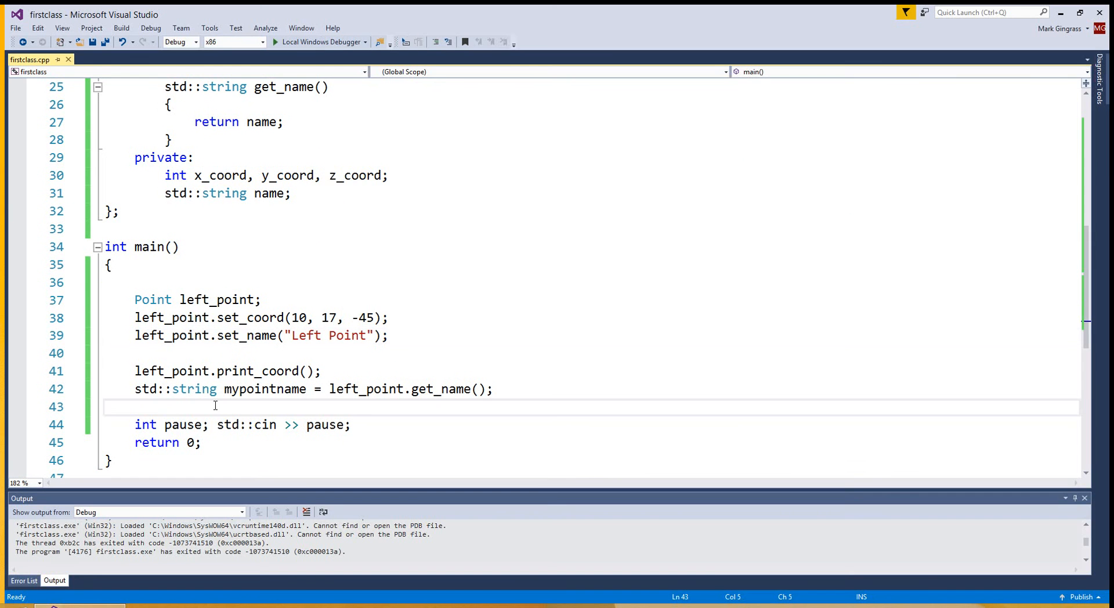
# Print "My Point name is: " followed by mypointname with std::cout, then run the program
pyautogui.write('std::cout')
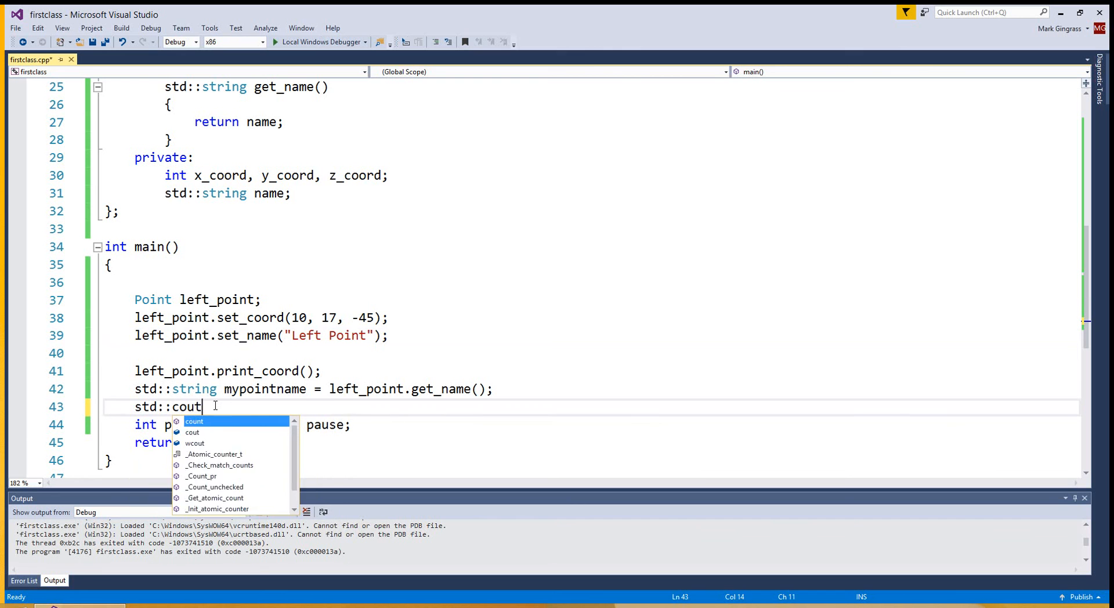
pyautogui.write('<< ""')
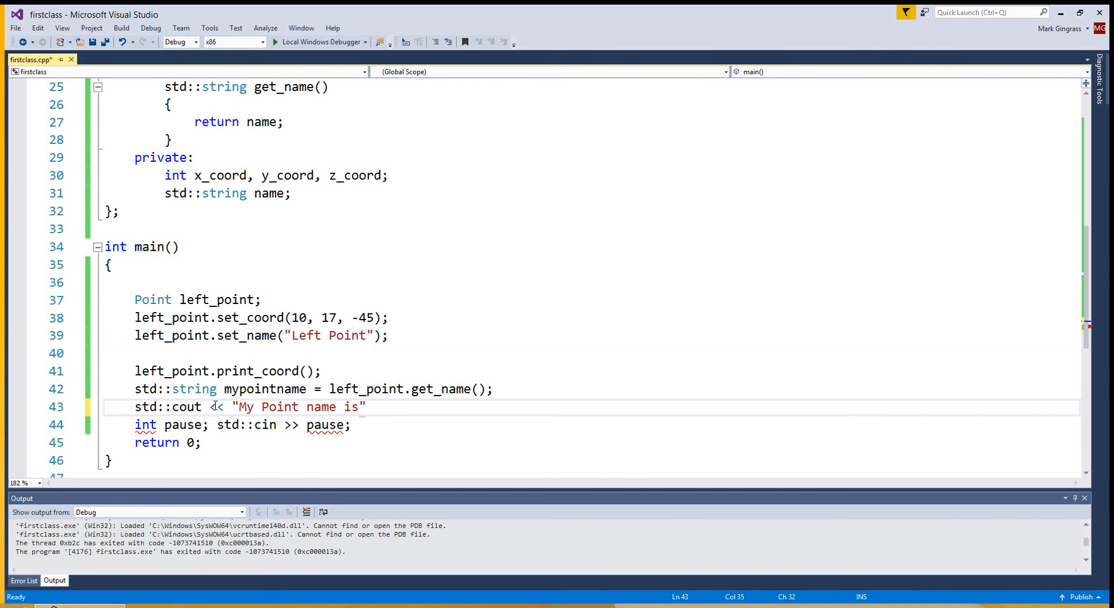
pyautogui.write(': " << mypointname;')
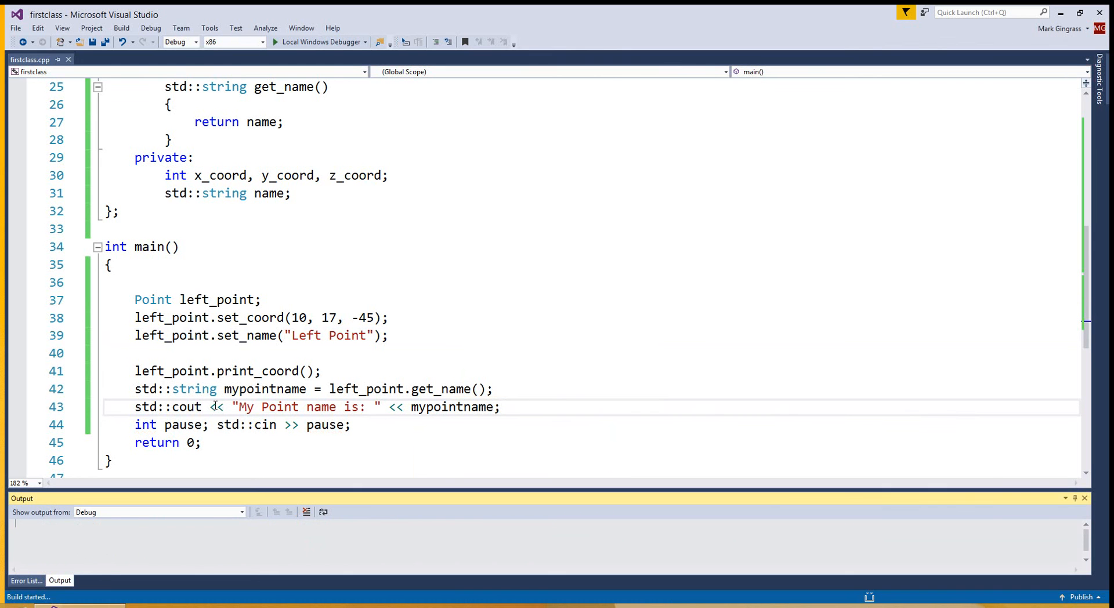
pyautogui.click(275, 42)
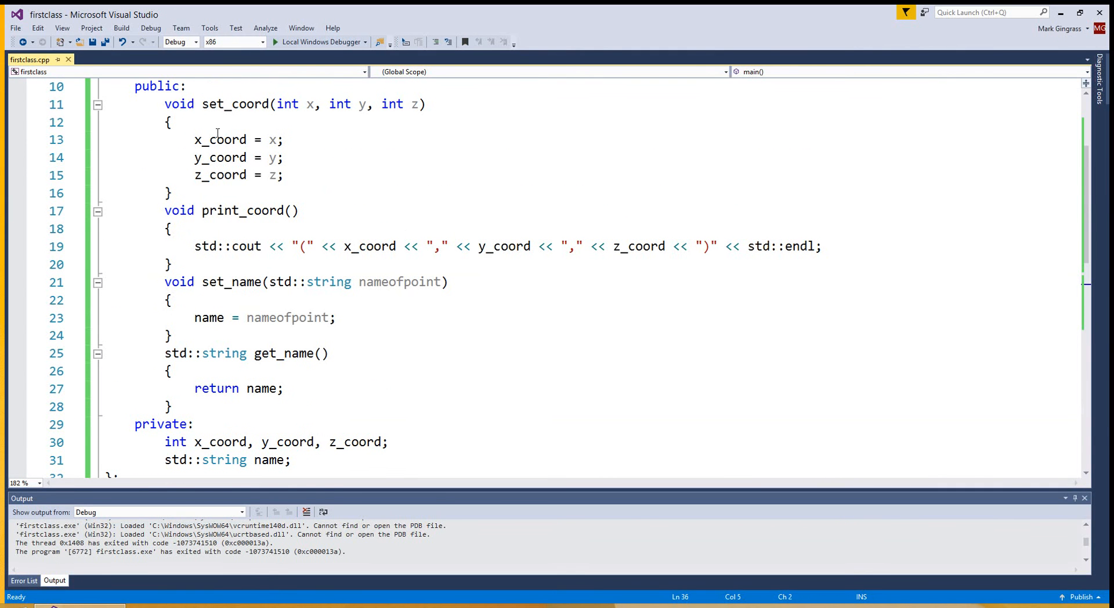
pyautogui.moveTo(324, 208)
pyautogui.write(' =')
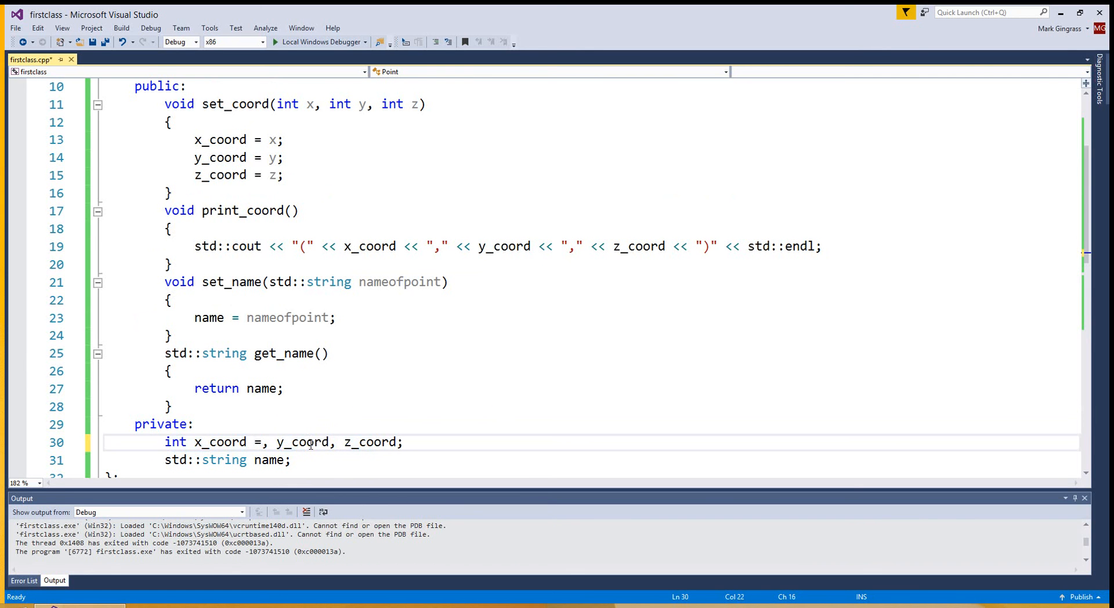
# Initialise the private x_coord, y_coord and z_coord members to 0
pyautogui.write('0')
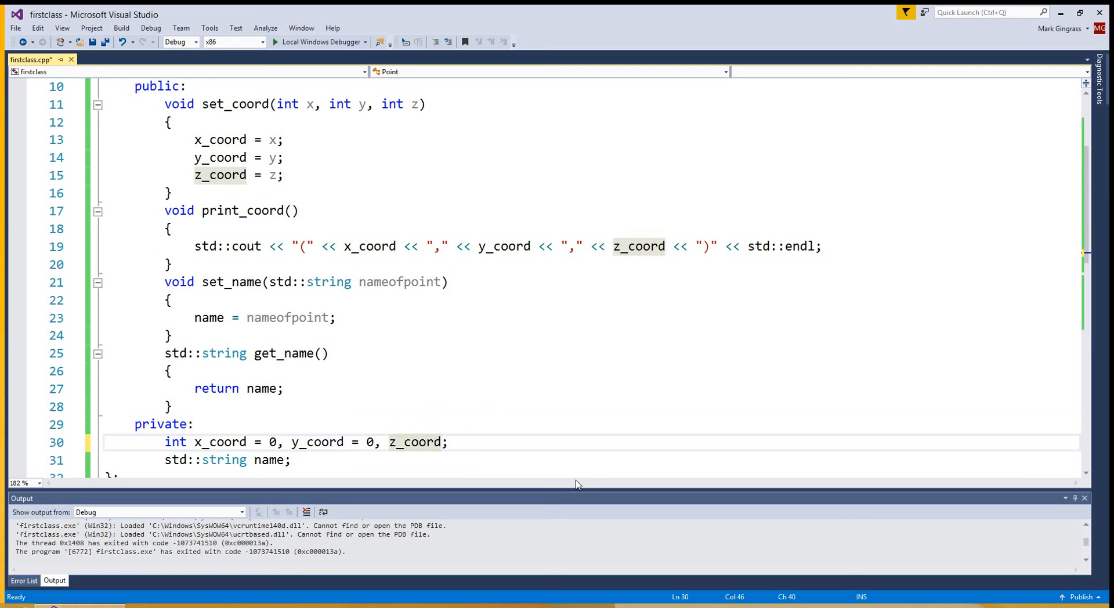
pyautogui.write('=')
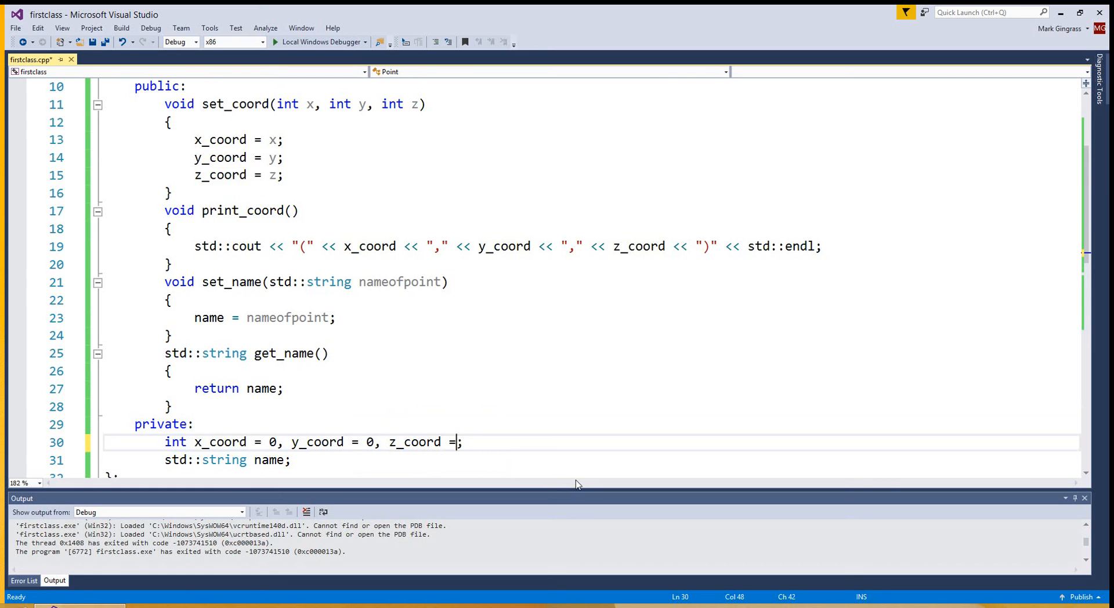
pyautogui.write('0')
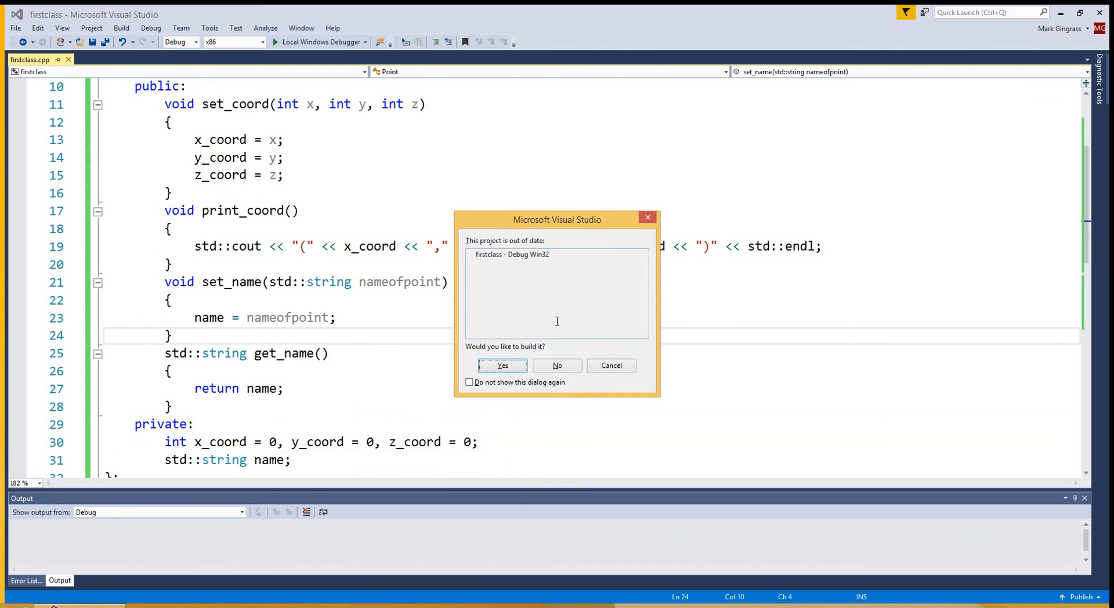
# Rebuild and run firstclass, printing (10,17,-45) and Left Point, then close the console
pyautogui.click(502, 365)
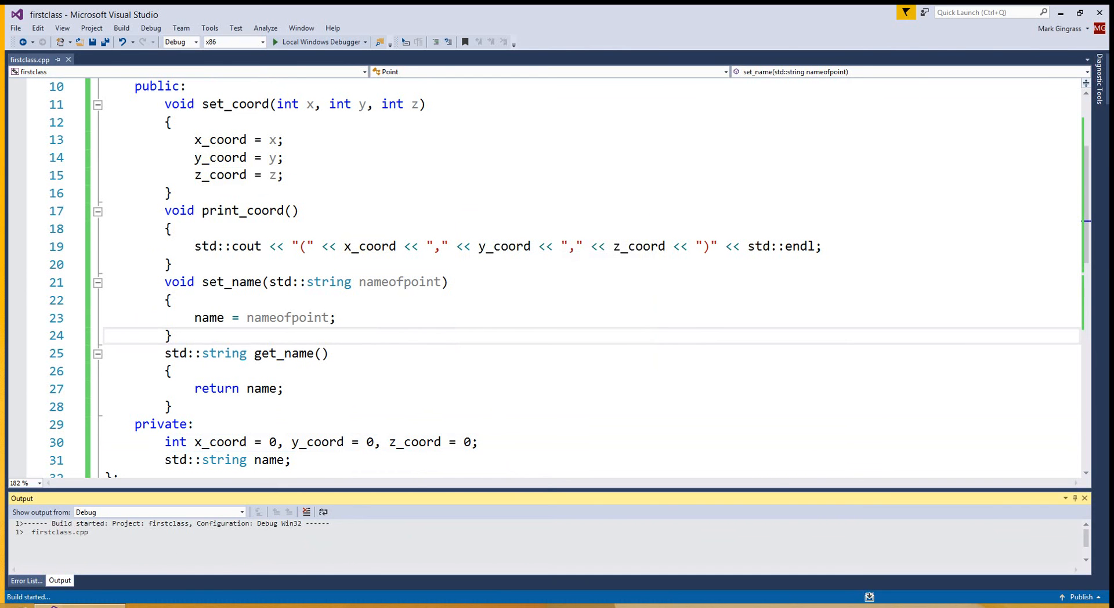
pyautogui.click(275, 42)
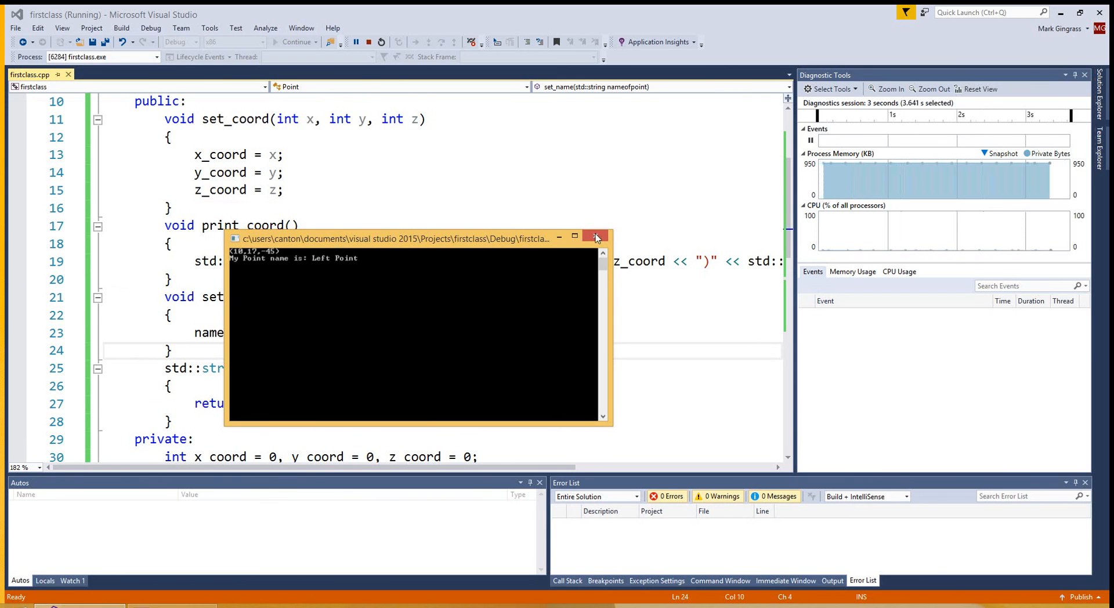
pyautogui.click(595, 235)
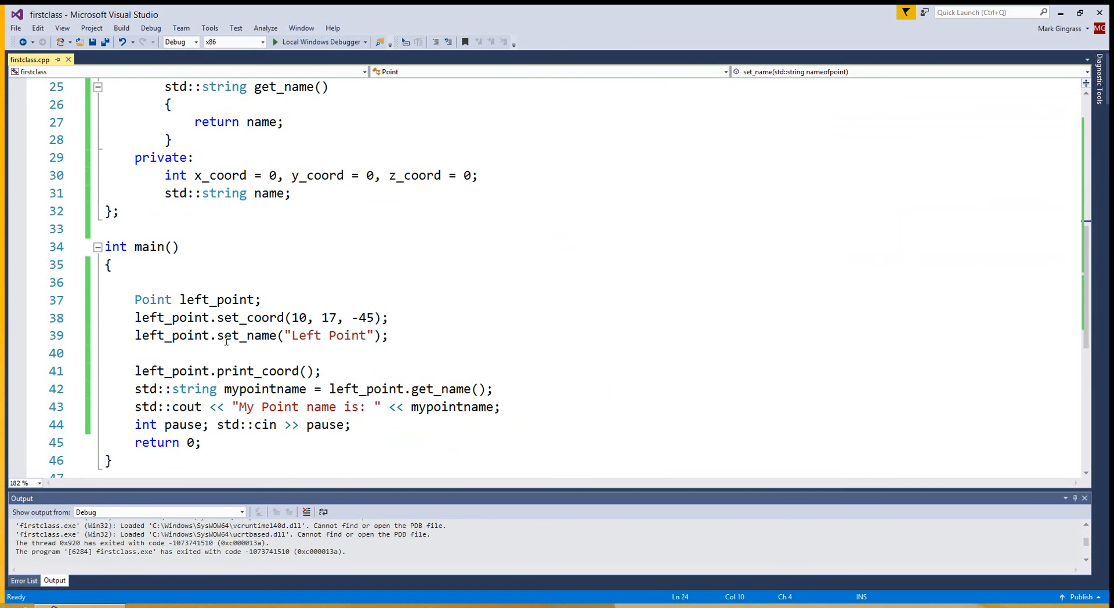
pyautogui.moveTo(298, 318)
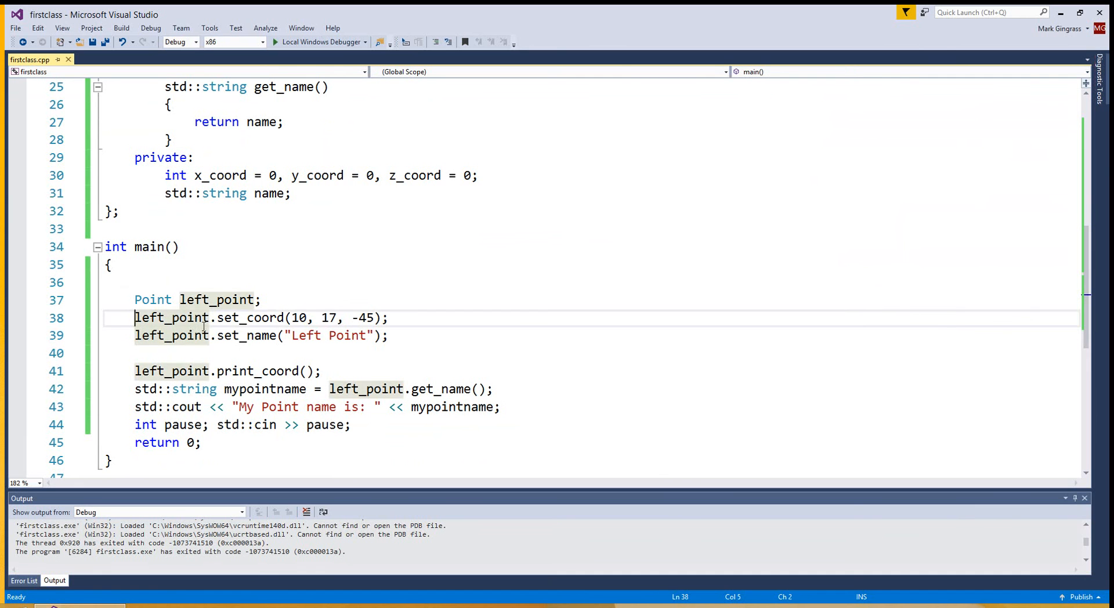
# Comment out the set_coord call, rebuild and run, printing (0,0,0) and Left Point
pyautogui.write('//')
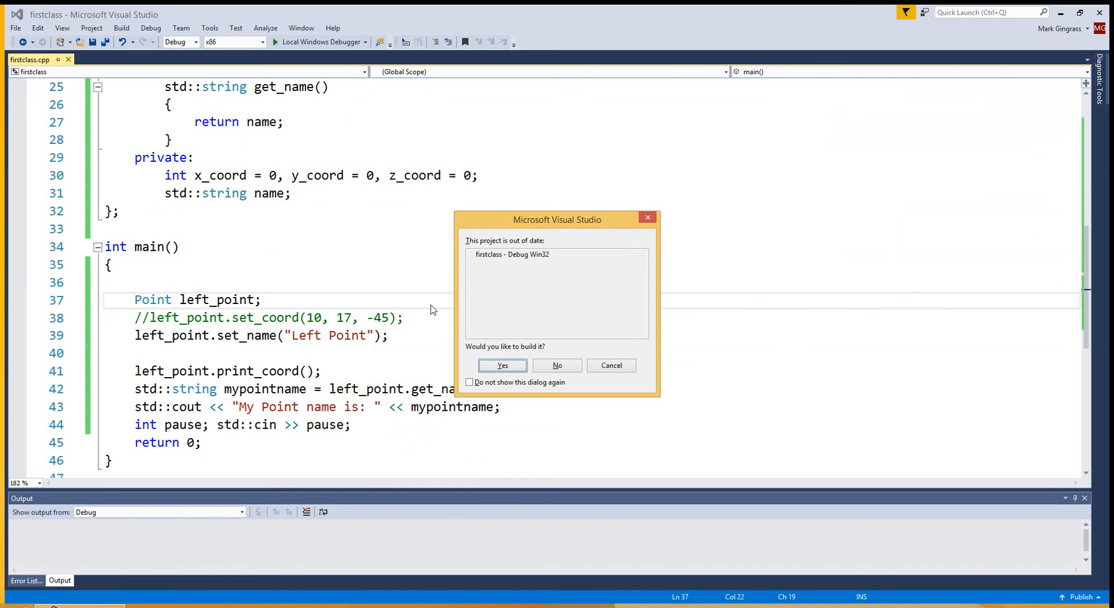
pyautogui.click(502, 365)
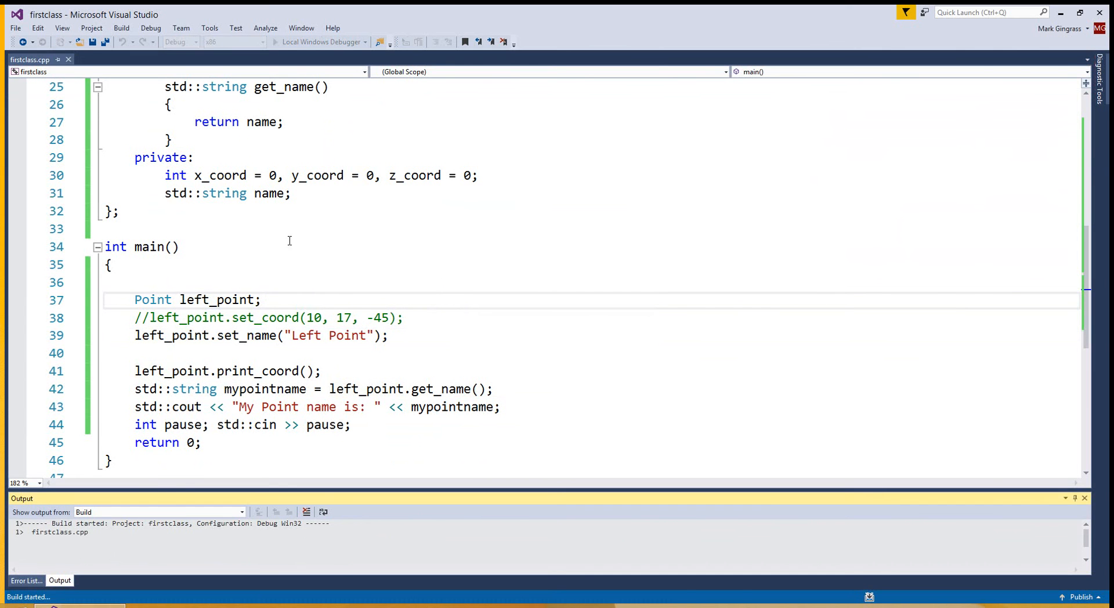
pyautogui.click(276, 41)
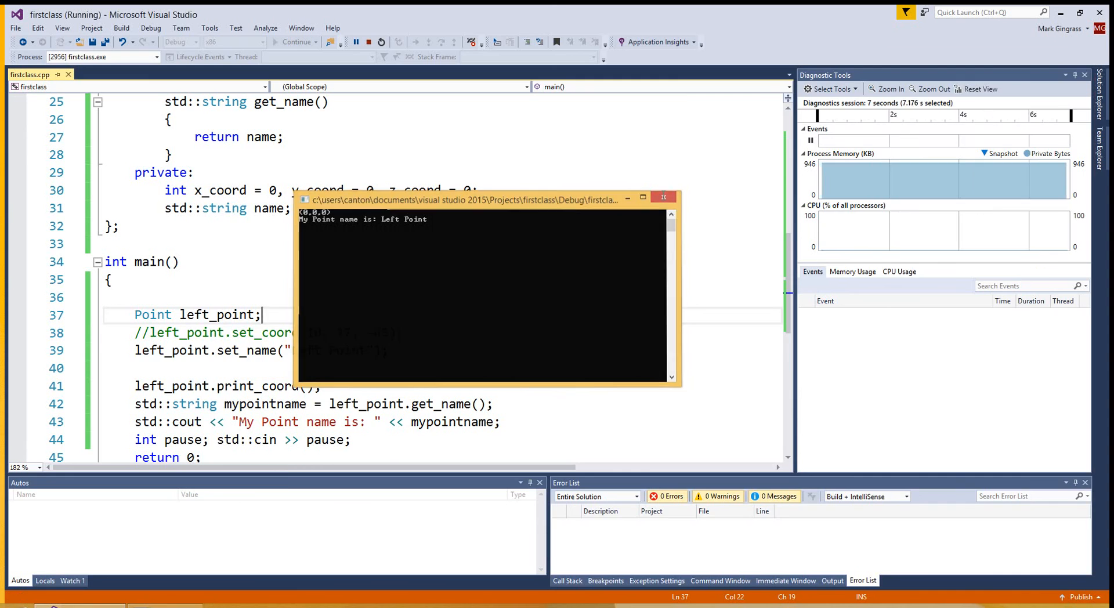
pyautogui.click(356, 42)
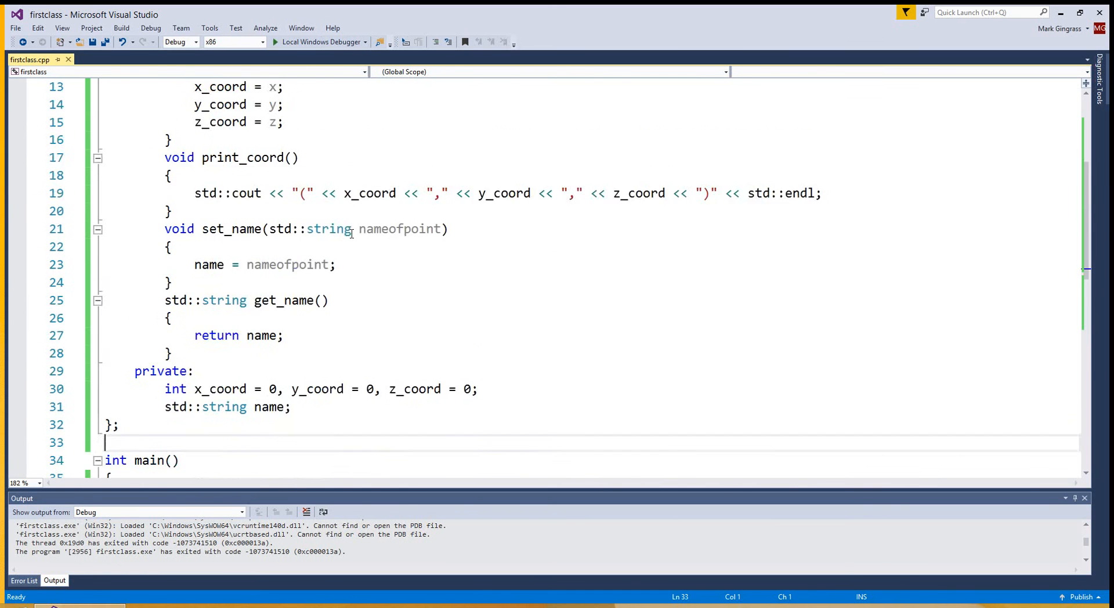
pyautogui.doubleClick(153, 246)
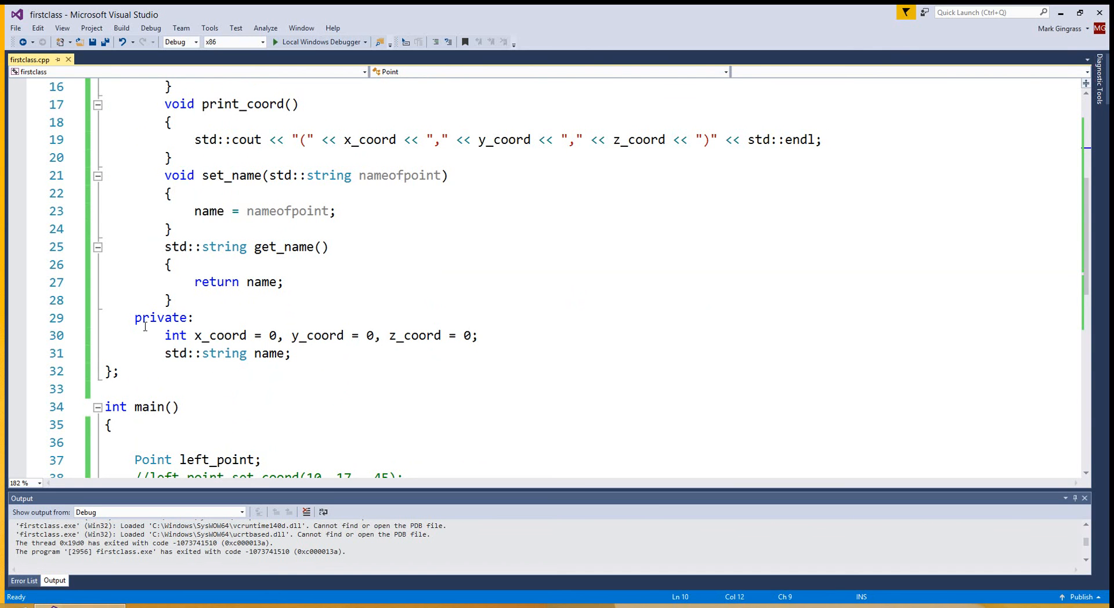
pyautogui.scroll(3)
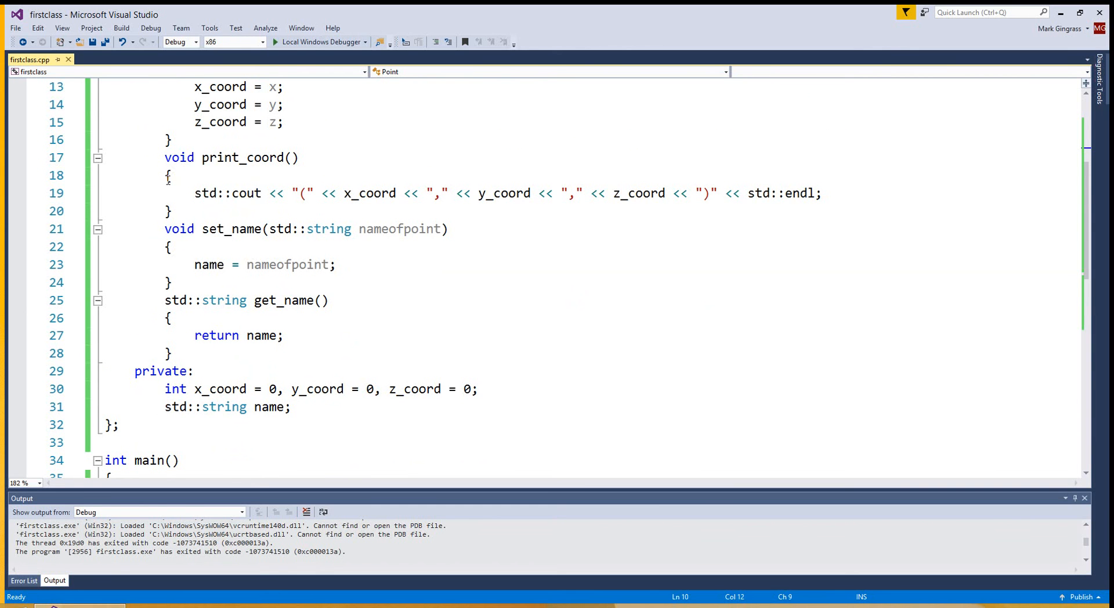
pyautogui.moveTo(277, 179)
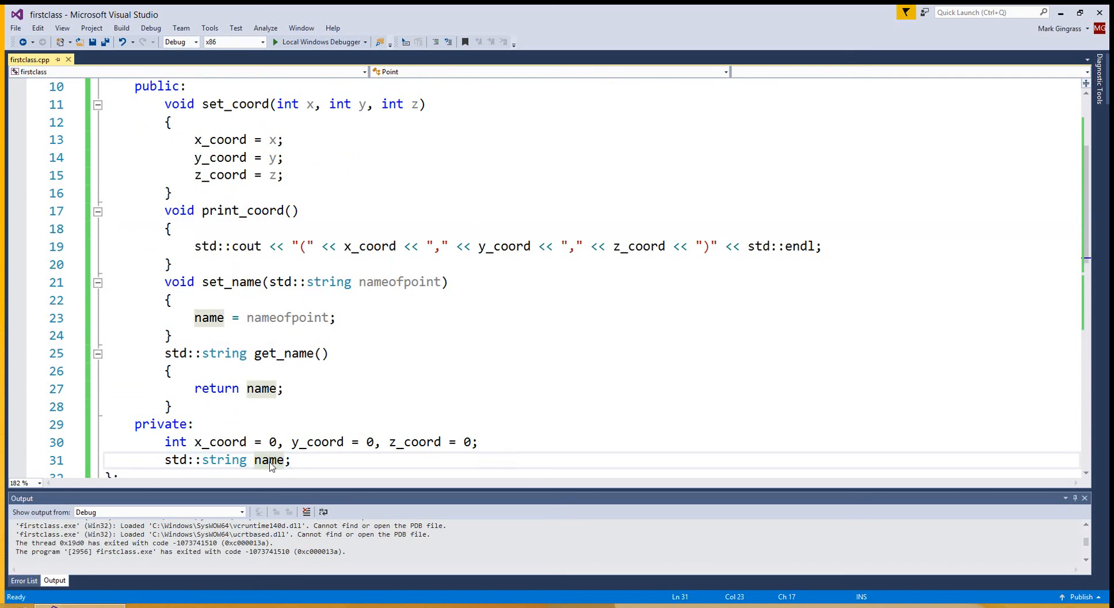
pyautogui.moveTo(268, 460)
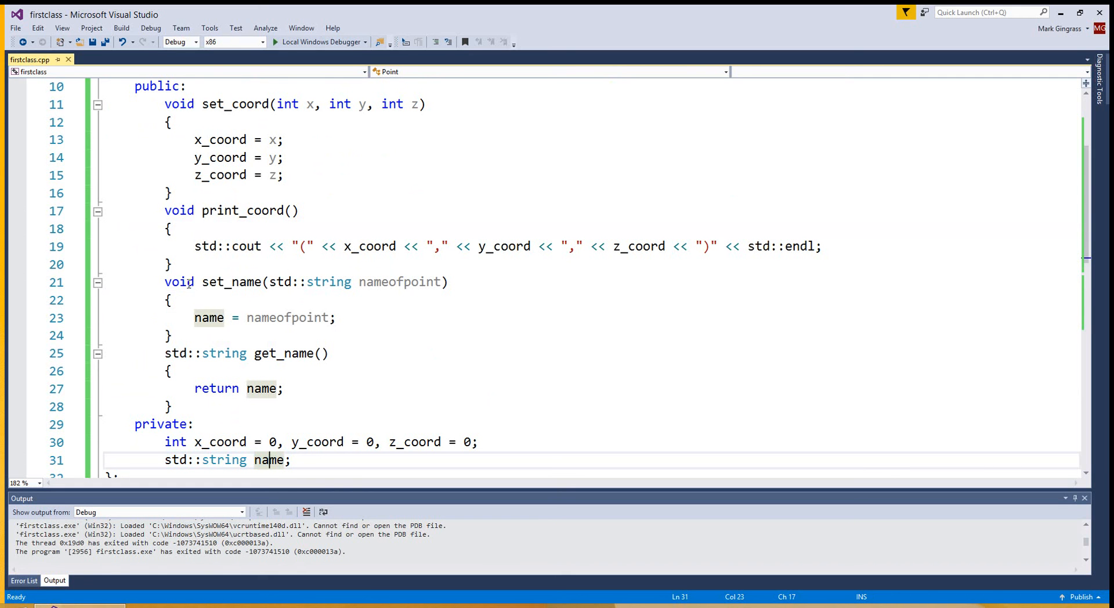
pyautogui.doubleClick(209, 318)
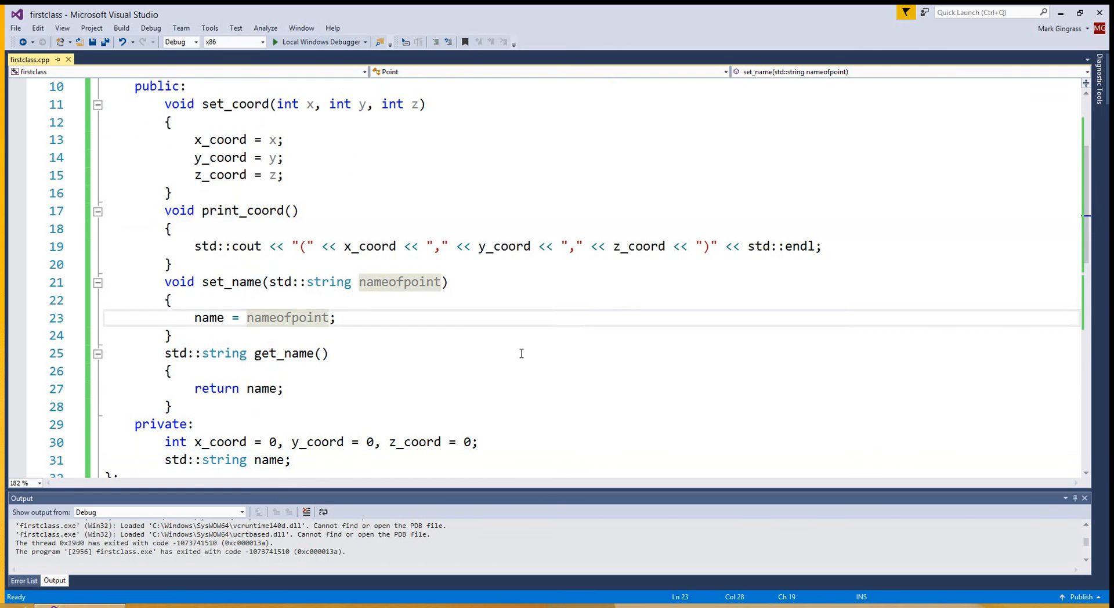
pyautogui.click(328, 353)
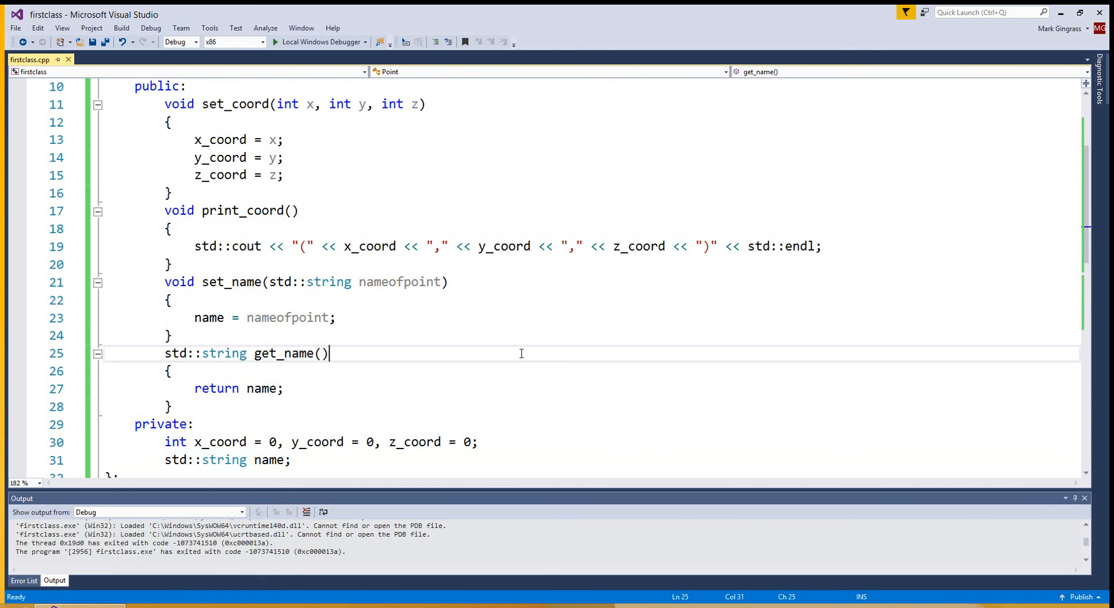
pyautogui.moveTo(322, 136)
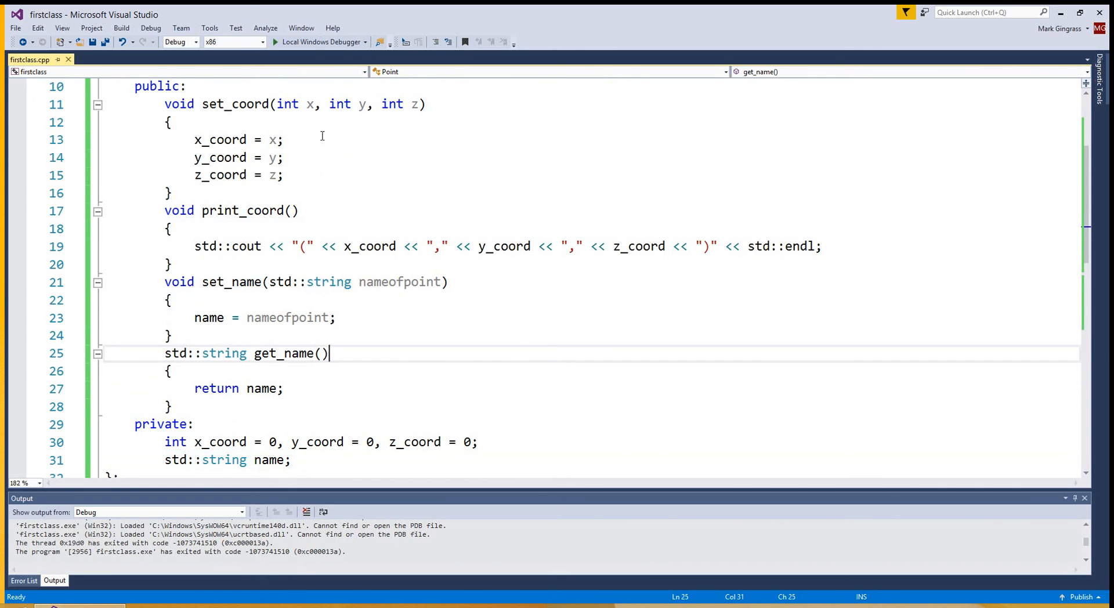
pyautogui.moveTo(443, 220)
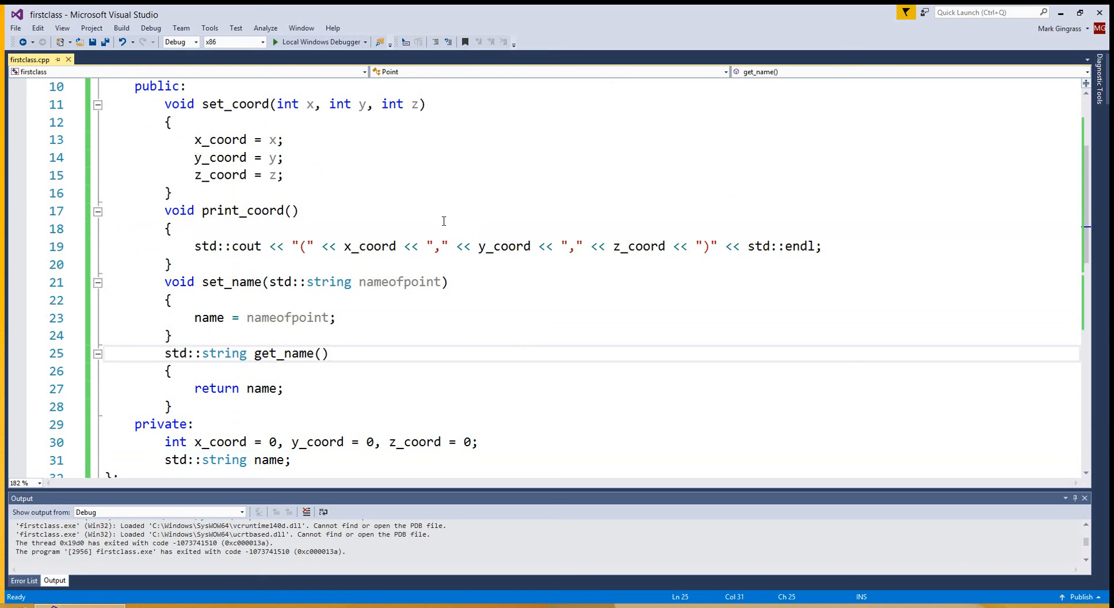
pyautogui.moveTo(502, 265)
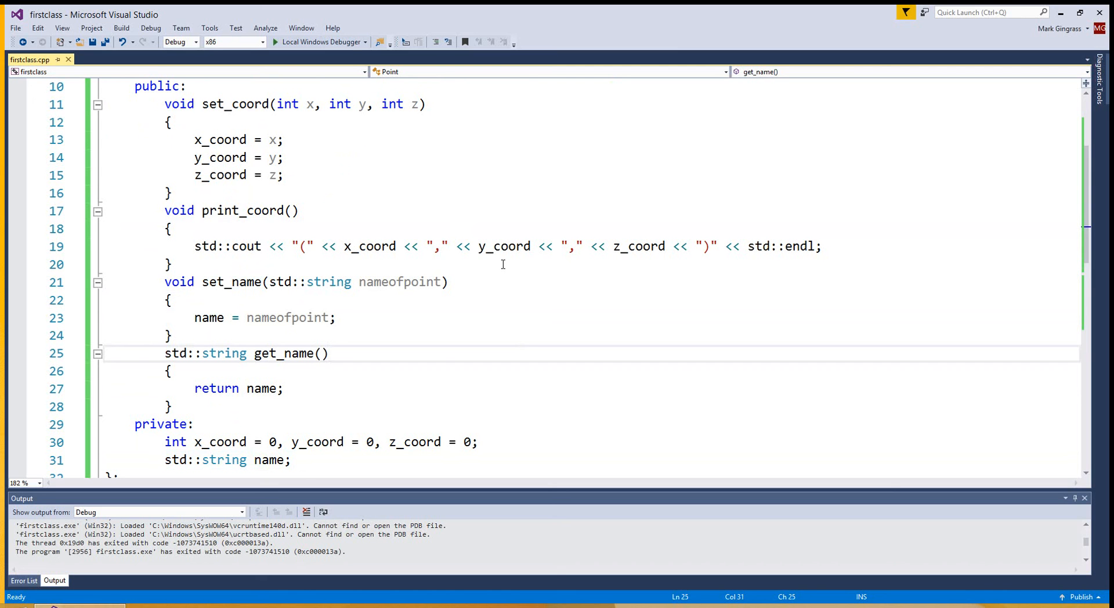
pyautogui.click(328, 352)
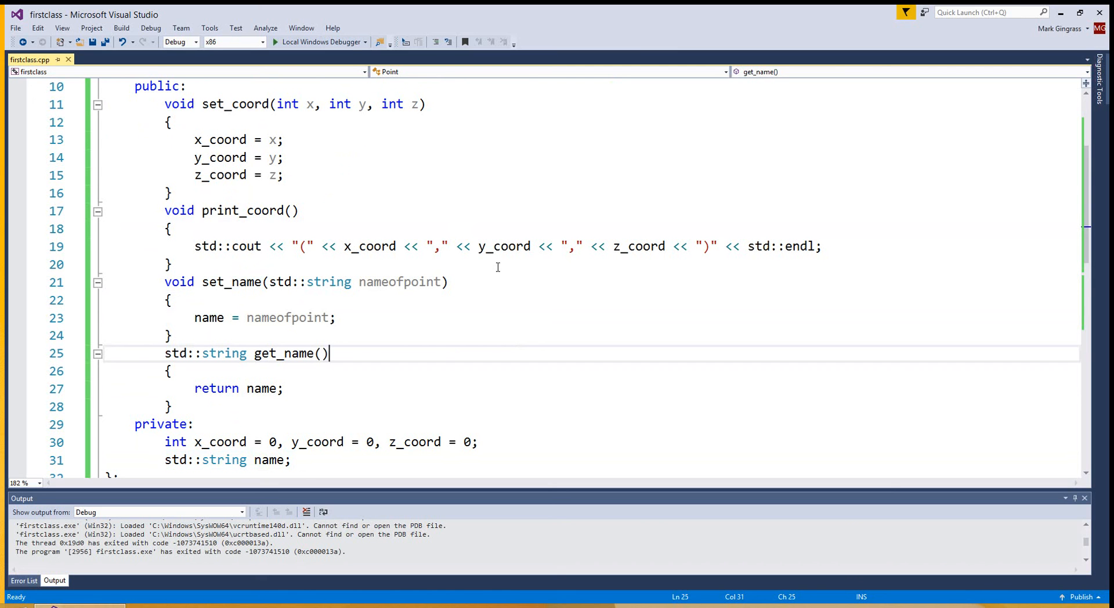
pyautogui.moveTo(318, 224)
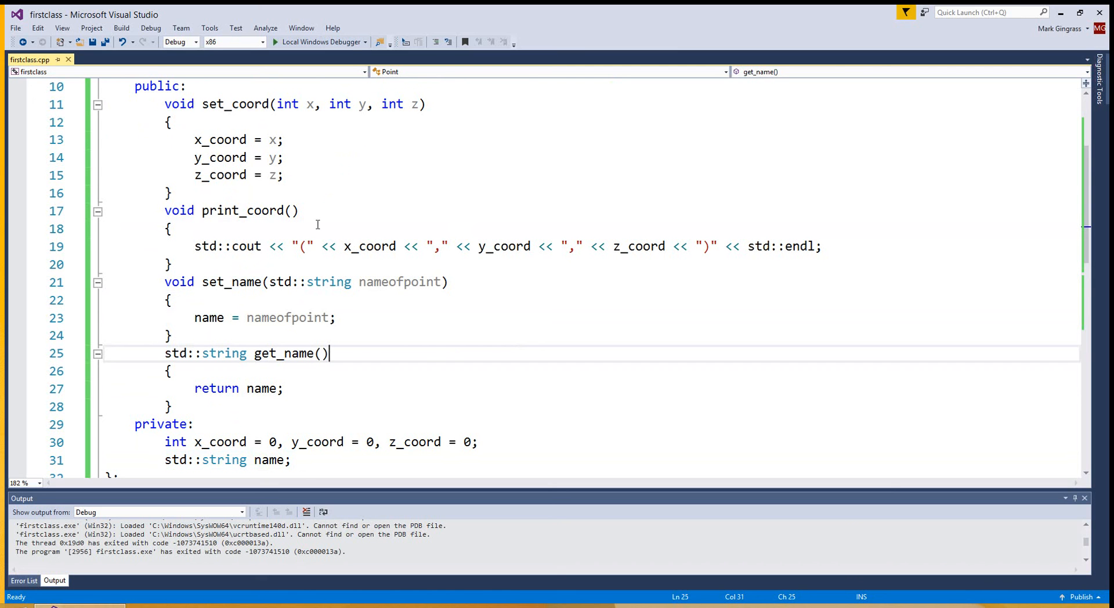
pyautogui.moveTo(389, 239)
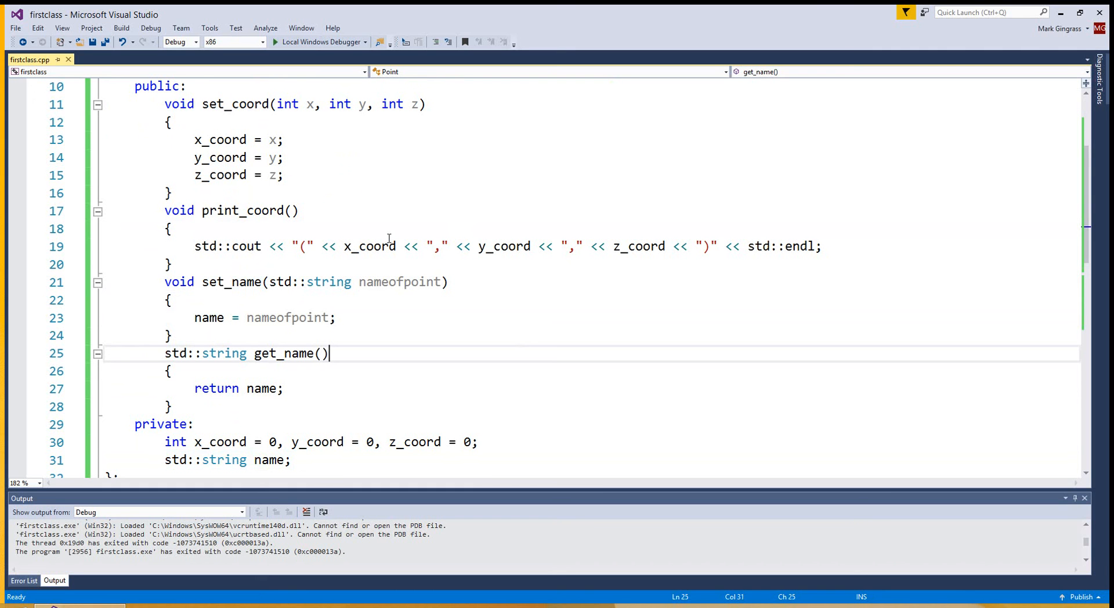
pyautogui.moveTo(473, 304)
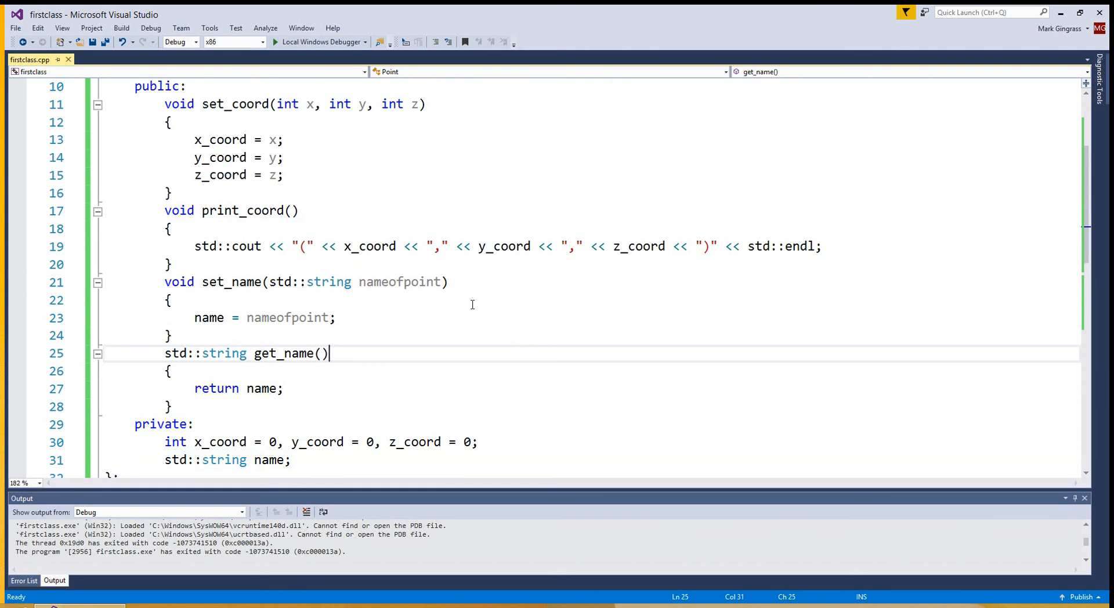
pyautogui.moveTo(453, 328)
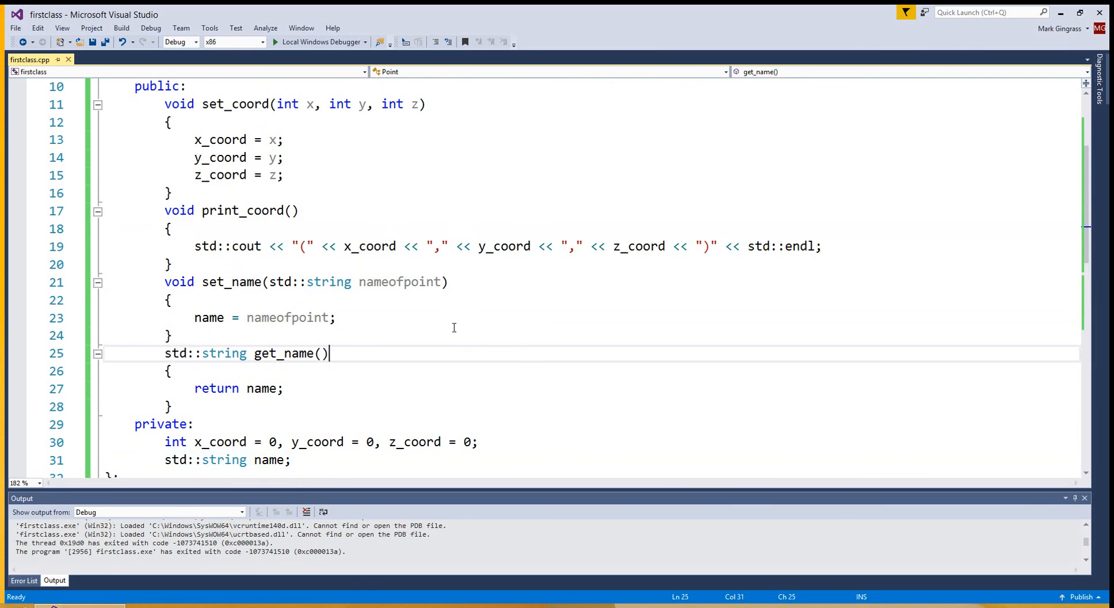